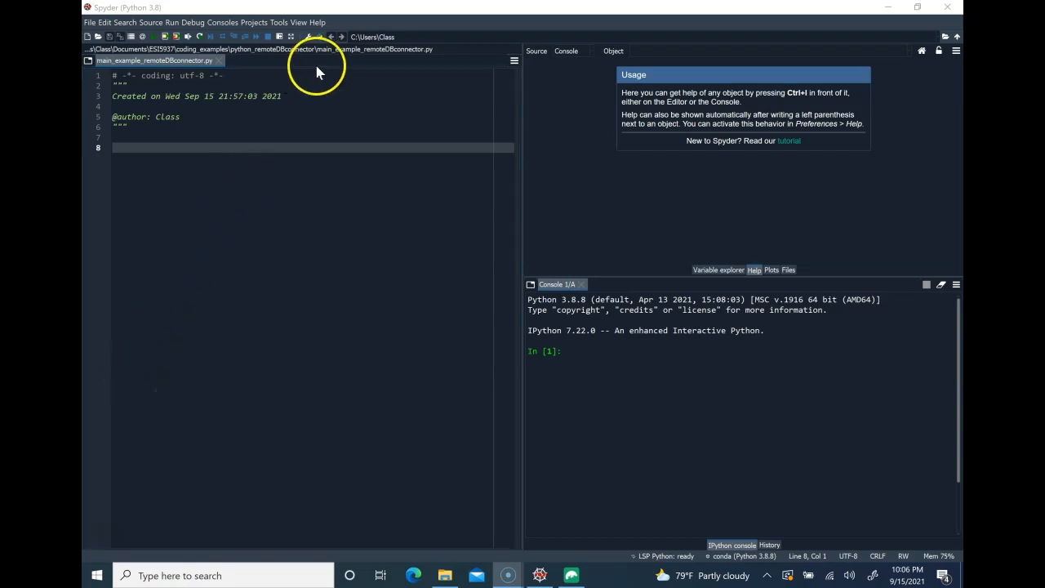
pyautogui.moveTo(470, 287)
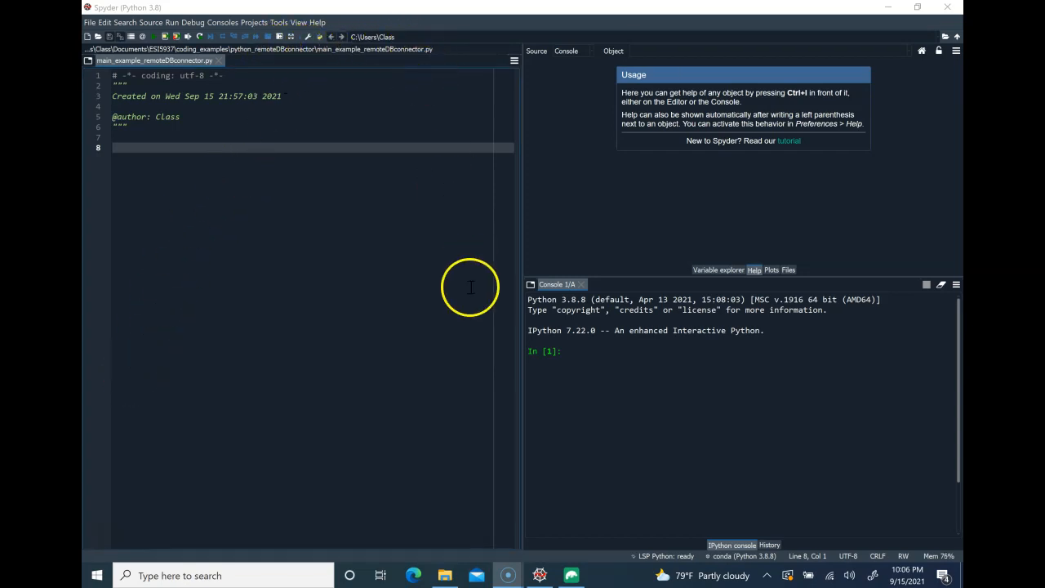
# - Switch from the Spyder connector script to Studio 3T for MongoDB via the taskbar
pyautogui.click(571, 575)
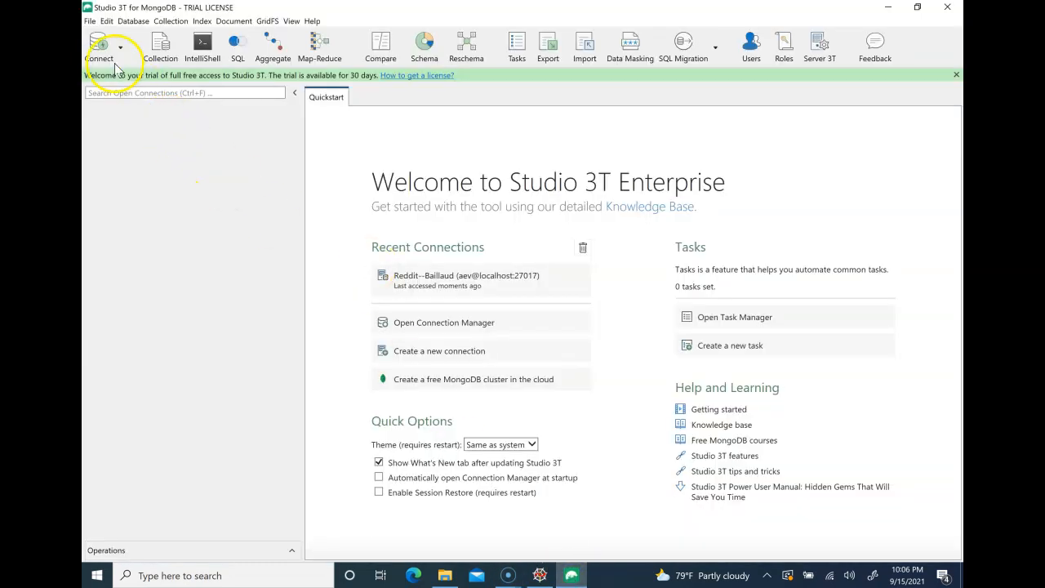
# - Connect to the saved Reddit server at localhost:27017 and select the reddit database
pyautogui.click(99, 45)
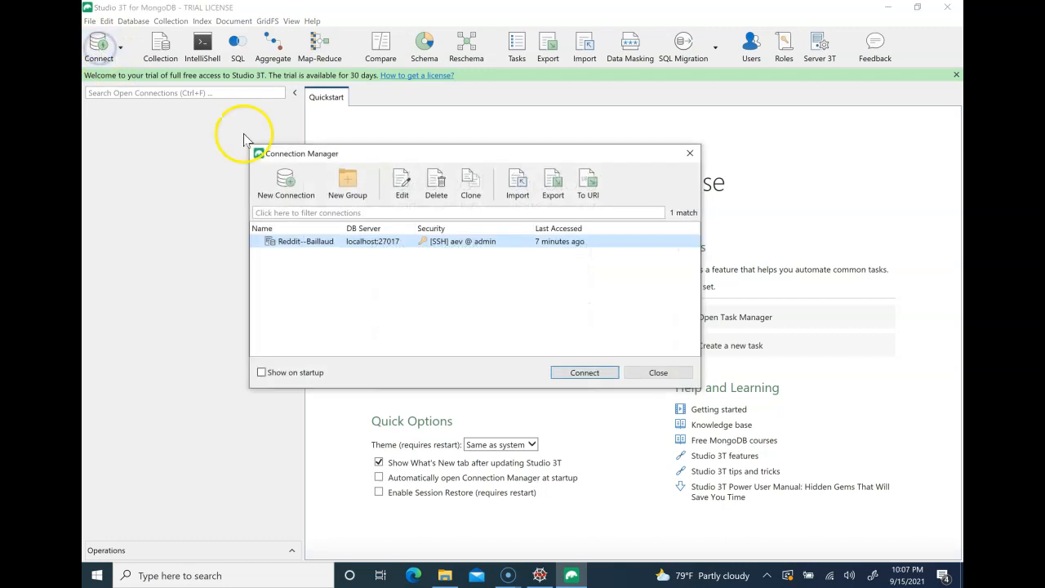
pyautogui.moveTo(546, 371)
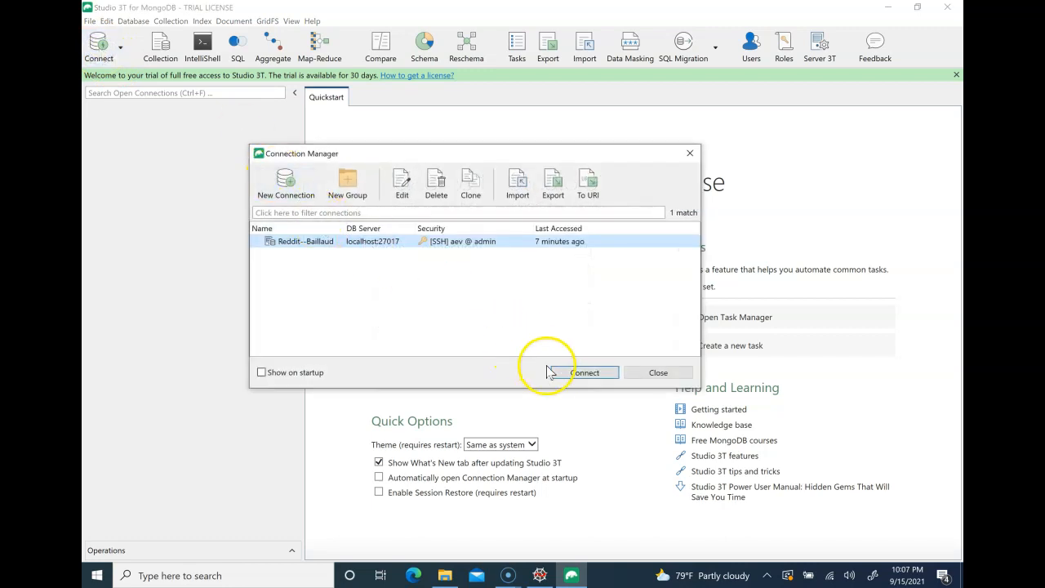
pyautogui.click(585, 373)
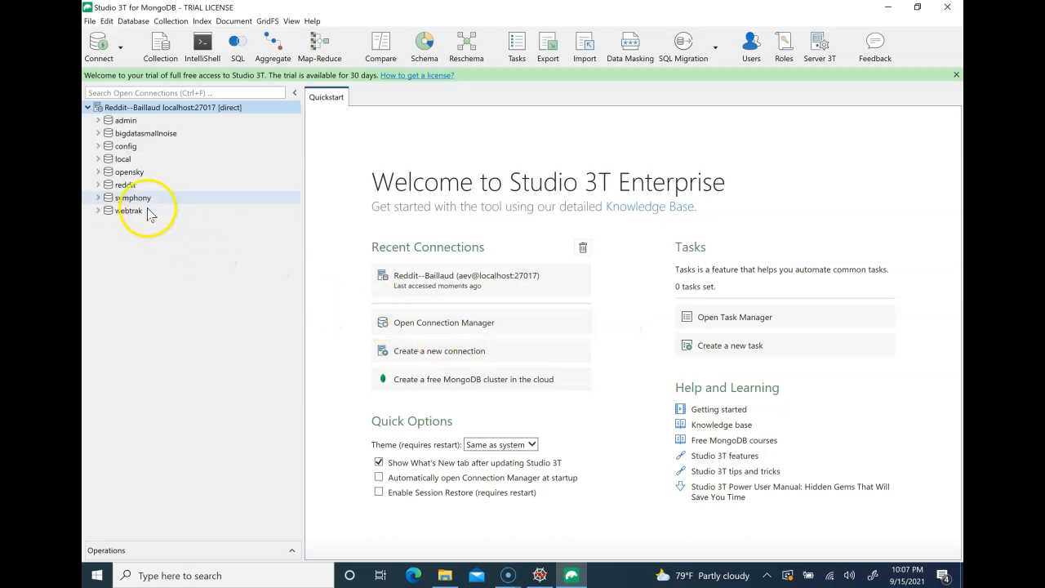
pyautogui.click(124, 184)
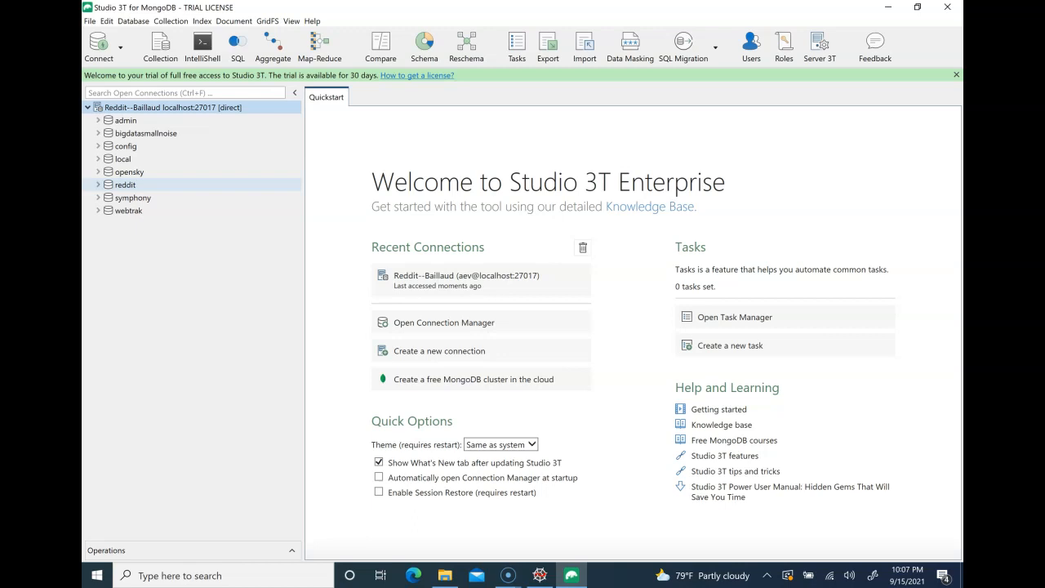
# - Expand reddit's Collections folder and scroll down toward submissions_2016-10
pyautogui.click(98, 184)
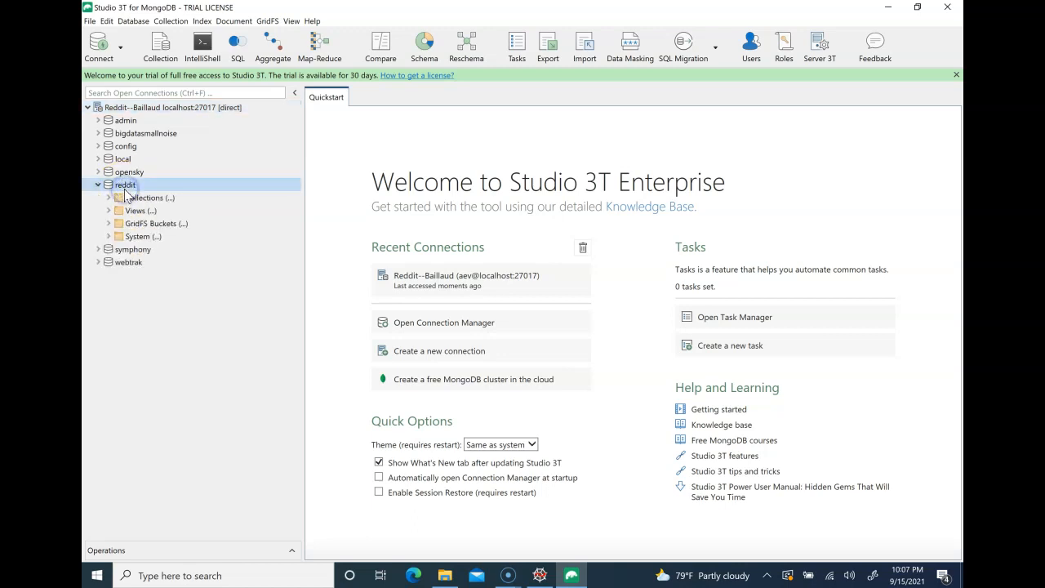
pyautogui.click(106, 197)
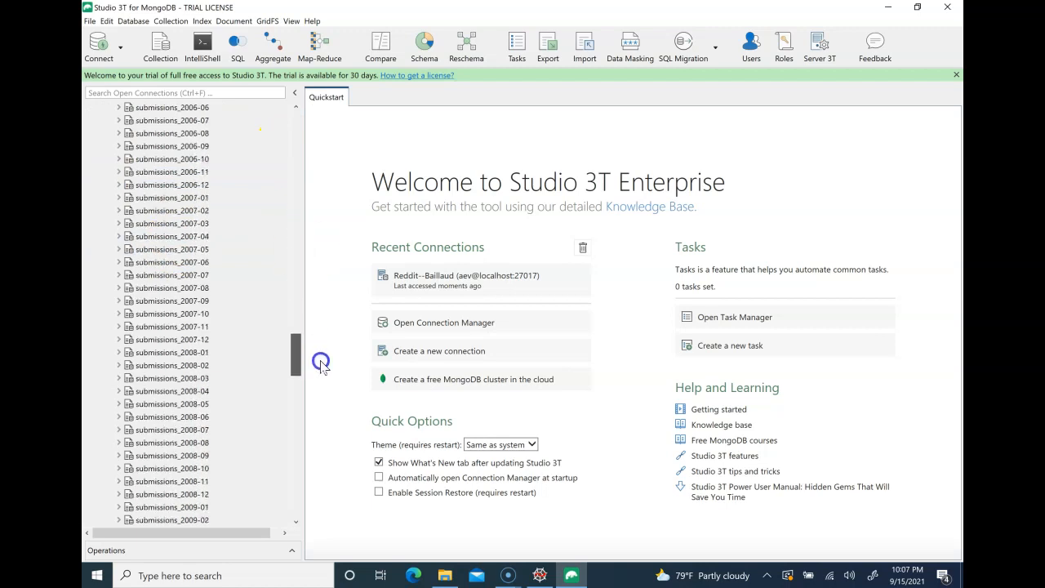
pyautogui.scroll(-3)
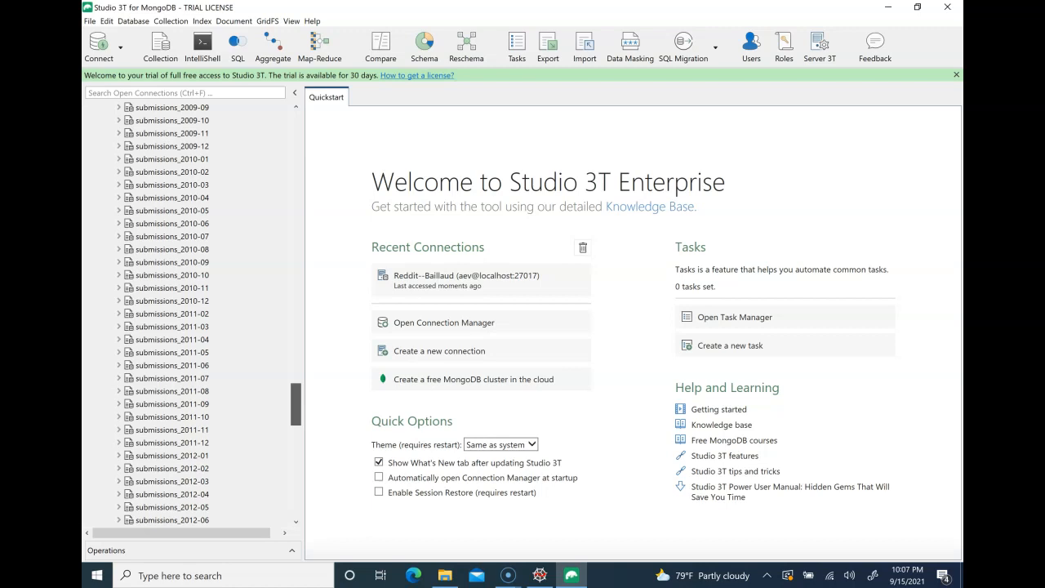
pyautogui.scroll(-3)
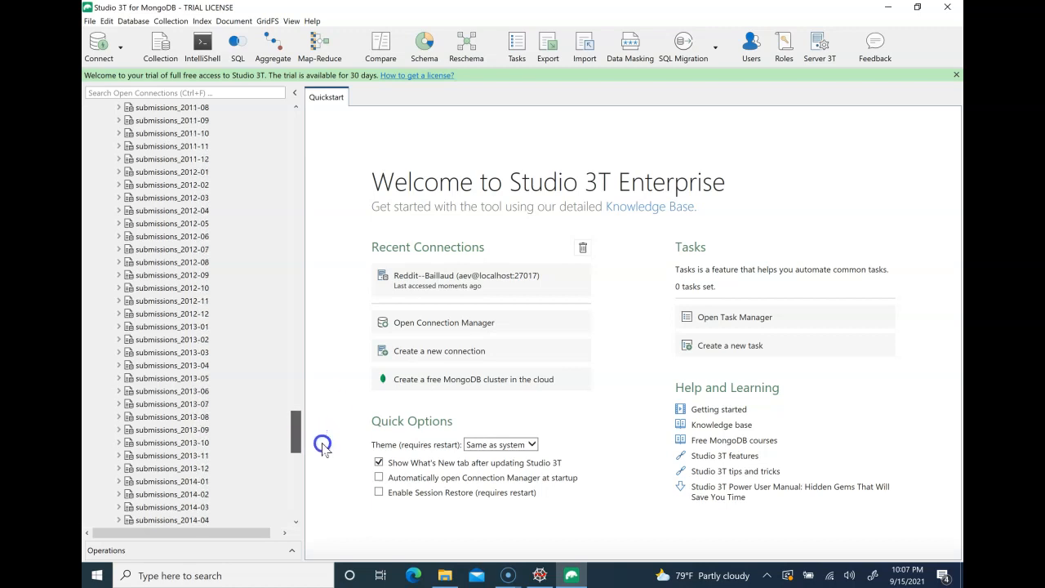
pyautogui.scroll(-3)
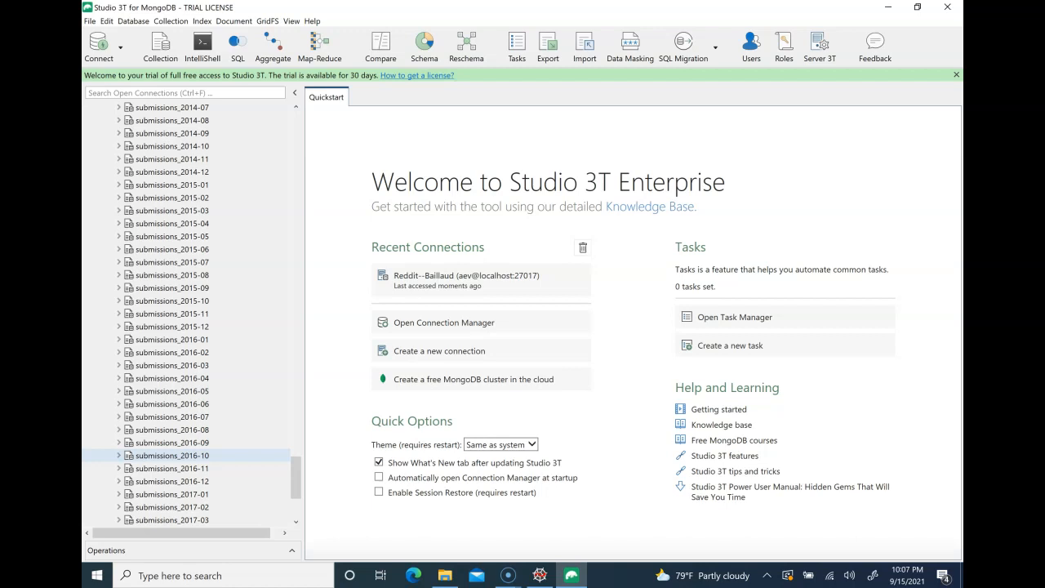
# - Open submissions_2016-10 in a new tab and browse its documents in JSON View
pyautogui.doubleClick(171, 454)
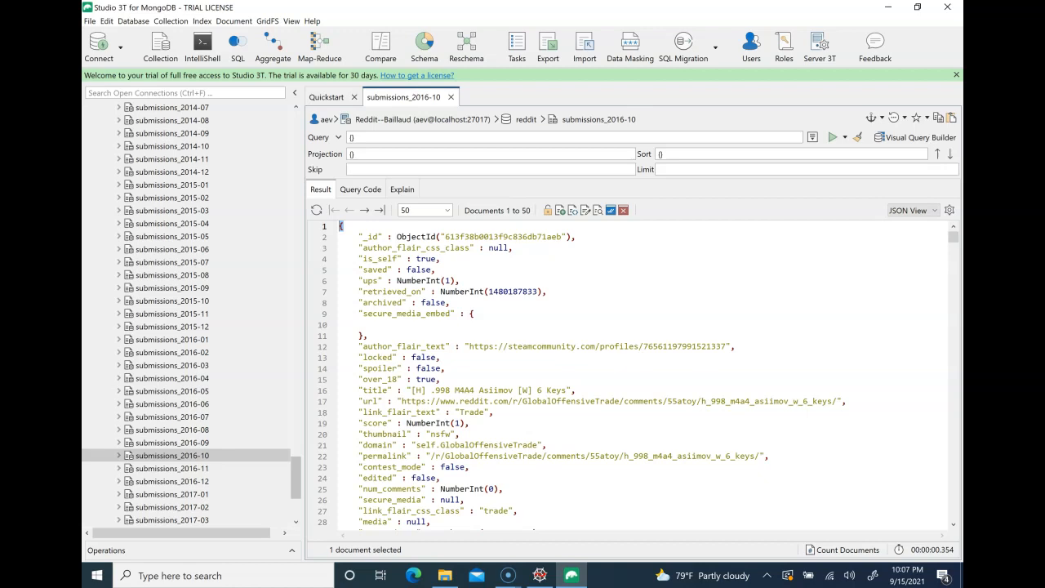
pyautogui.moveTo(318, 303)
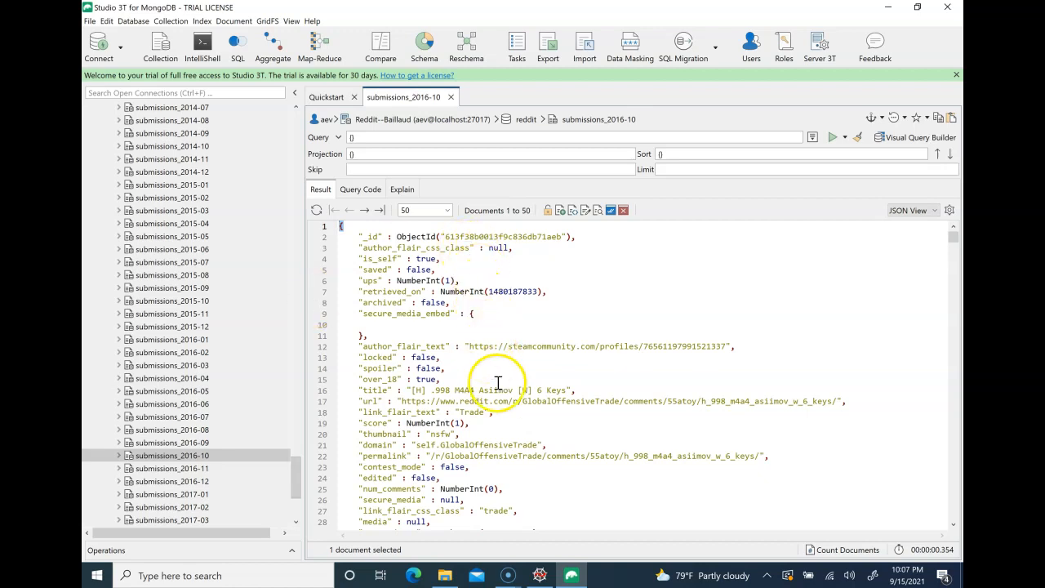
pyautogui.moveTo(921, 263)
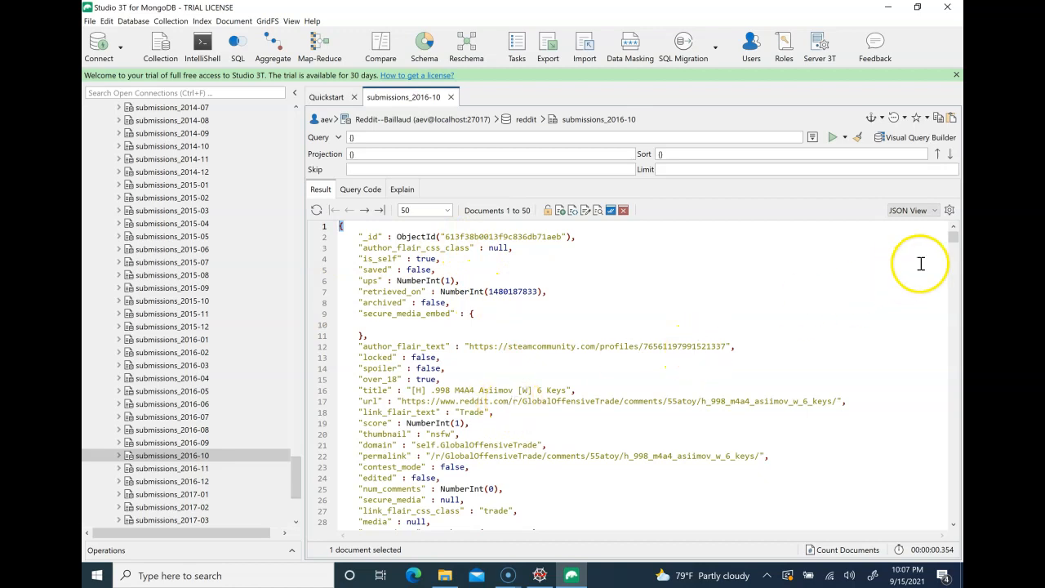
pyautogui.scroll(-3)
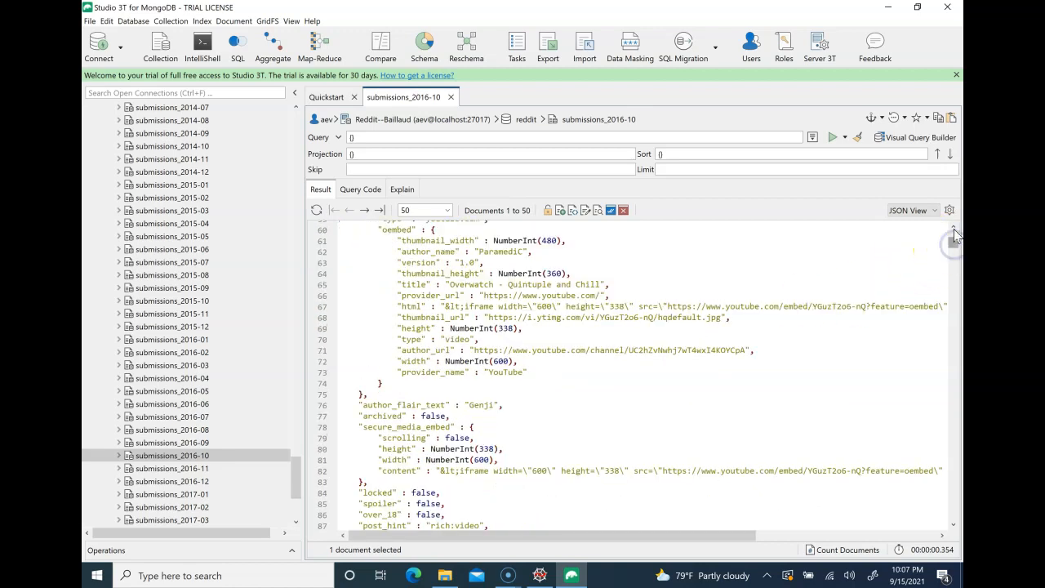
pyautogui.scroll(3)
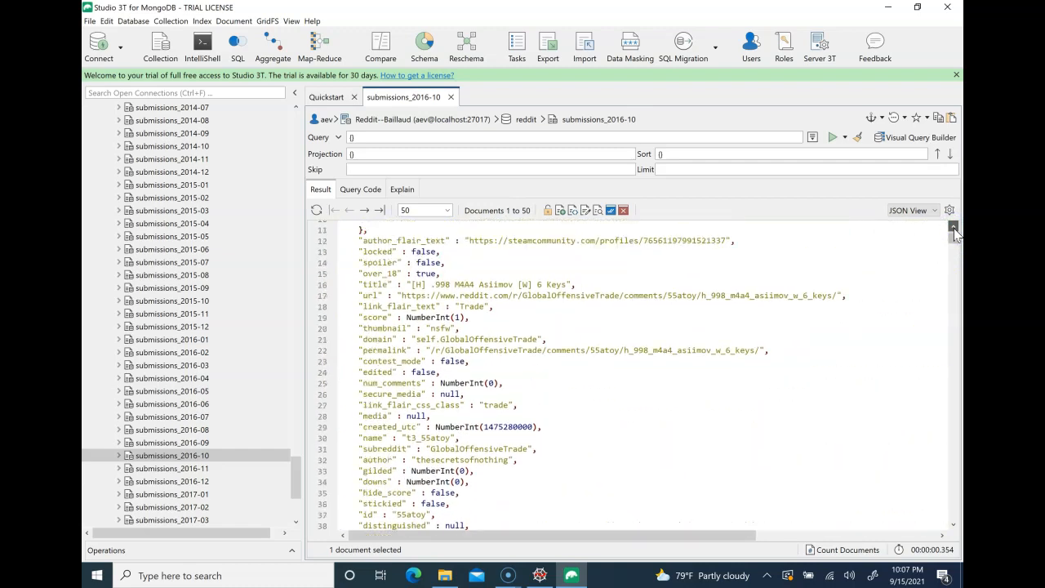
pyautogui.click(912, 210)
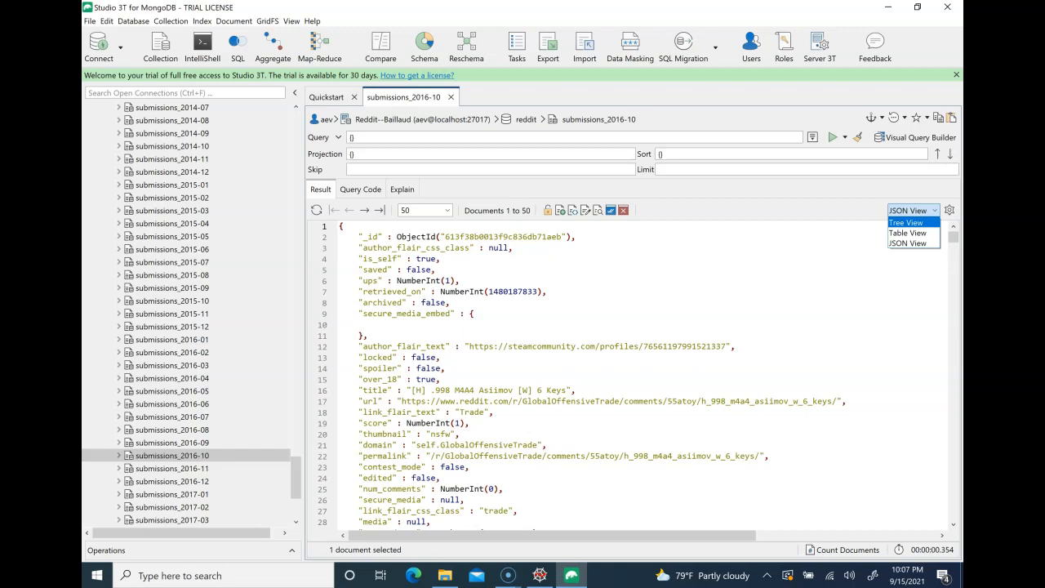
# - Inspect the first document in Tree View, then pick Table View from the view modes
pyautogui.click(905, 222)
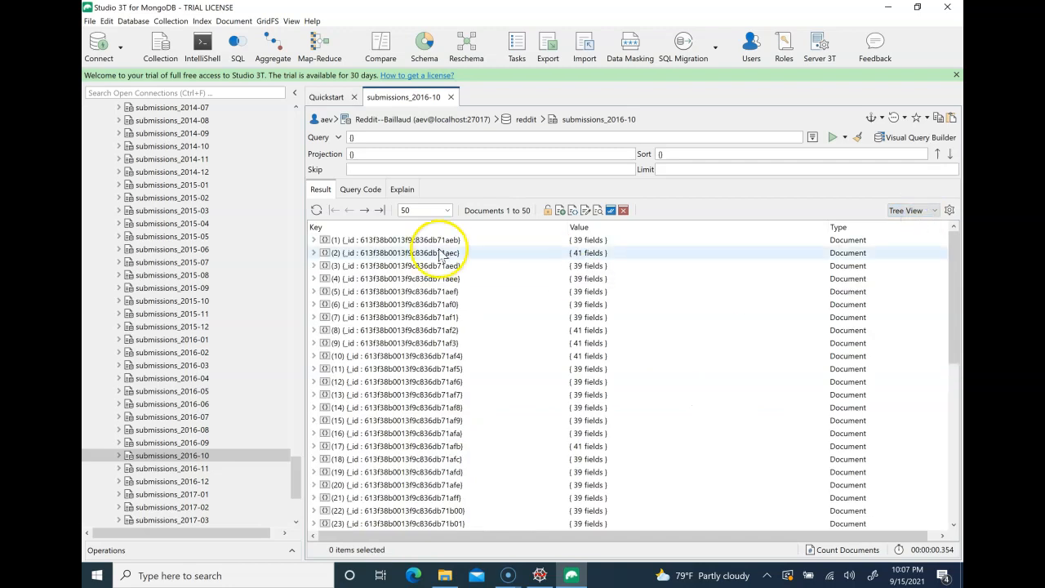
pyautogui.click(314, 239)
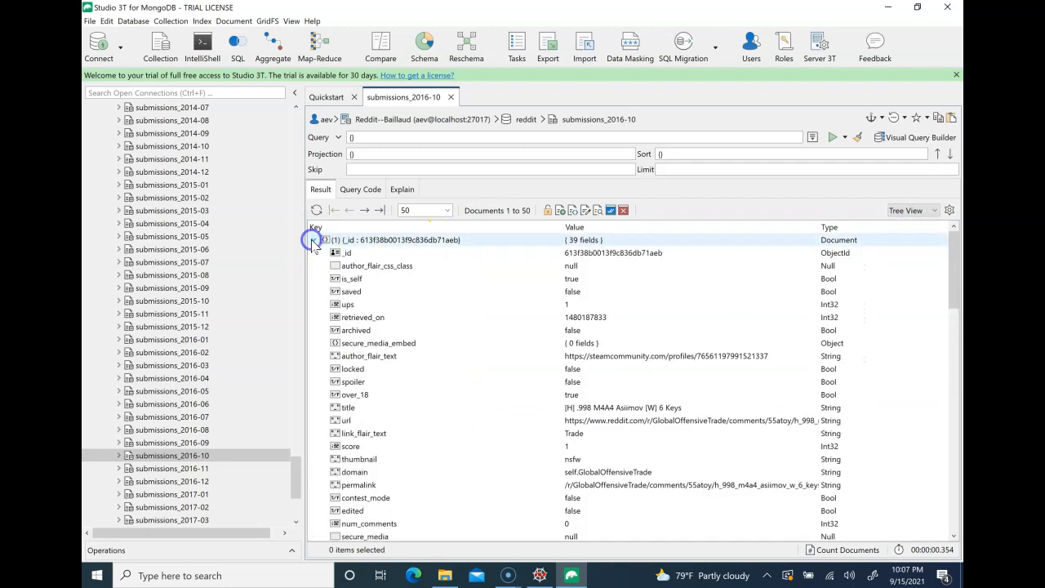
pyautogui.click(313, 239)
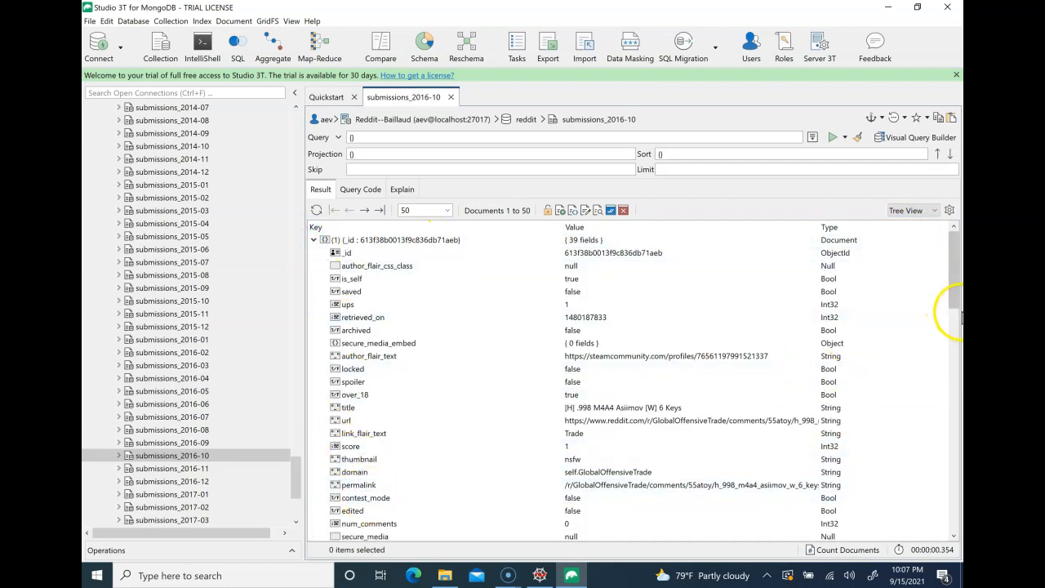
pyautogui.scroll(-3)
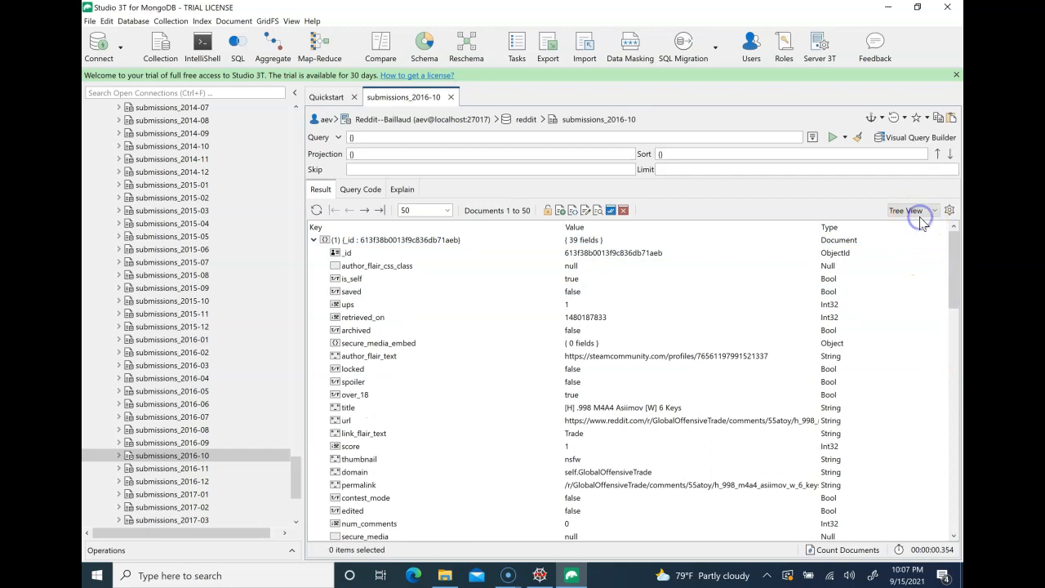
pyautogui.click(910, 210)
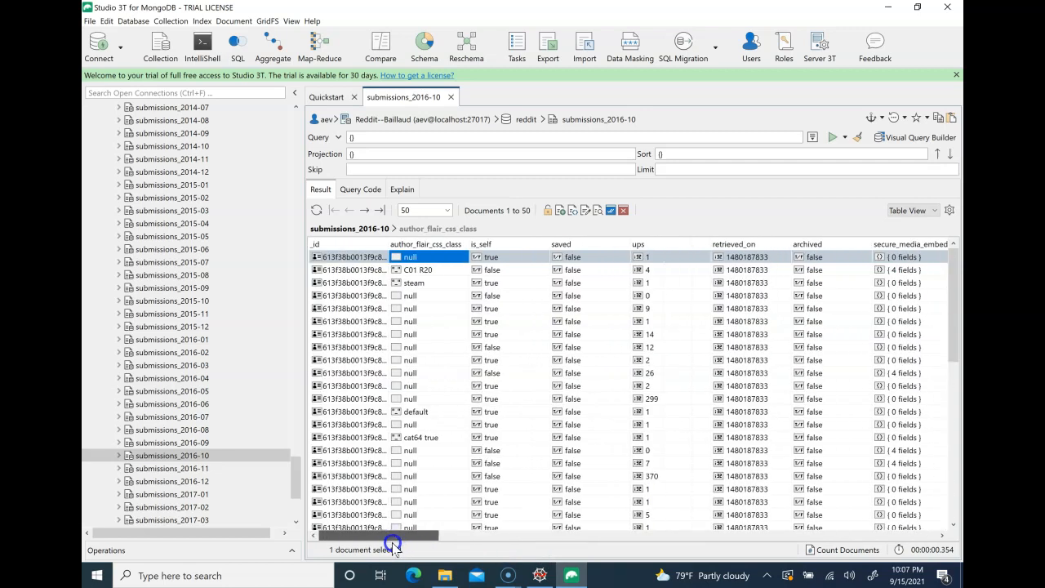
pyautogui.click(911, 210)
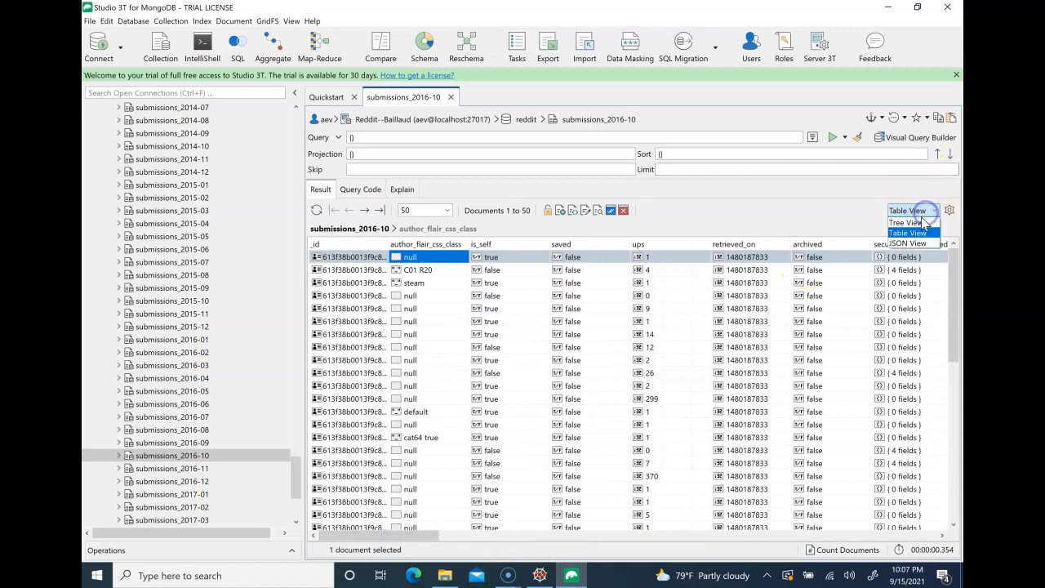
pyautogui.click(908, 244)
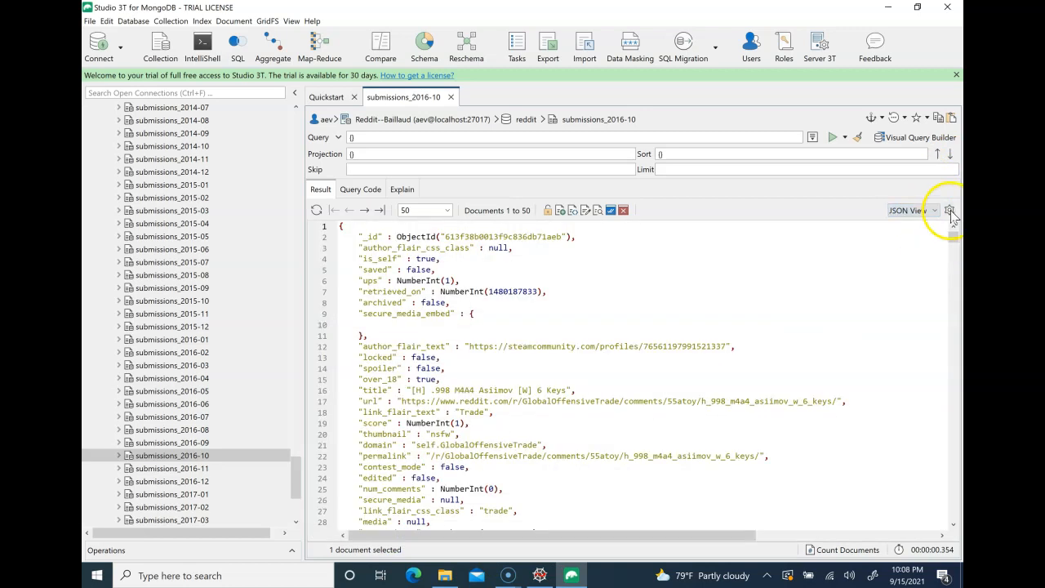
pyautogui.click(949, 210)
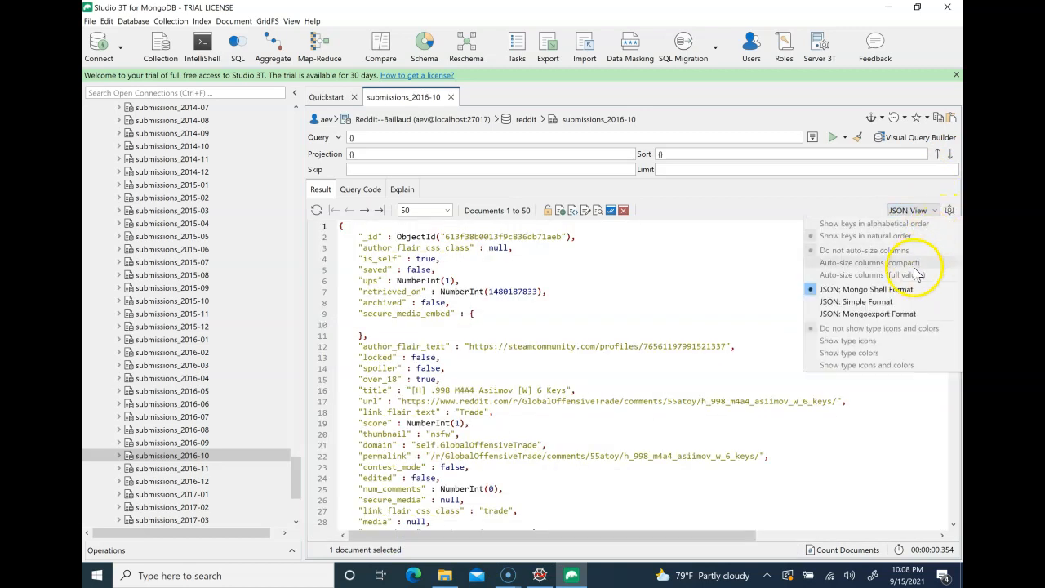
pyautogui.click(854, 301)
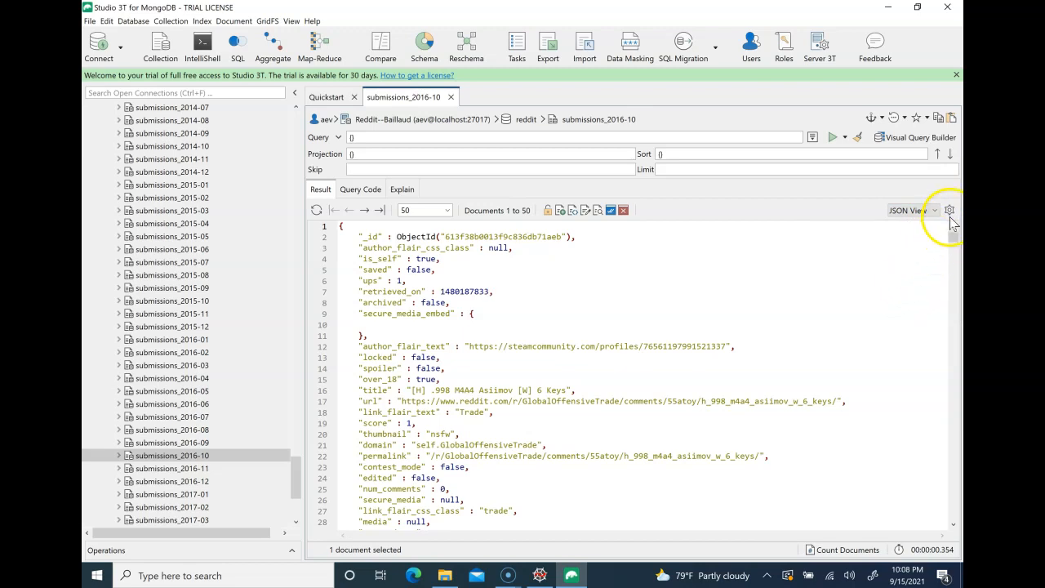
pyautogui.click(948, 210)
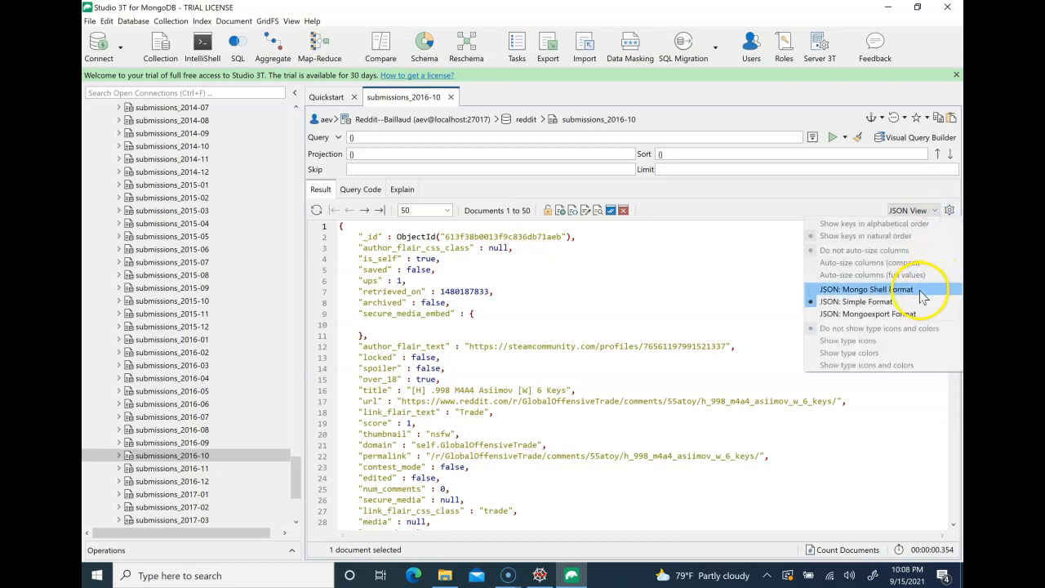
pyautogui.click(866, 289)
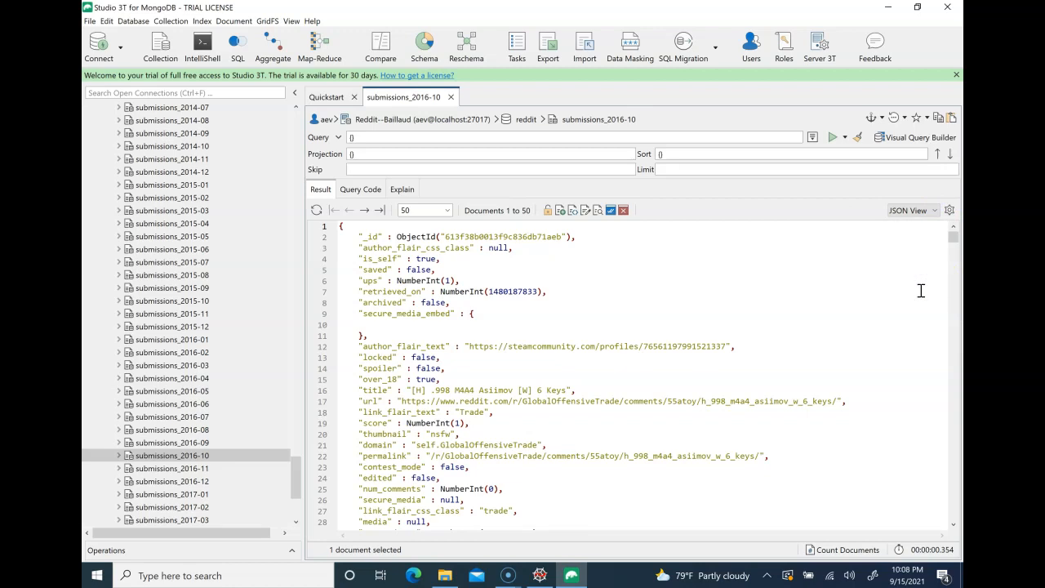
pyautogui.moveTo(949, 225)
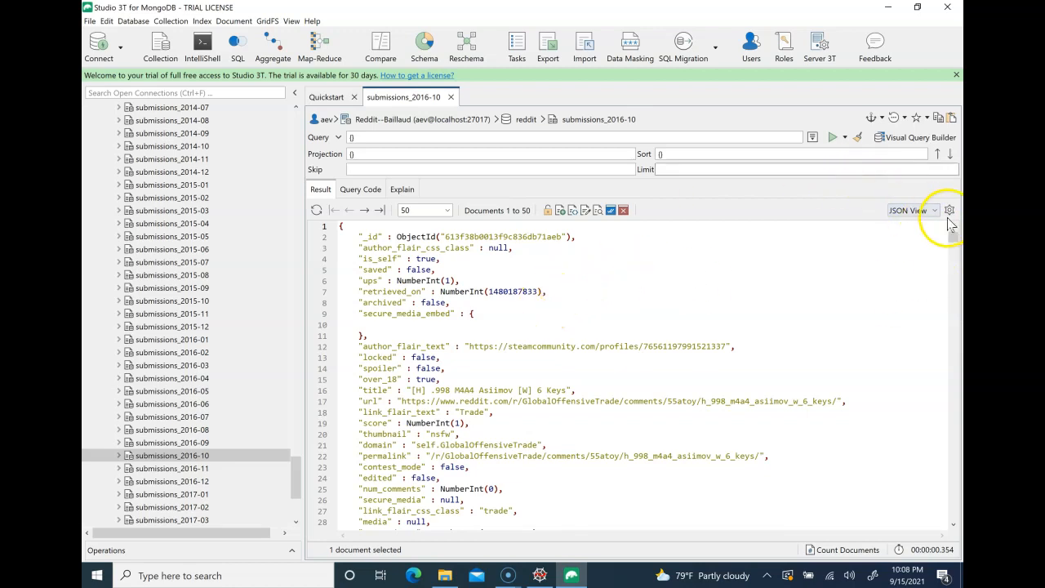
pyautogui.click(948, 210)
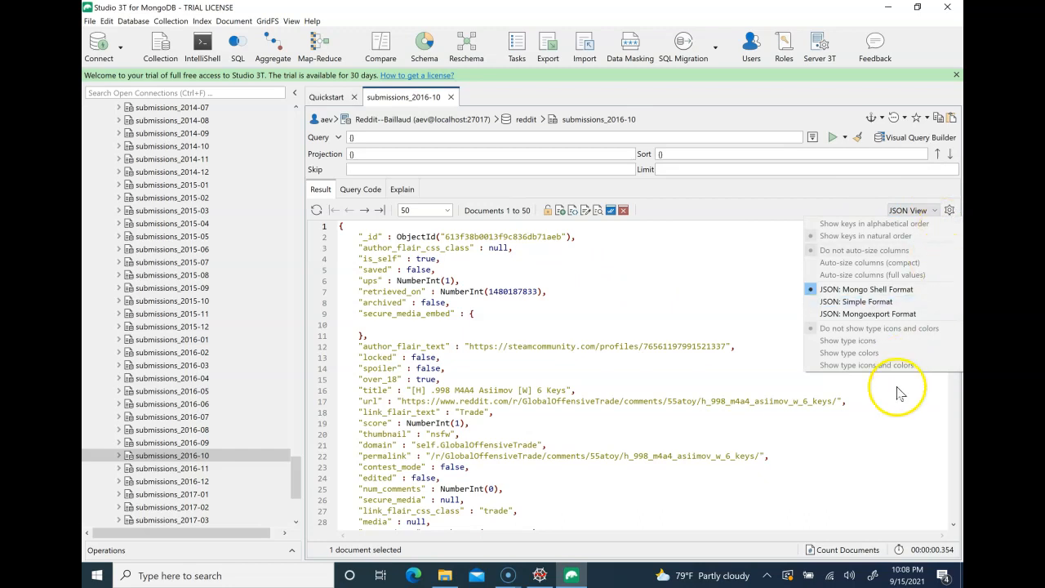
pyautogui.click(425, 168)
pyautogui.write('"subreddit":"funny"')
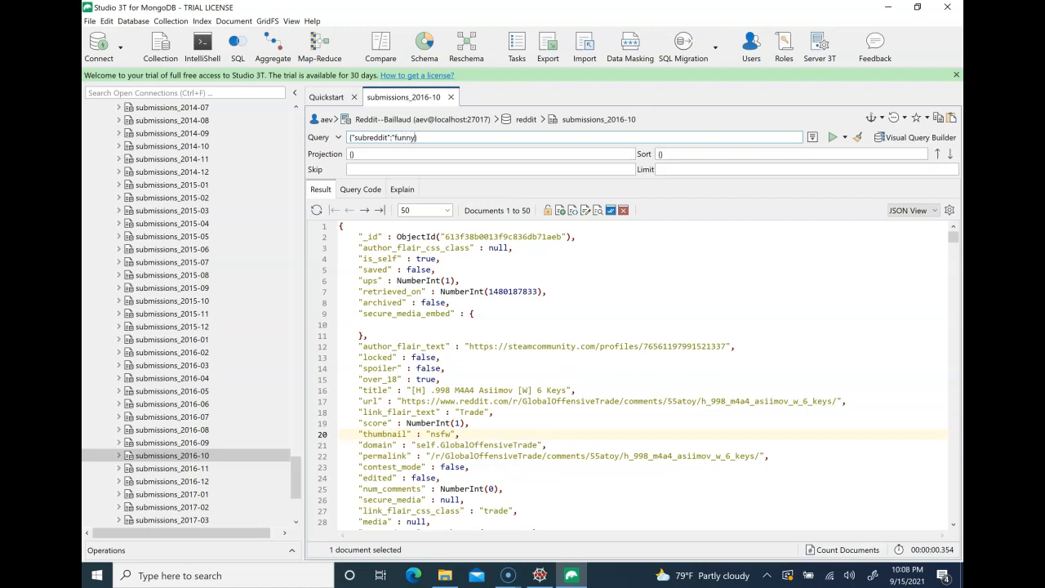
# - Run the {"subreddit":"funny"} query and scroll through the matching posts
pyautogui.click(832, 136)
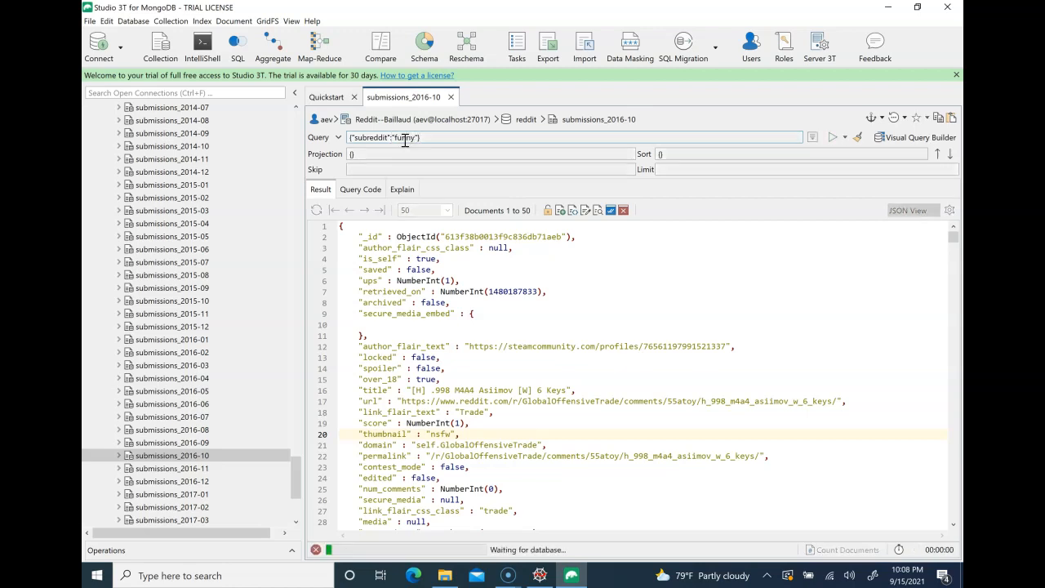
pyautogui.click(832, 136)
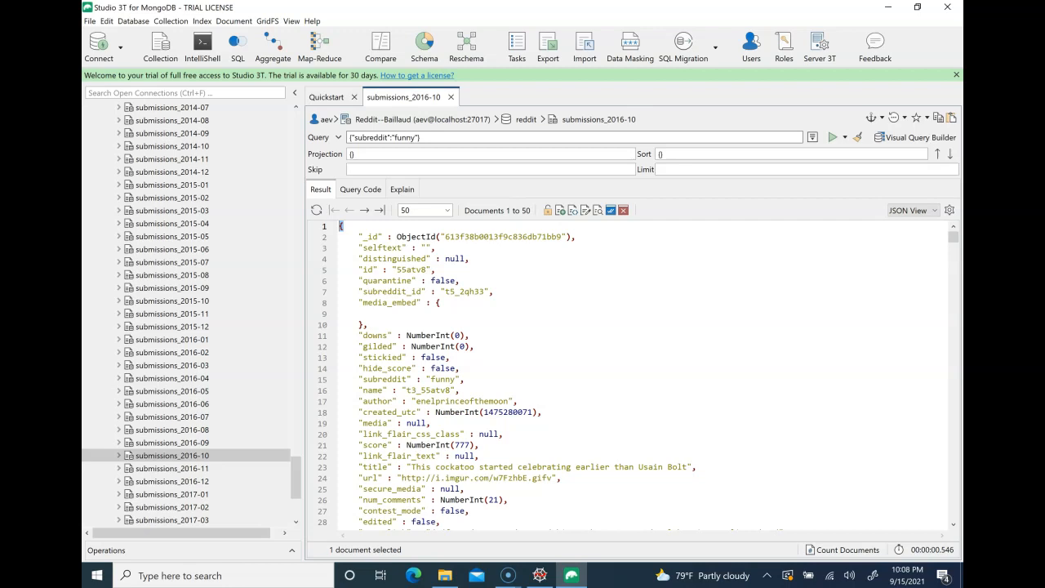
pyautogui.moveTo(952, 239)
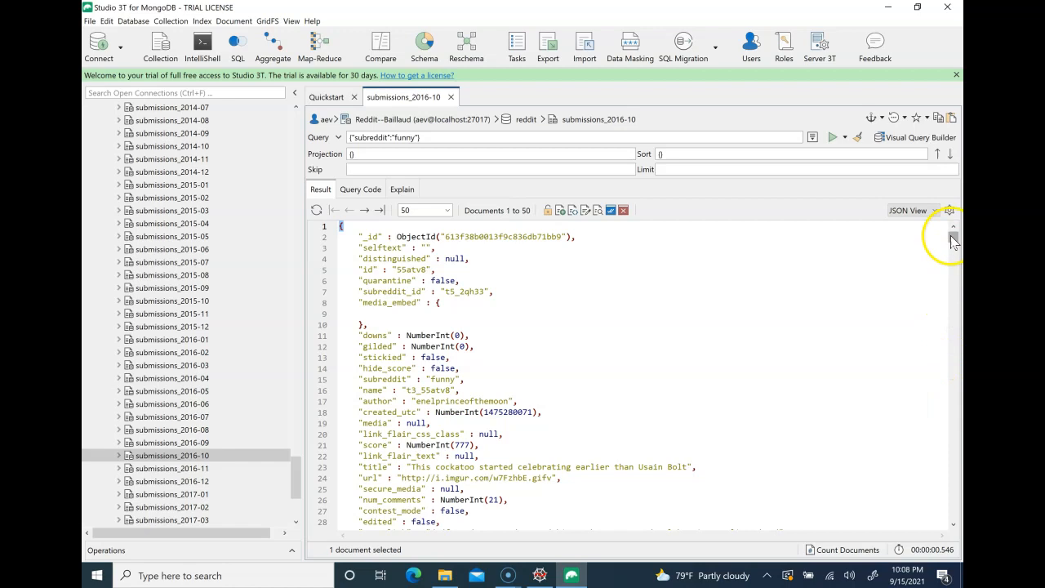
pyautogui.scroll(-3)
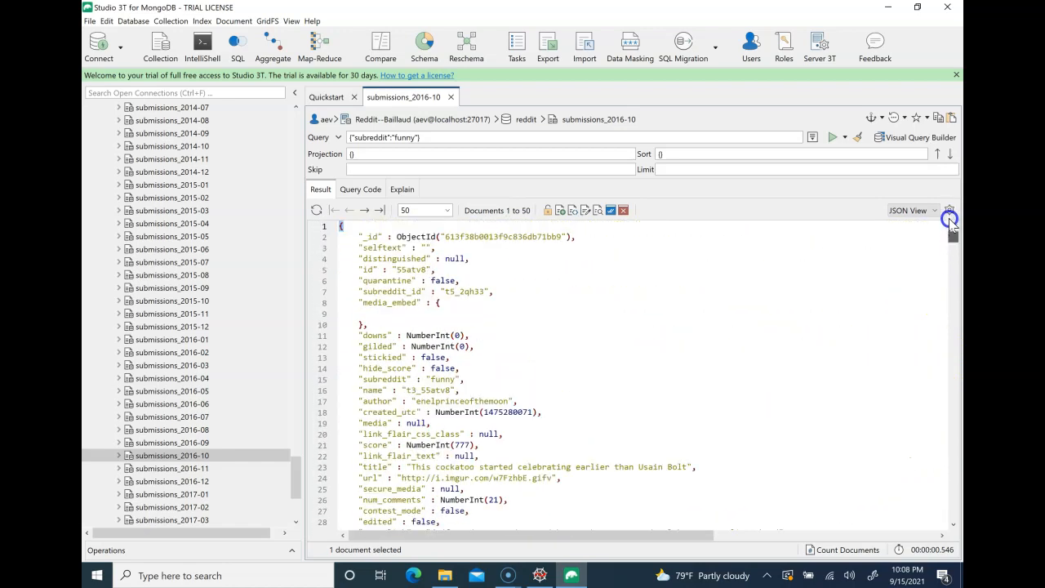
pyautogui.moveTo(530, 210)
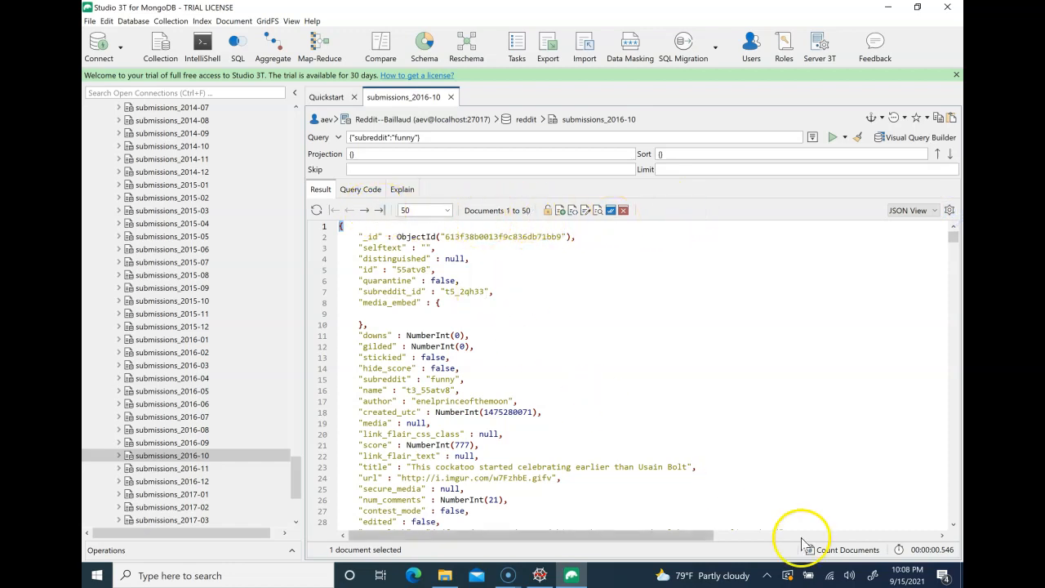
pyautogui.moveTo(849, 549)
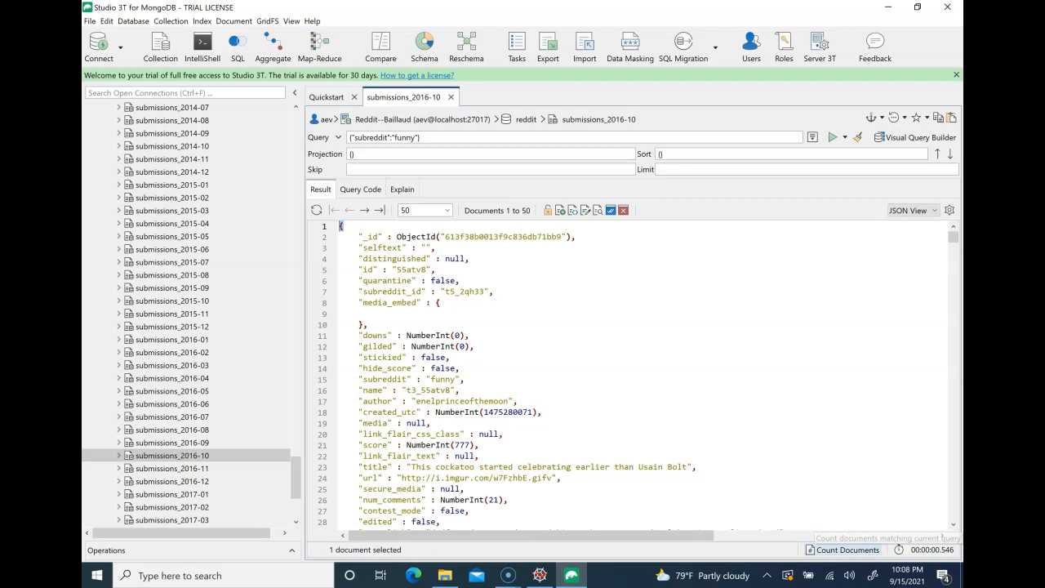
# - Count the submissions_2016-10 documents matching the funny subreddit filter
pyautogui.click(847, 550)
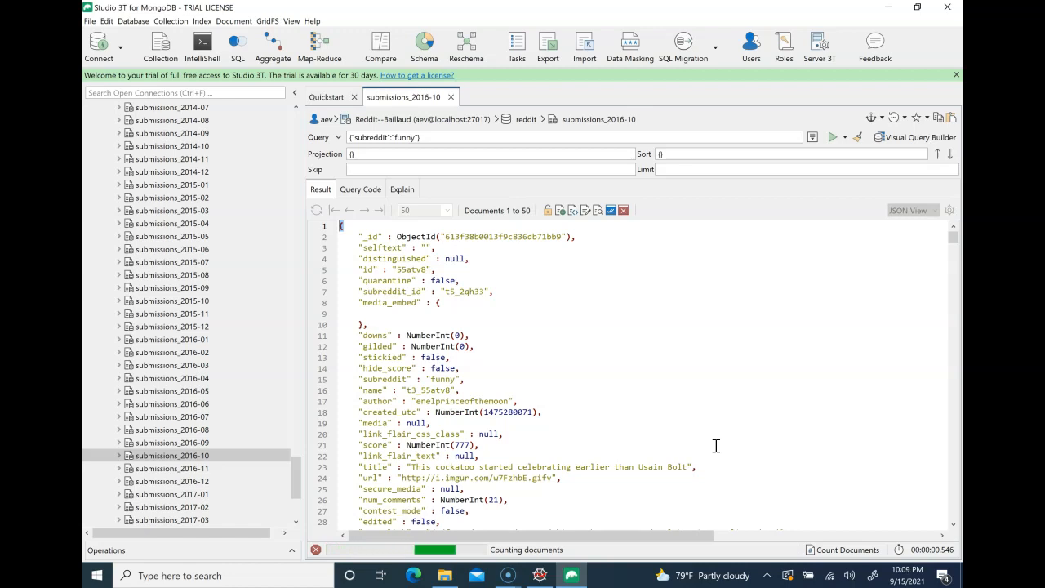
pyautogui.moveTo(812, 442)
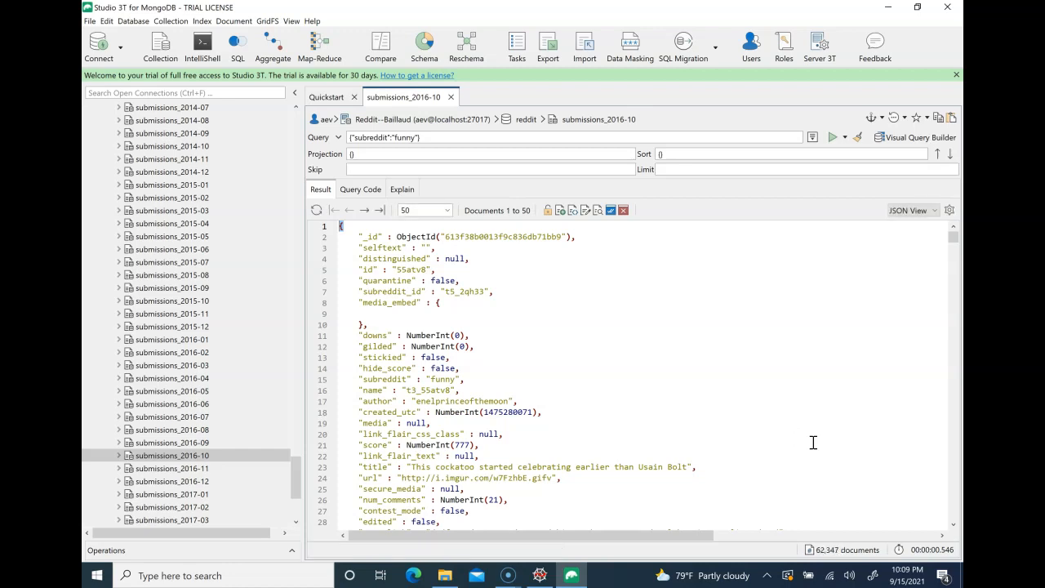
pyautogui.moveTo(812, 442)
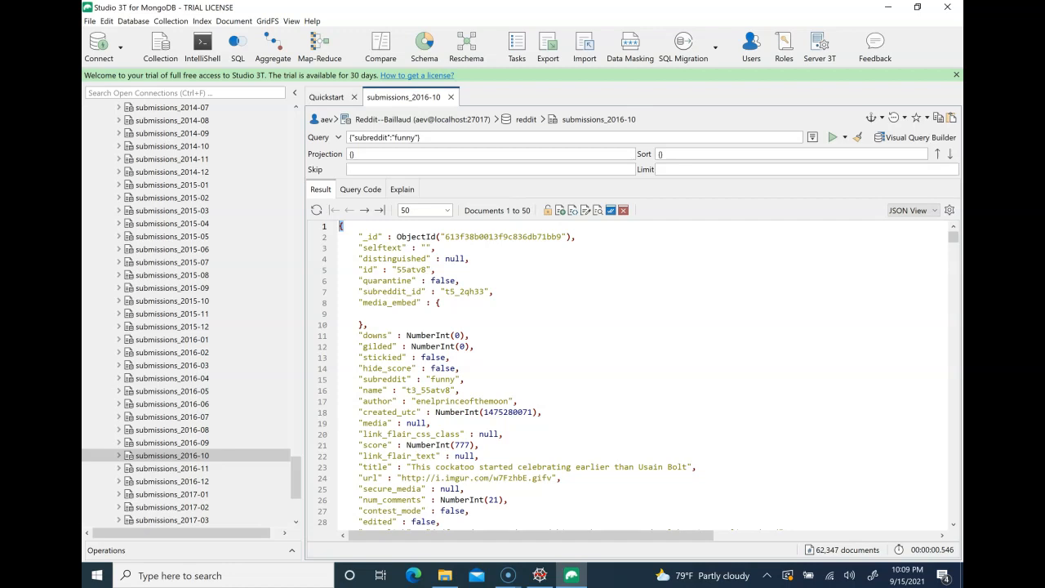
pyautogui.moveTo(808, 549)
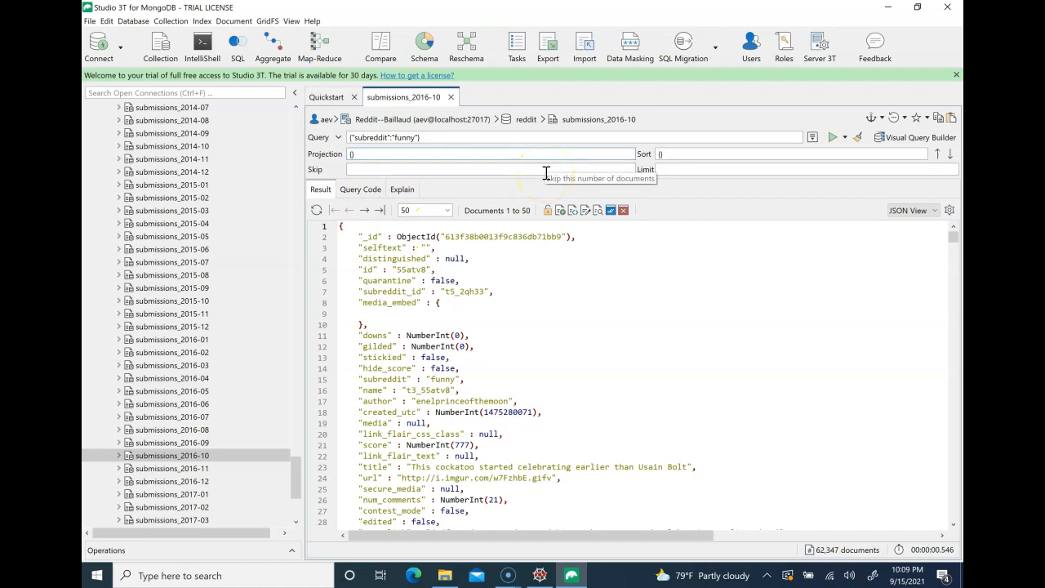
pyautogui.moveTo(570, 276)
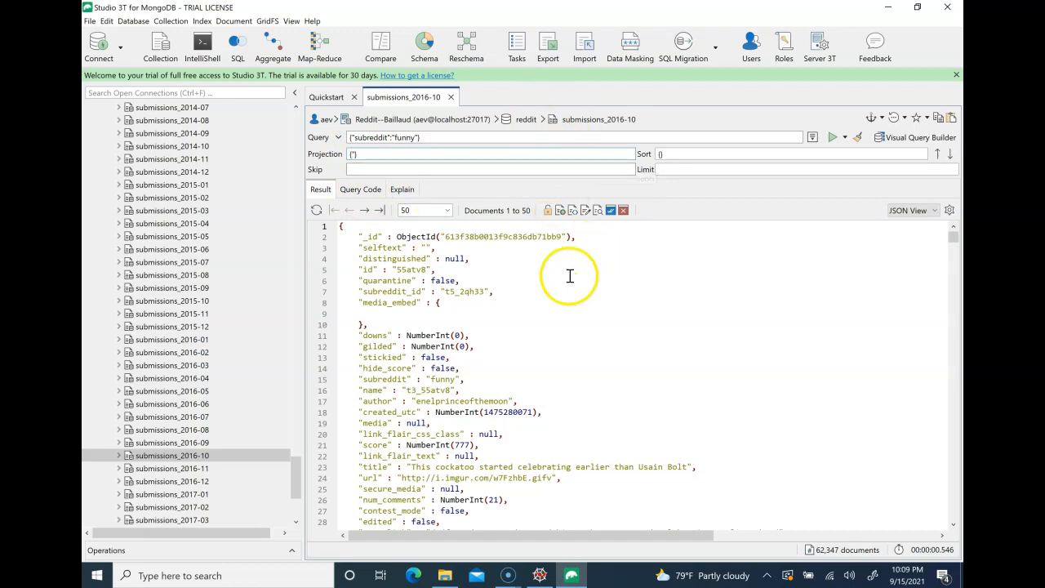
pyautogui.moveTo(405, 420)
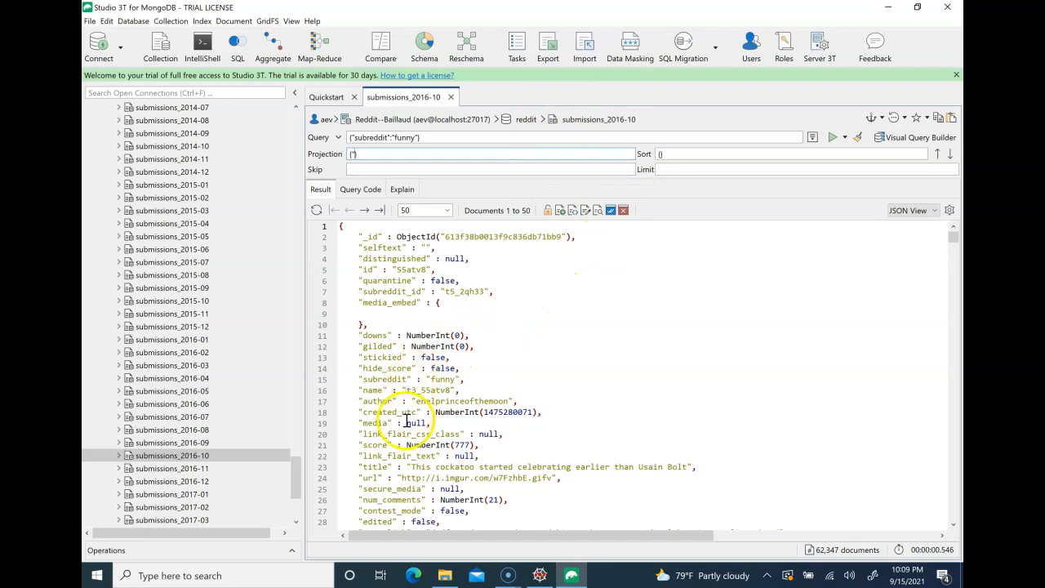
# - Enter projection {"score":1,"created_utc":1}, copying field names from the JSON results
pyautogui.doubleClick(374, 444)
pyautogui.write('sco')
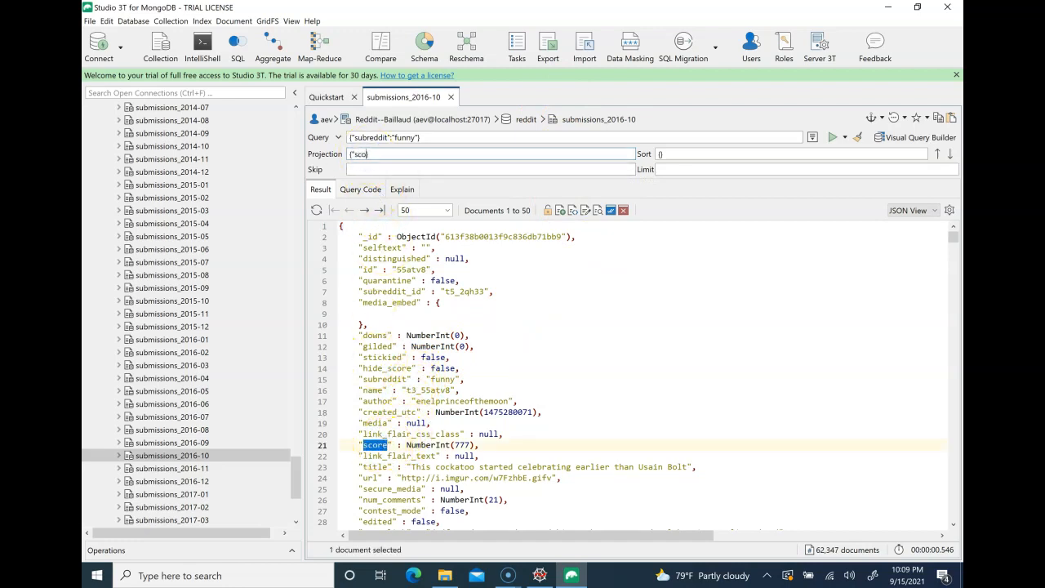
pyautogui.write('re:')
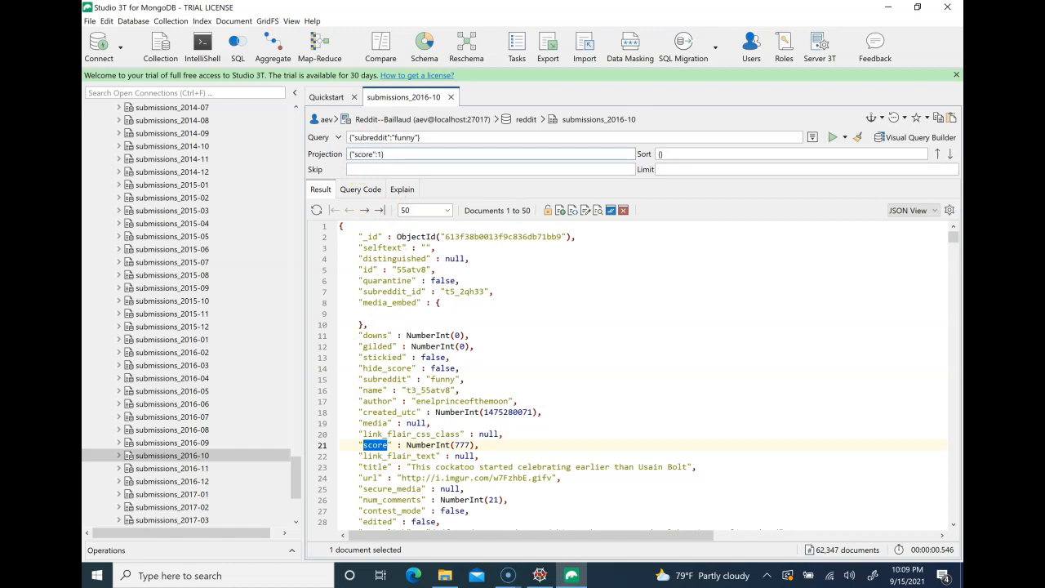
pyautogui.moveTo(467, 370)
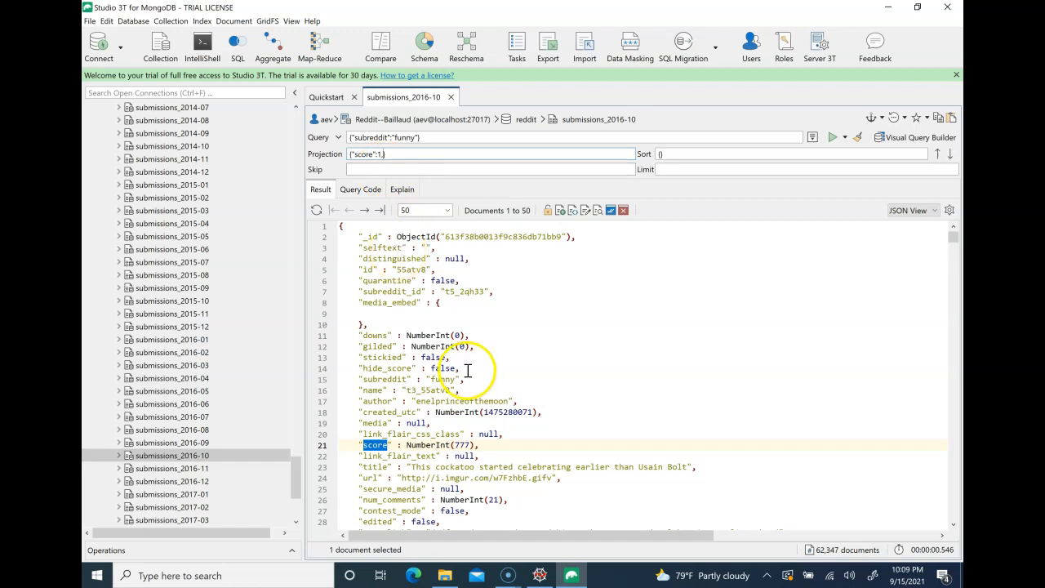
pyautogui.click(364, 412)
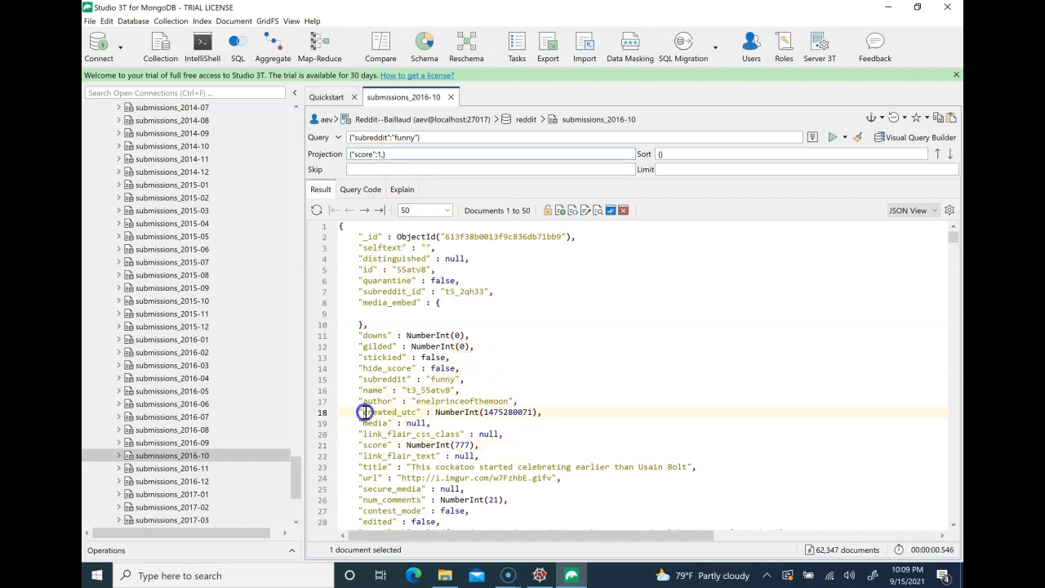
pyautogui.doubleClick(388, 412)
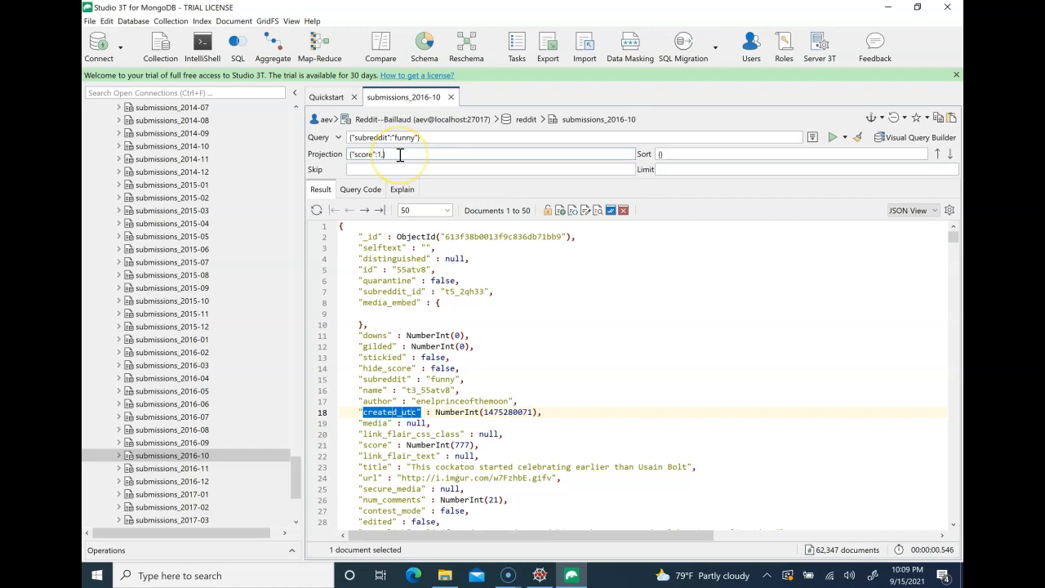
pyautogui.write('\'created_utc"')
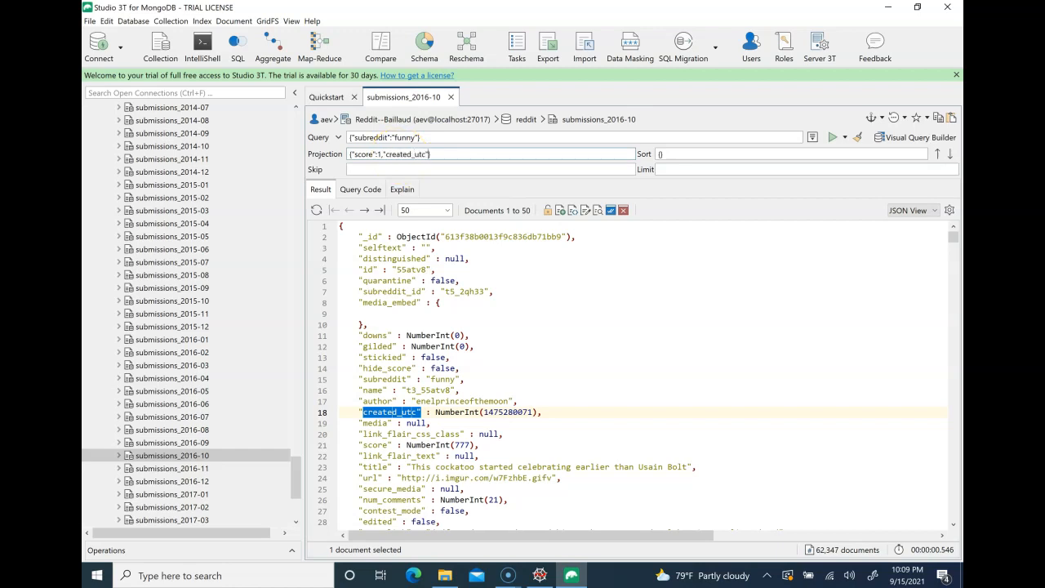
pyautogui.write(':1,')
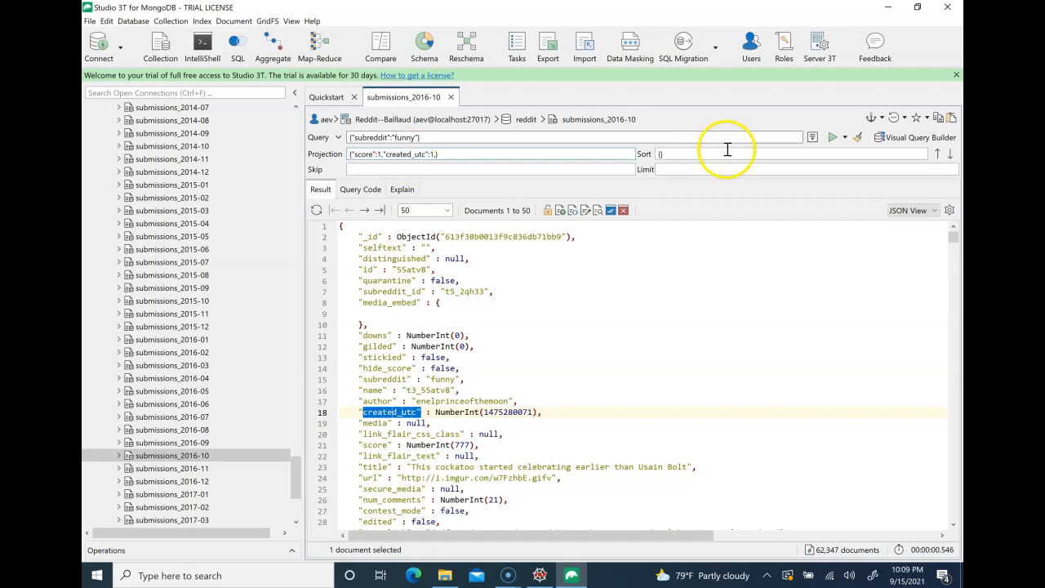
pyautogui.moveTo(946, 520)
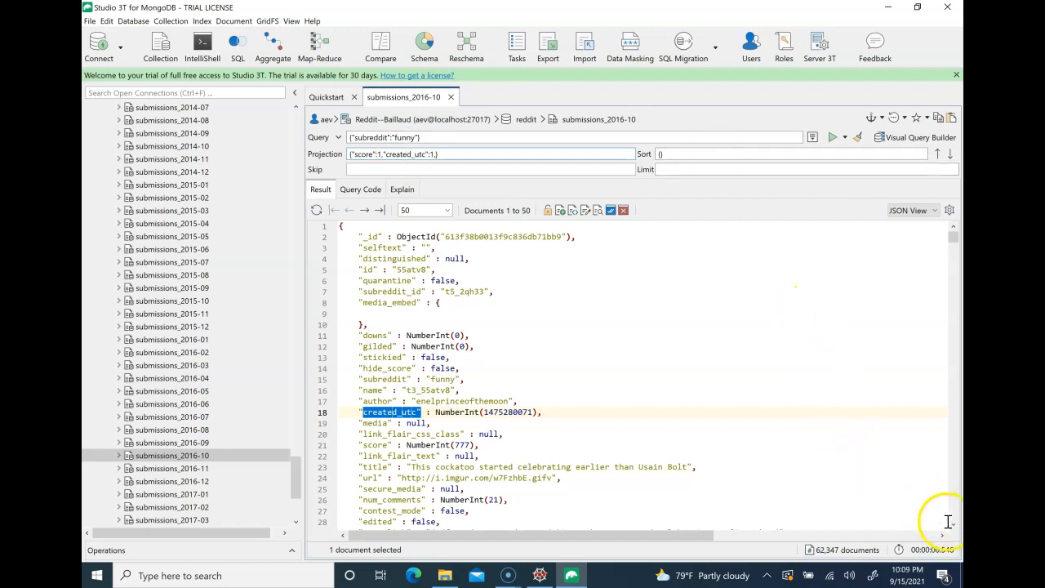
# - Scroll the results, then add "title":1 to the projection
pyautogui.scroll(-3)
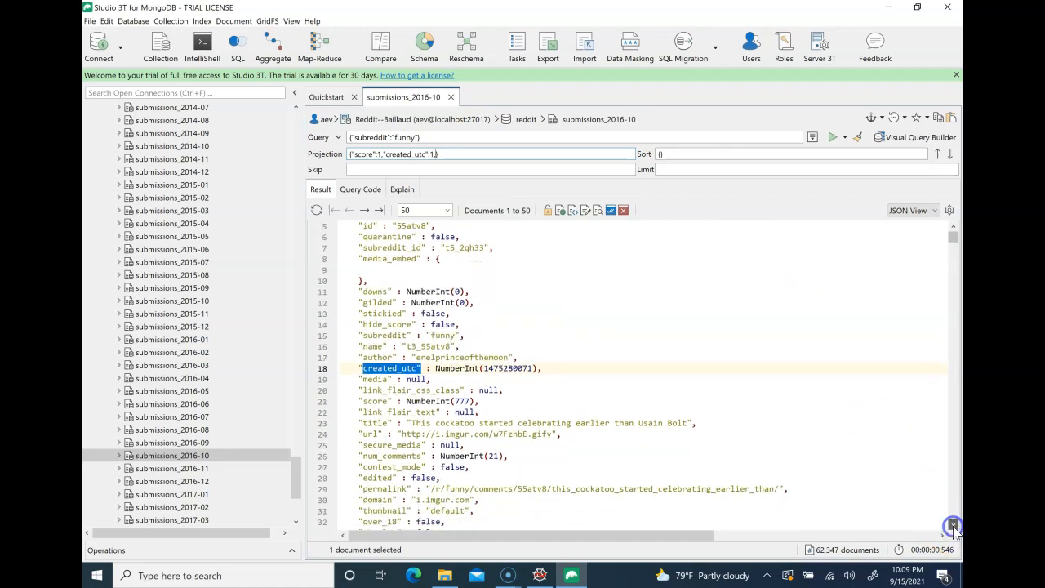
pyautogui.scroll(-3)
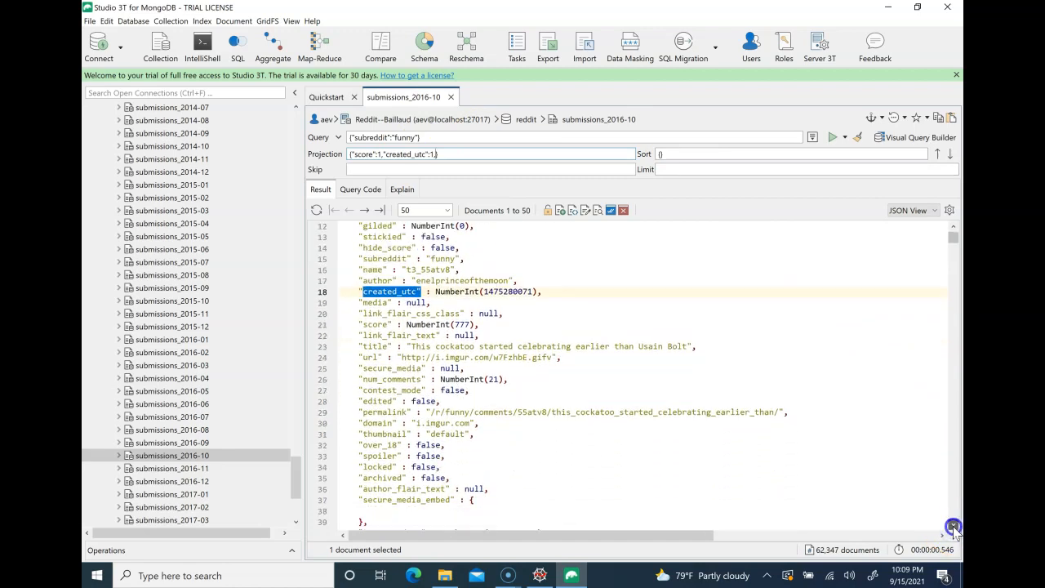
pyautogui.scroll(-3)
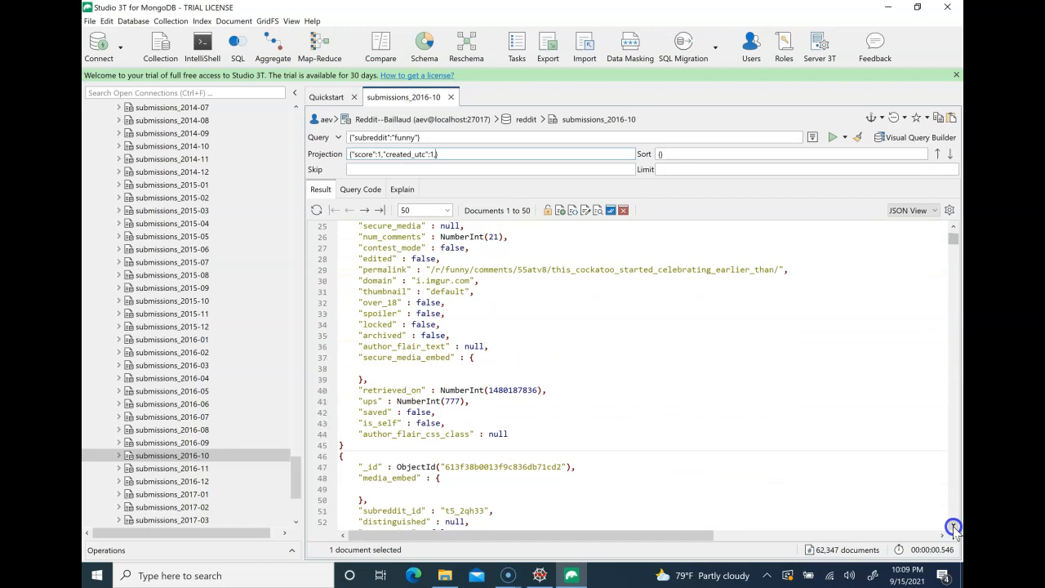
pyautogui.moveTo(523, 361)
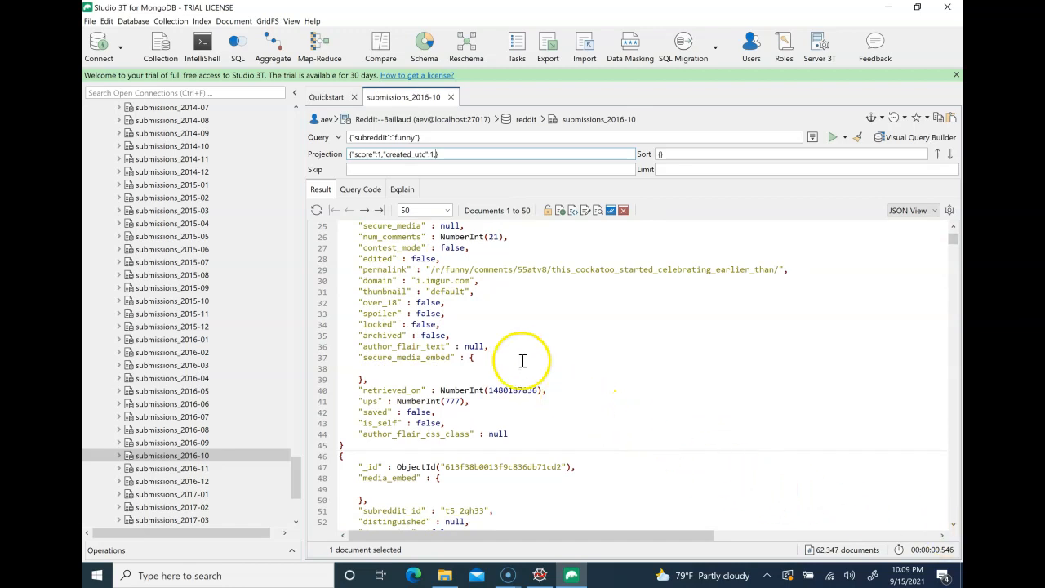
pyautogui.moveTo(955, 232)
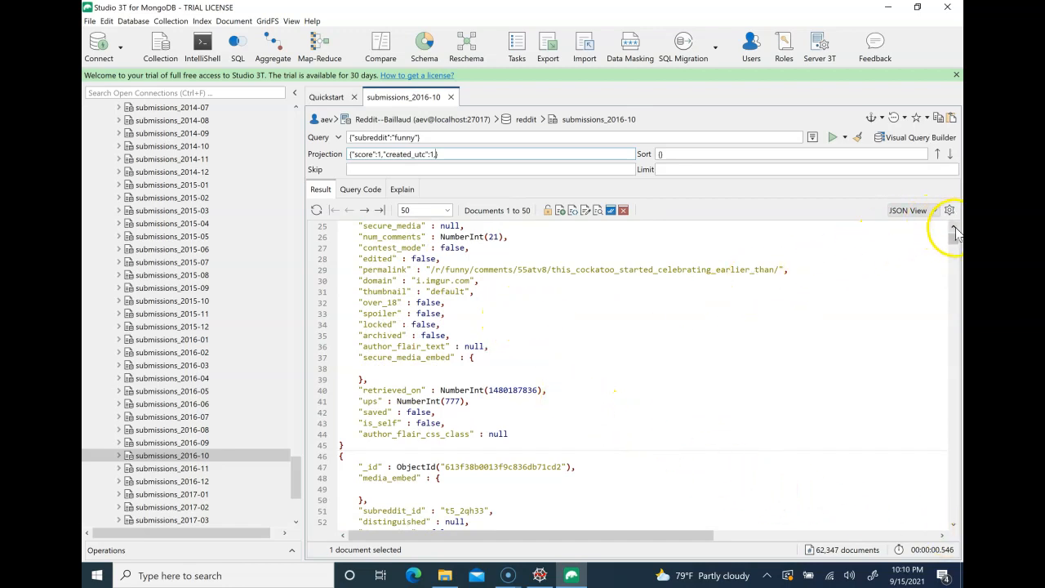
pyautogui.scroll(3)
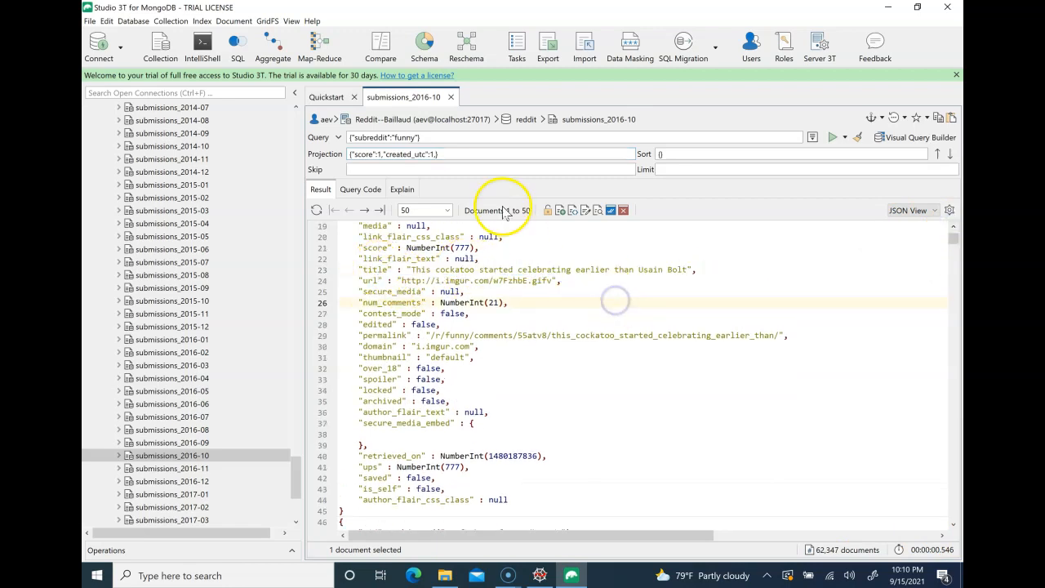
pyautogui.click(456, 154)
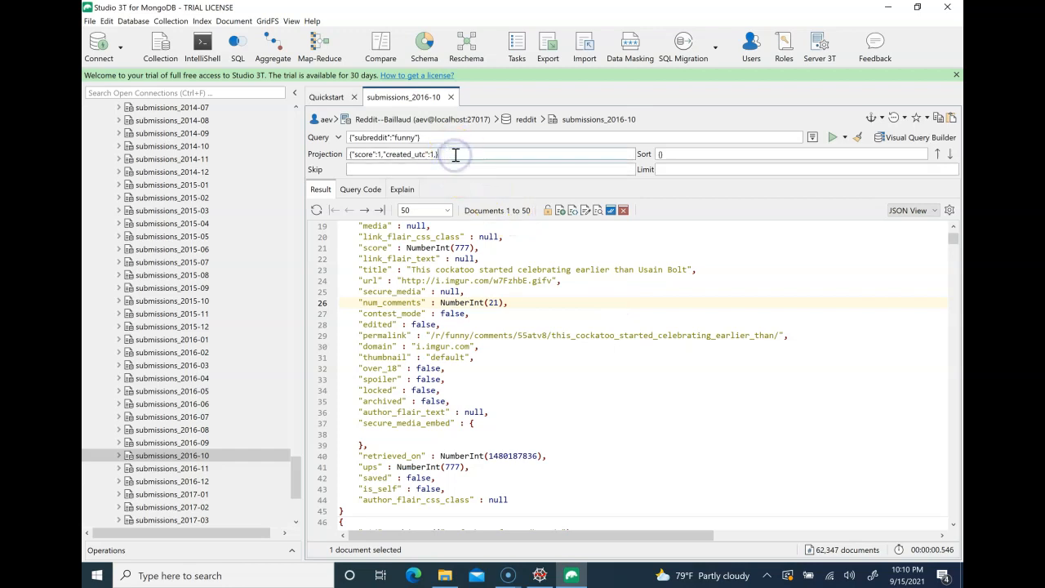
pyautogui.write('title":1')
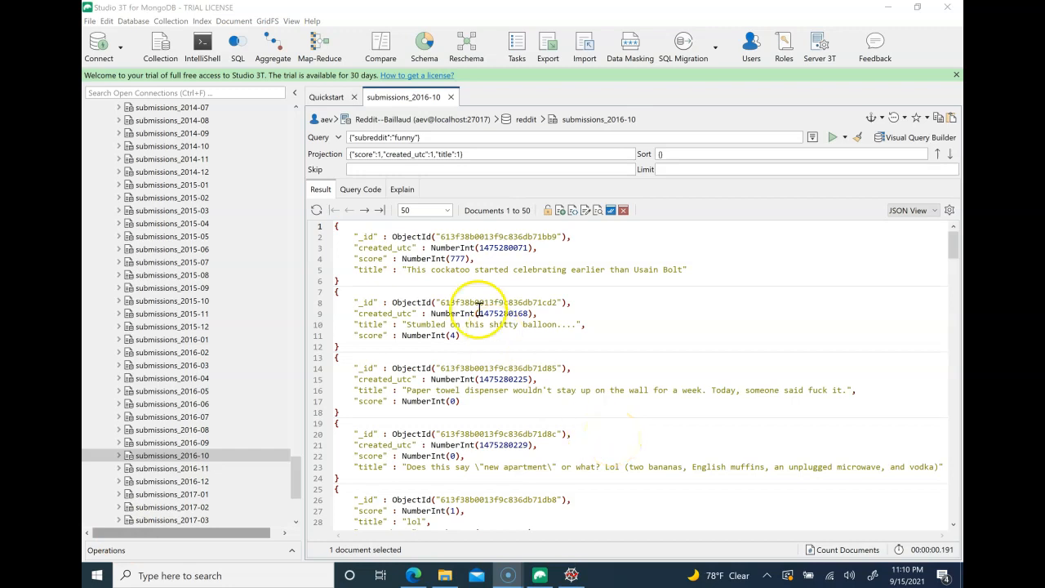
# - Generate the query as Python code, select all of it, and return to Spyder
pyautogui.click(360, 188)
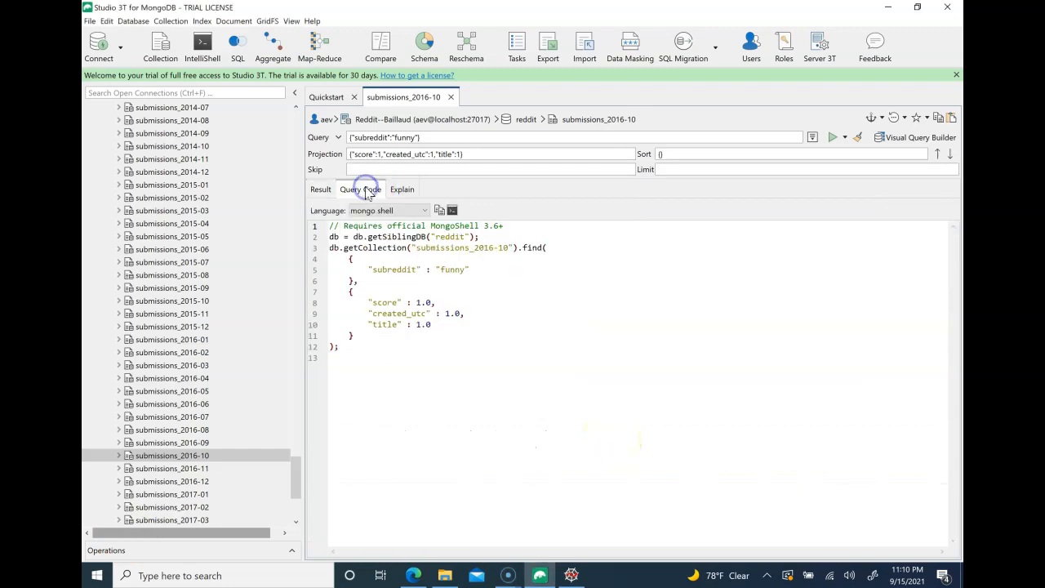
pyautogui.click(424, 210)
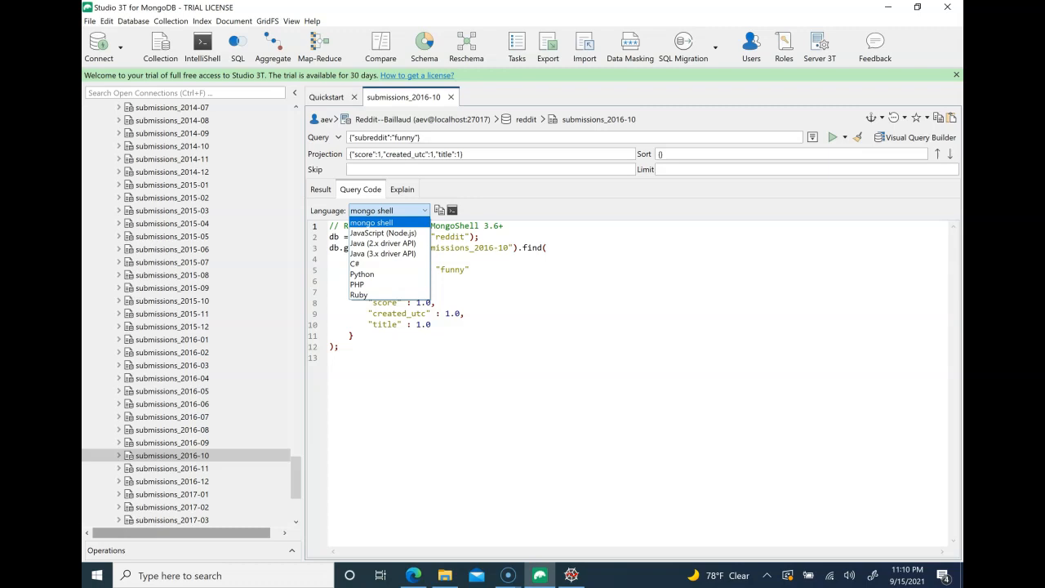
pyautogui.moveTo(412, 263)
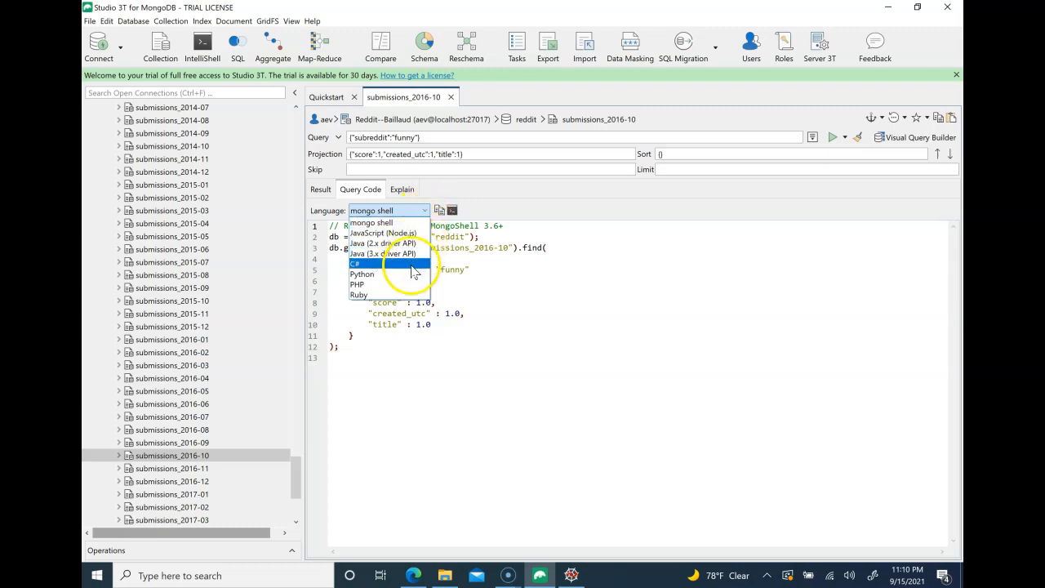
pyautogui.click(362, 274)
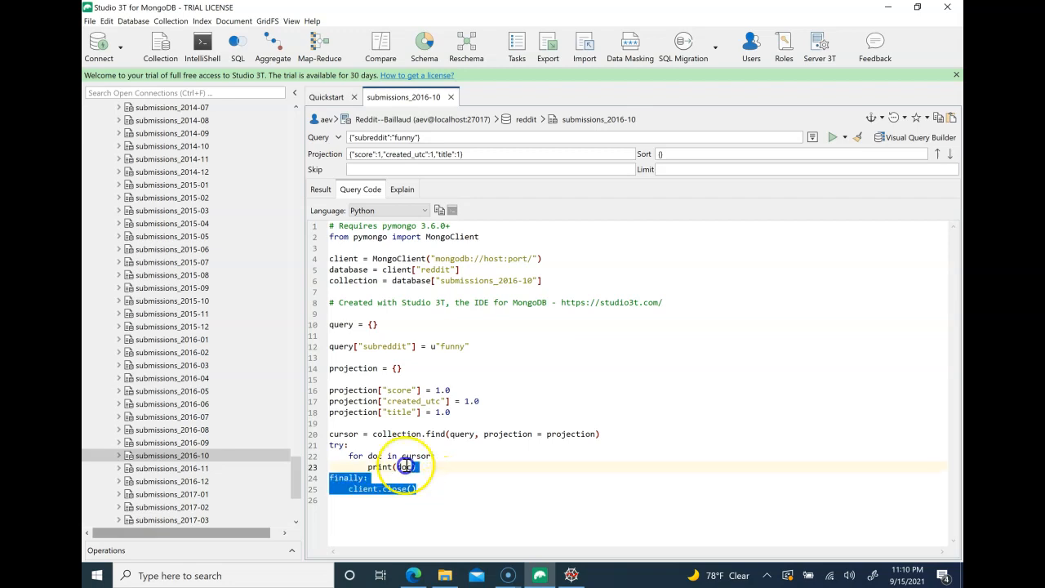
pyautogui.press('ctrl+a')
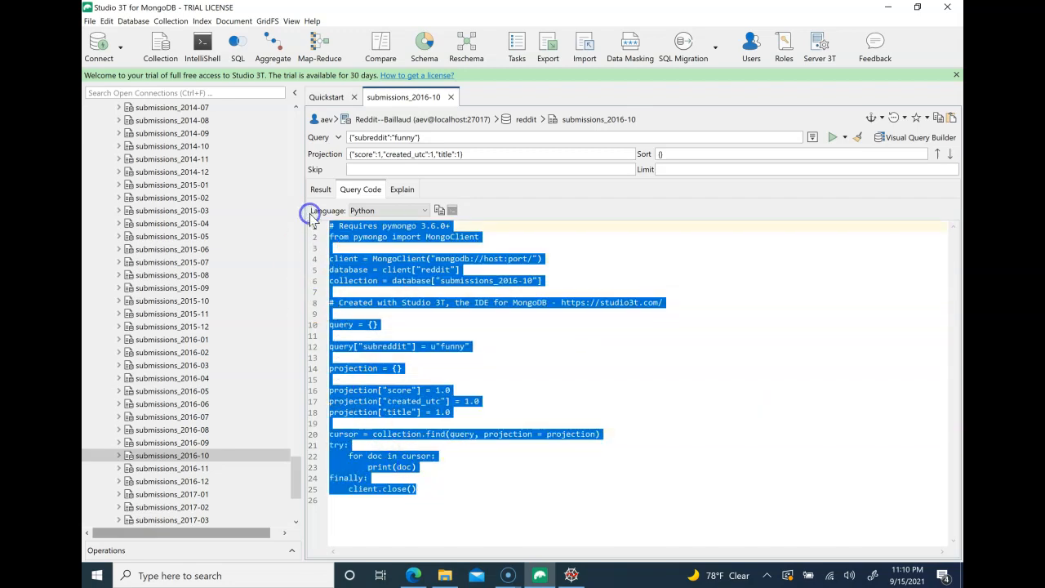
pyautogui.moveTo(313, 220)
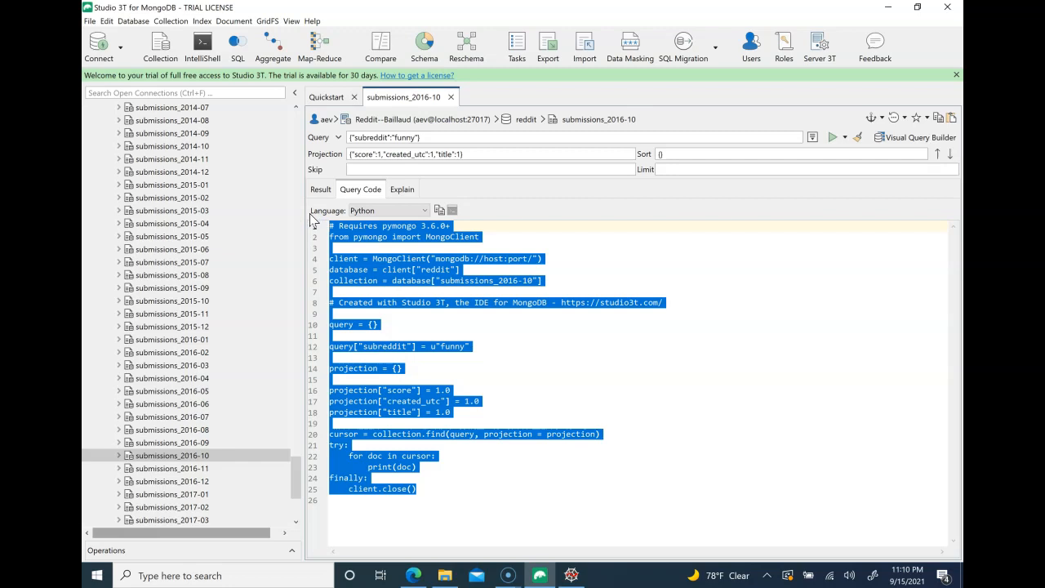
pyautogui.click(569, 574)
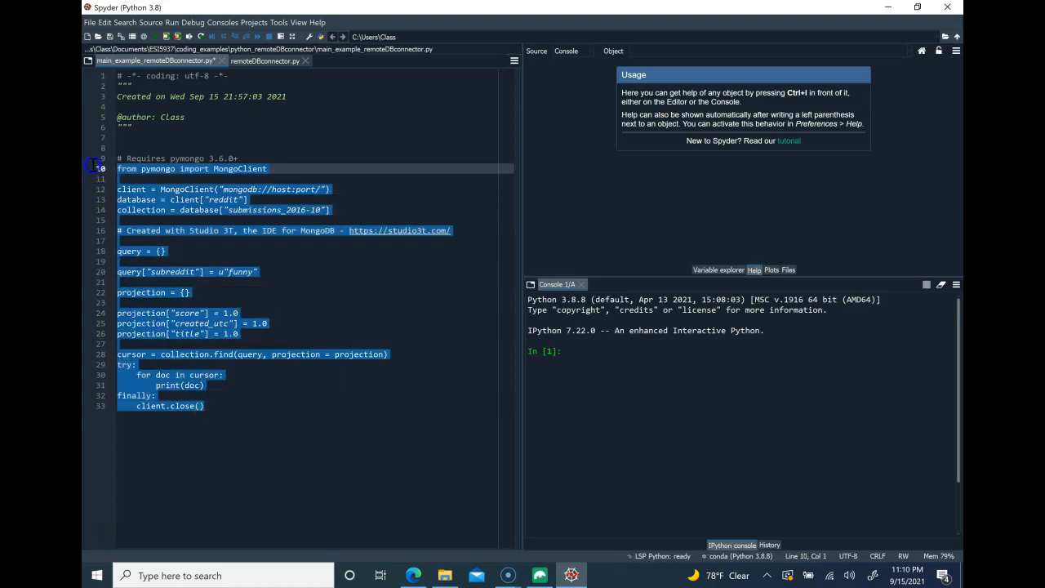
# - Comment out the pasted pymongo query lines with Ctrl+1
pyautogui.press('ctrl+1')
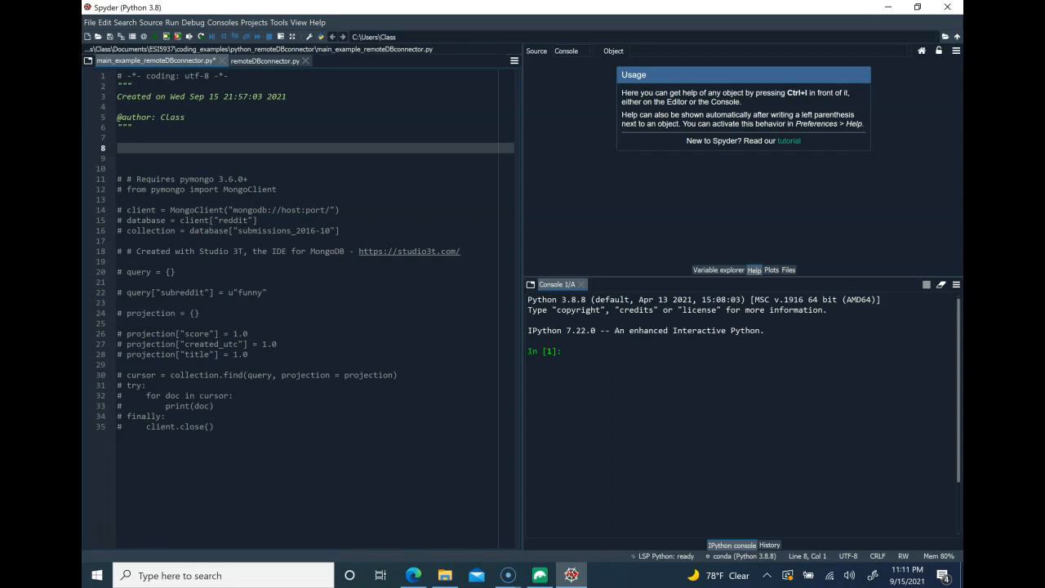
pyautogui.moveTo(206, 315)
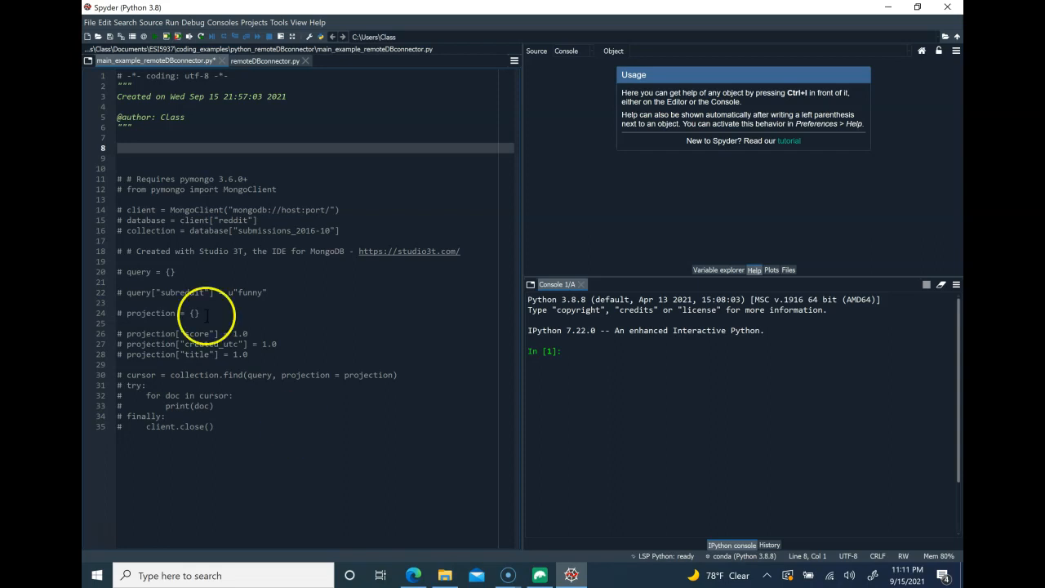
pyautogui.moveTo(378, 563)
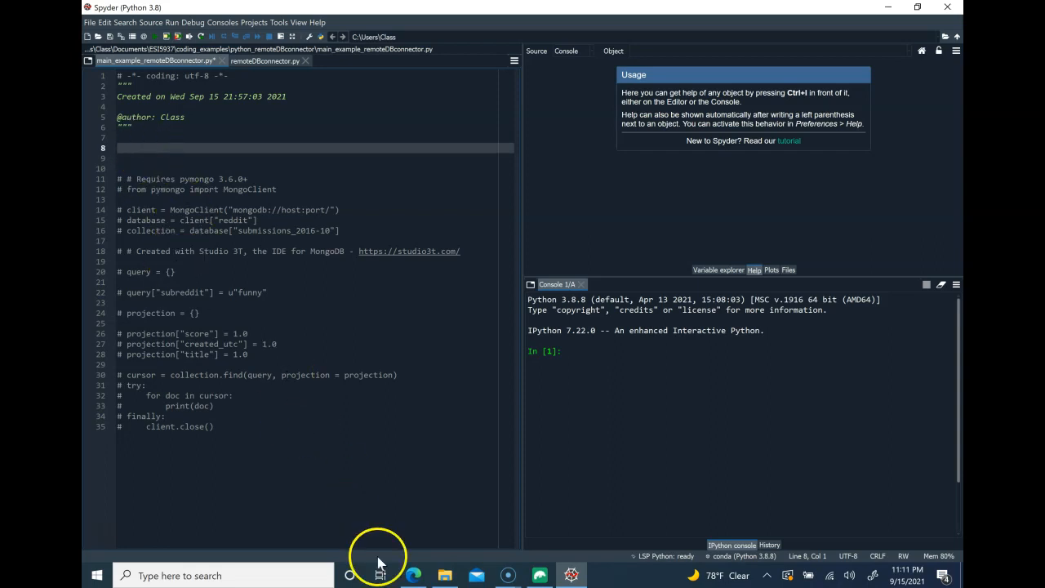
# - Open test_sshtunnel_mongo.py from the GitHub tests folder and copy its code
pyautogui.click(413, 575)
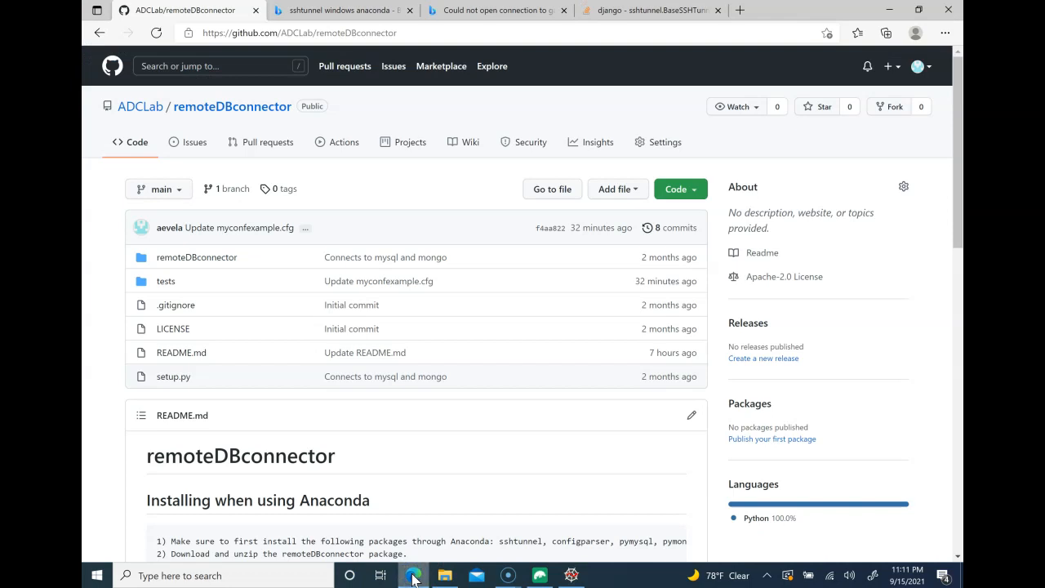
pyautogui.moveTo(172, 300)
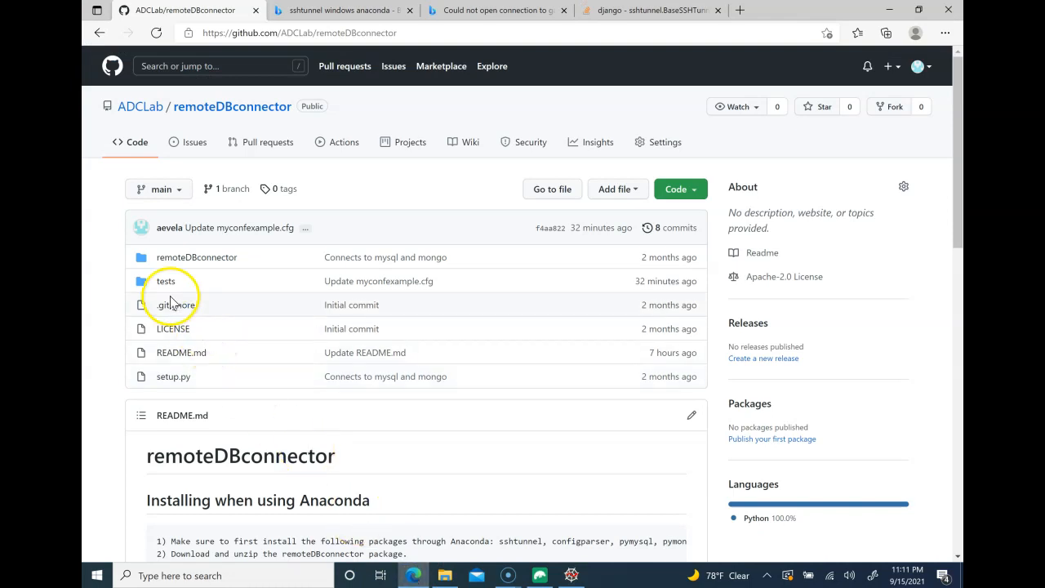
pyautogui.click(165, 281)
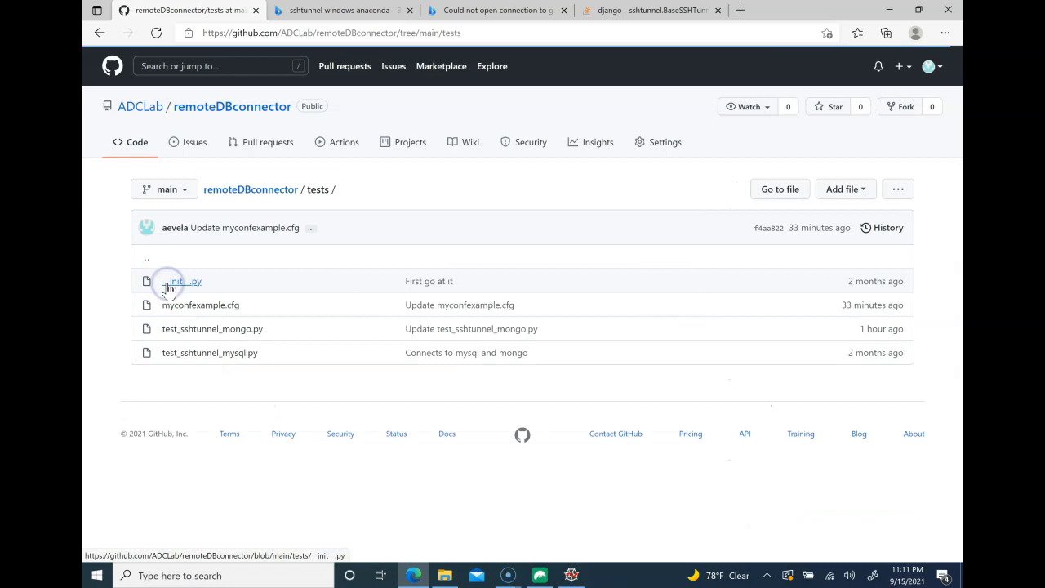
pyautogui.moveTo(183, 281)
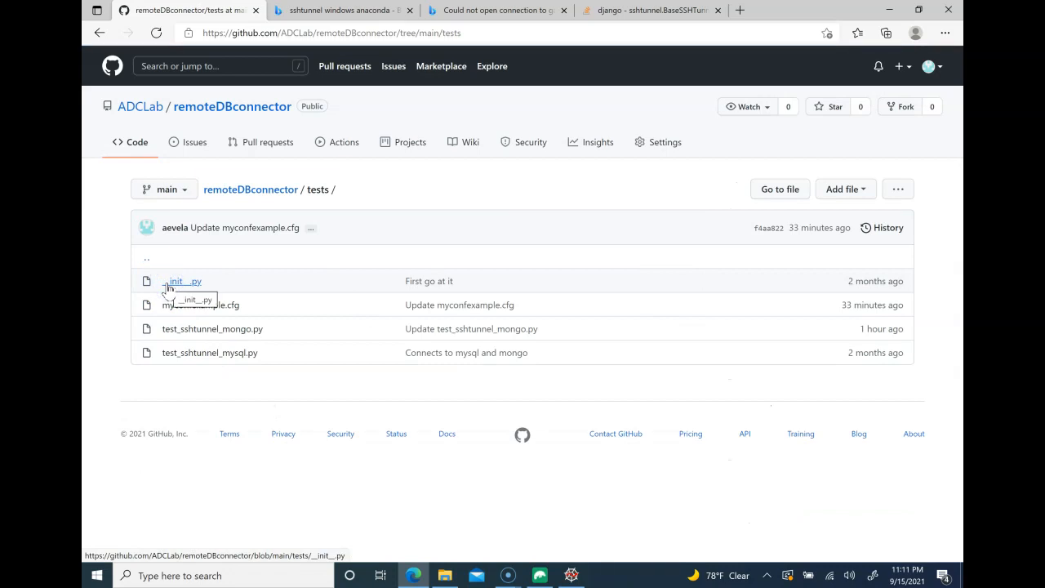
pyautogui.moveTo(212, 328)
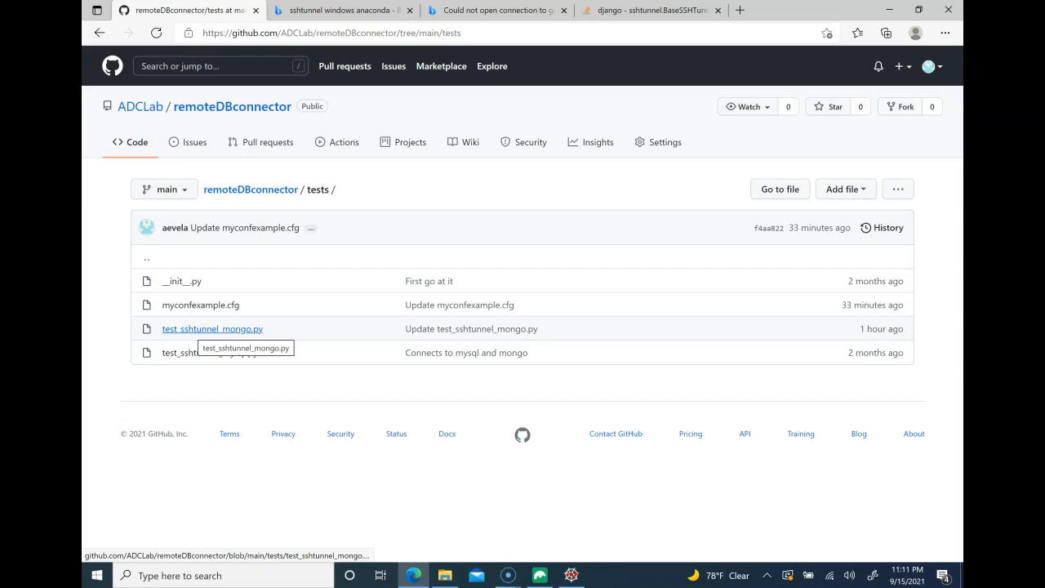
pyautogui.click(213, 328)
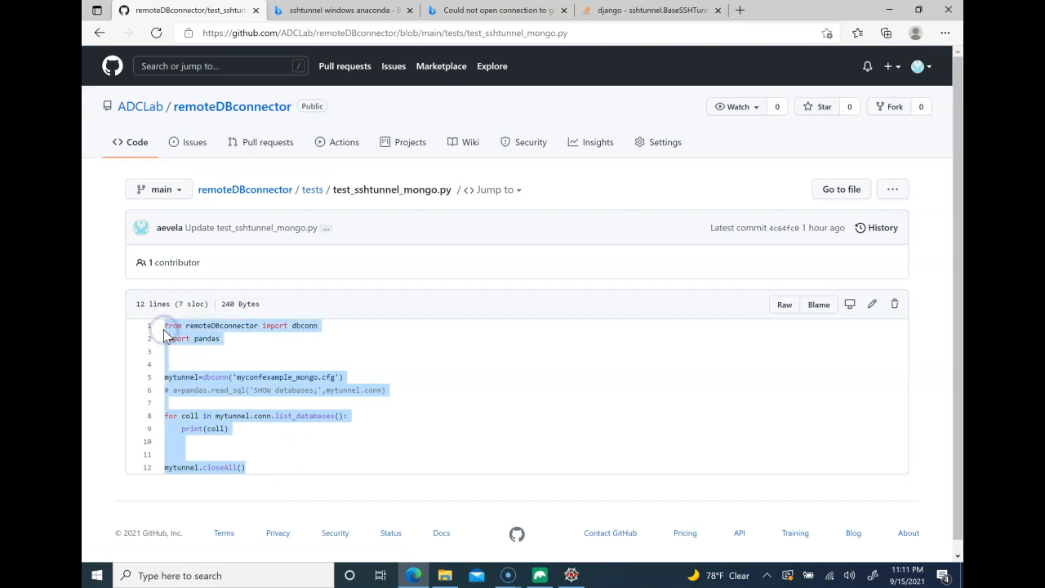
pyautogui.moveTo(572, 575)
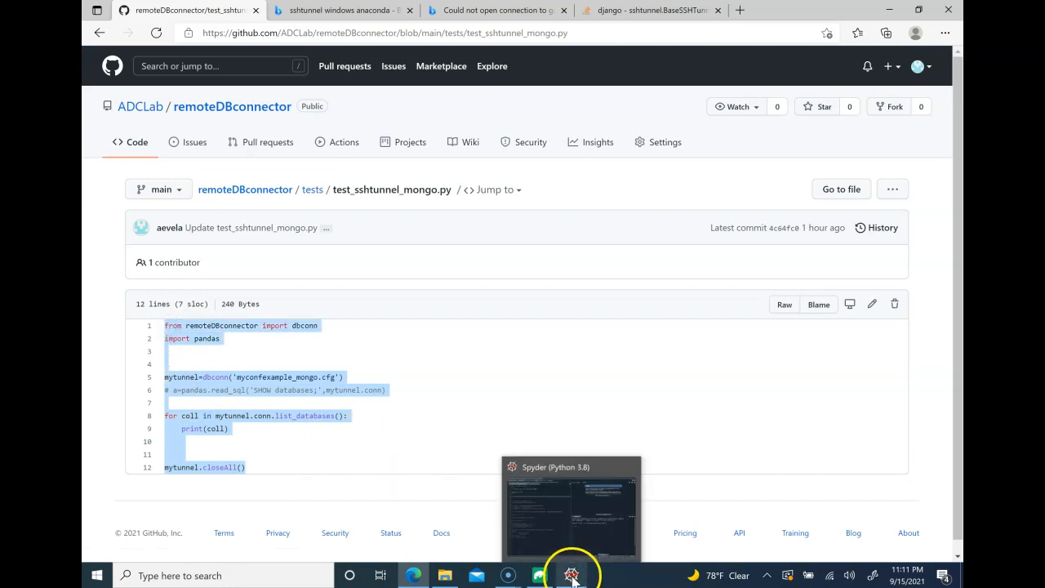
pyautogui.click(570, 575)
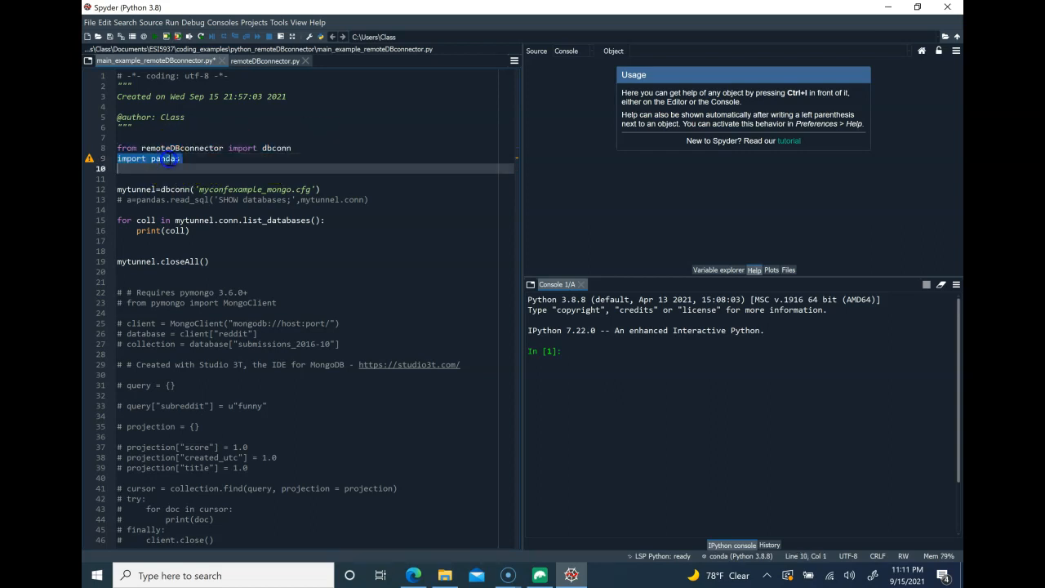
# - Delete the pandas import line and edit the config file name to myconfexample_mongo.cfg
pyautogui.press('Delete')
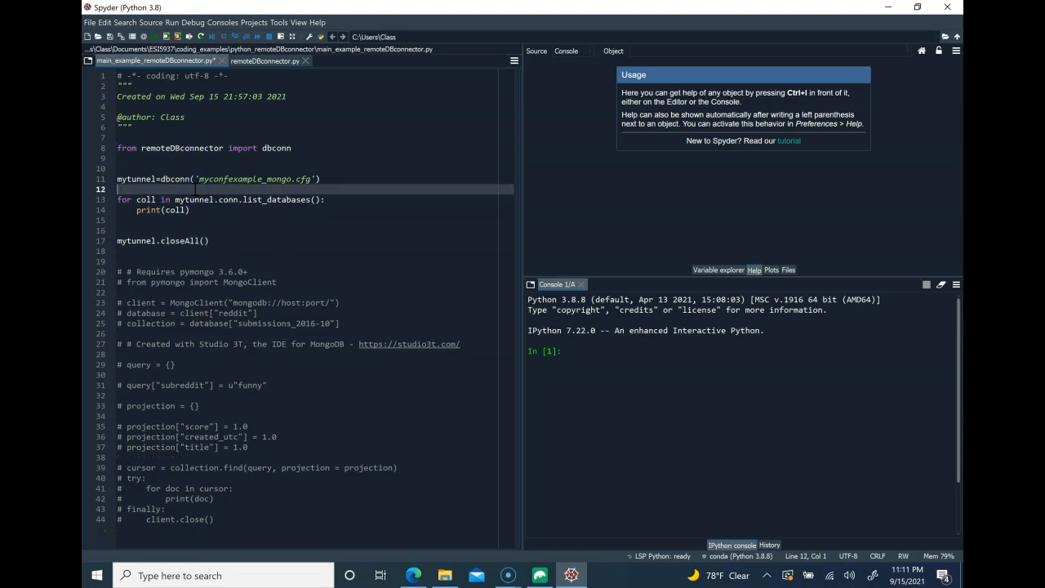
pyautogui.doubleClick(257, 178)
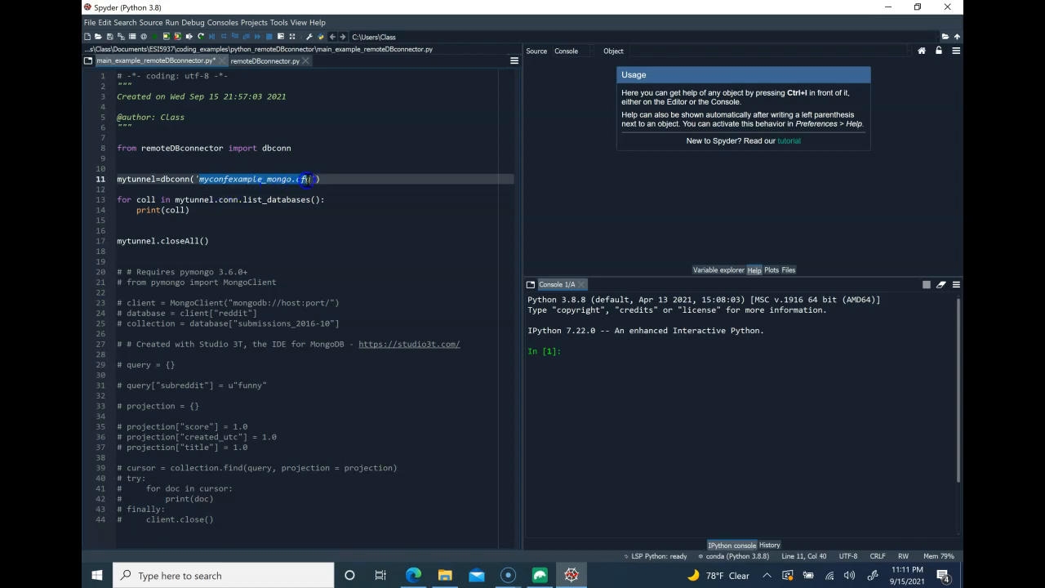
pyautogui.write('g')
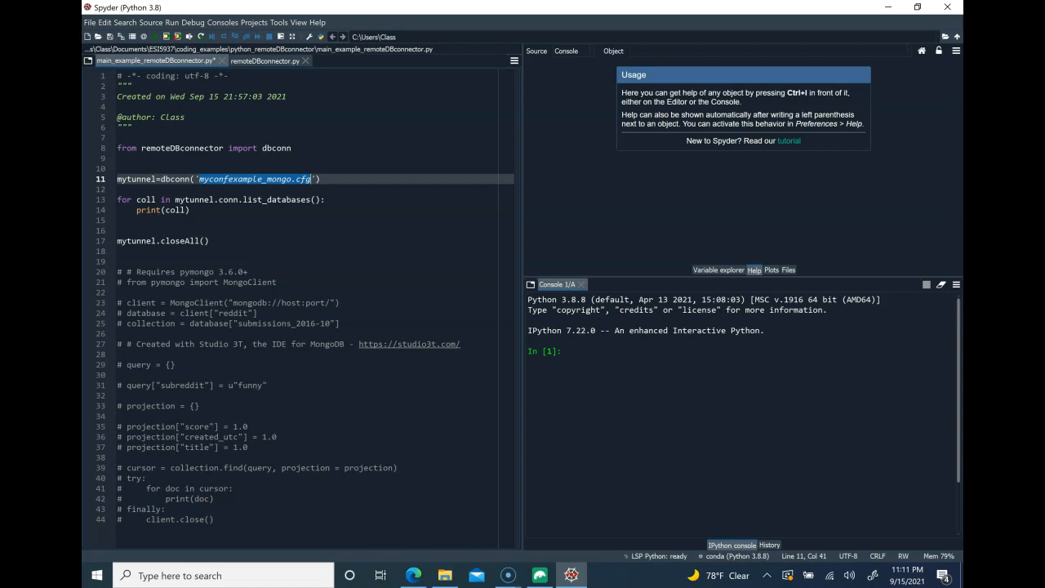
pyautogui.moveTo(327, 189)
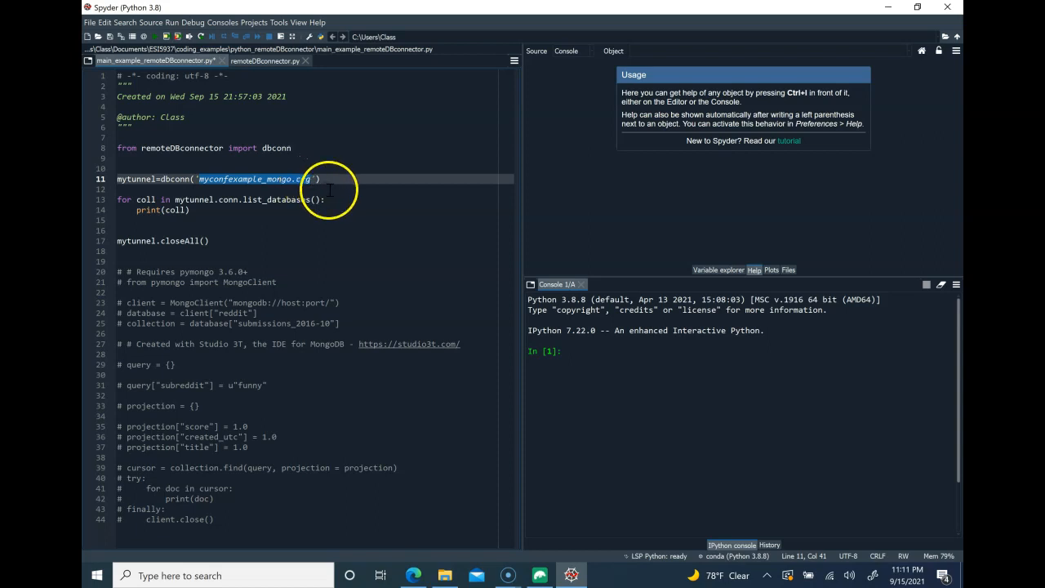
# - Open the sample myconfexample.cfg on GitHub and select its 18 configuration lines
pyautogui.click(327, 189)
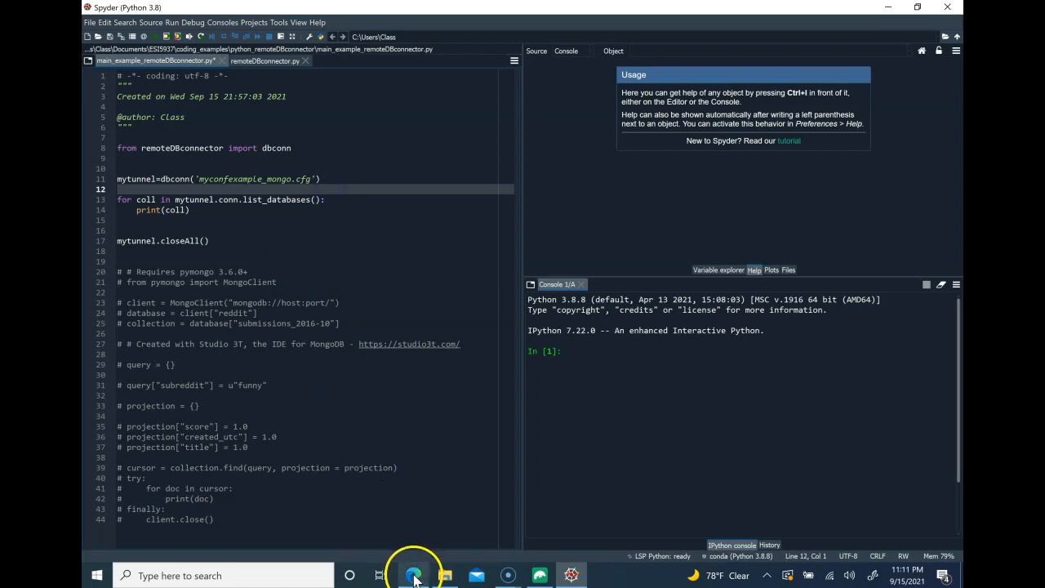
pyautogui.click(413, 574)
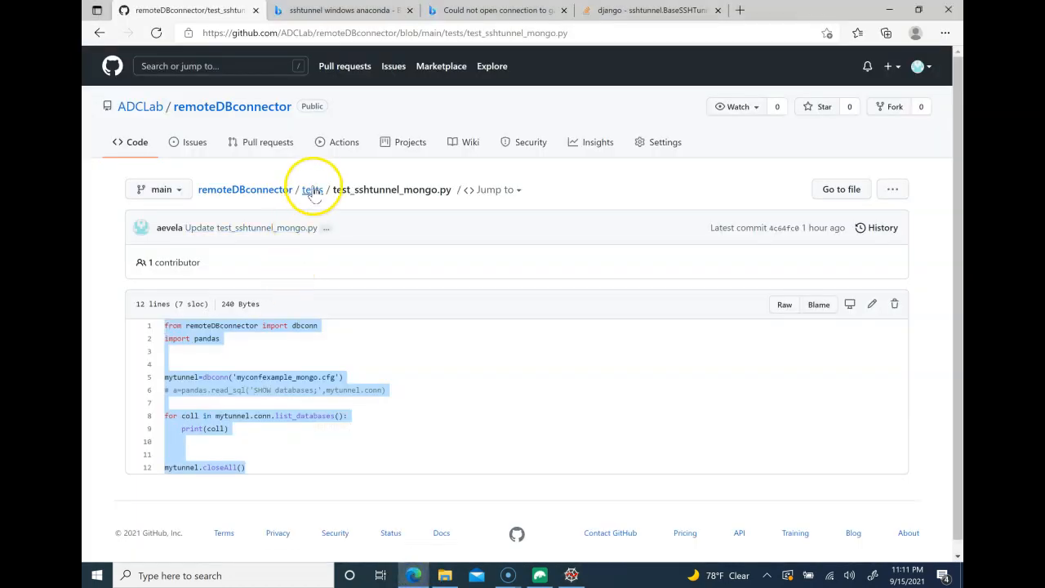
pyautogui.click(312, 189)
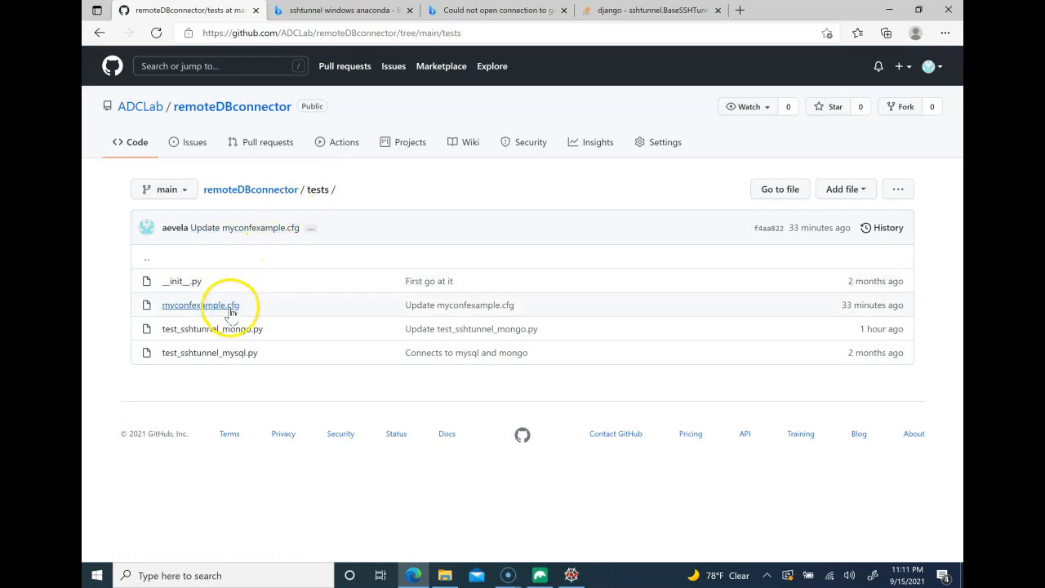
pyautogui.click(200, 304)
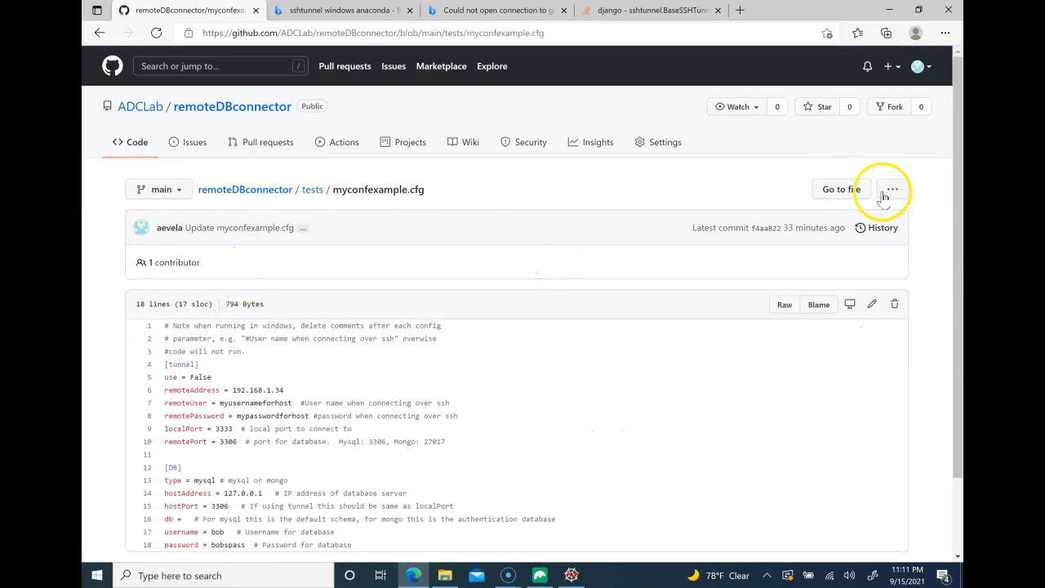
pyautogui.scroll(-3)
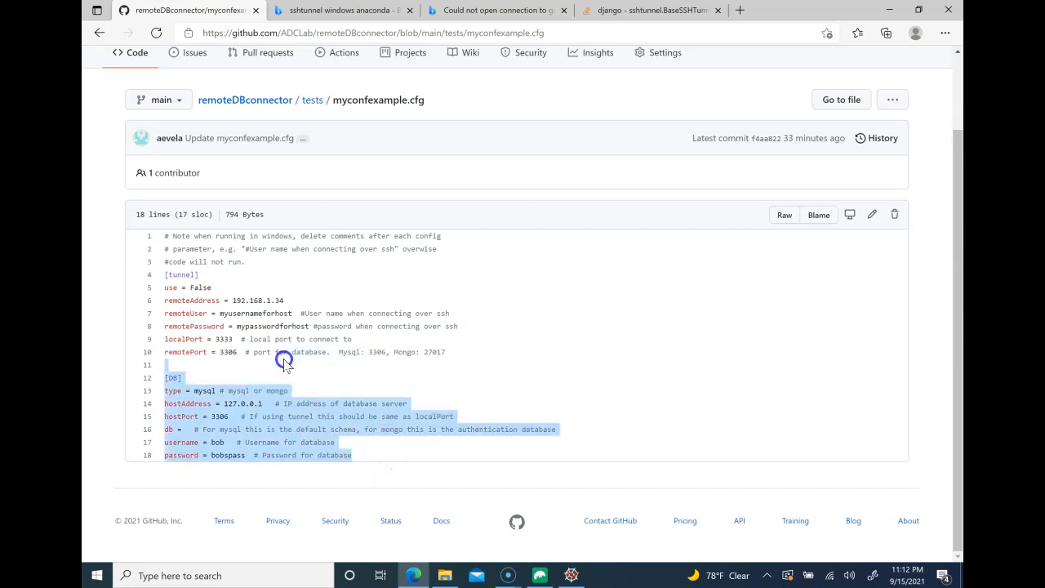
pyautogui.click(166, 236)
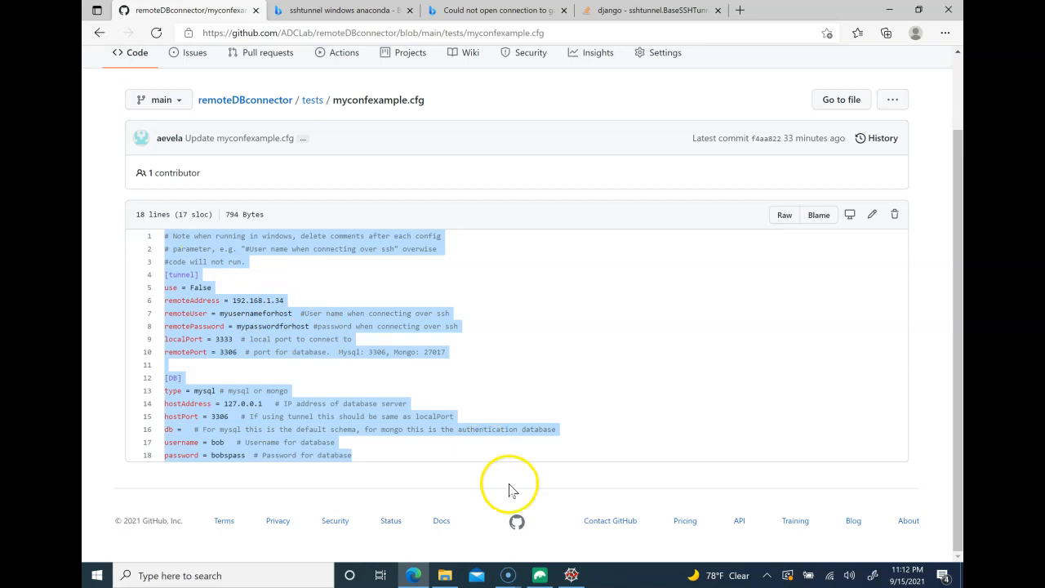
pyautogui.click(571, 575)
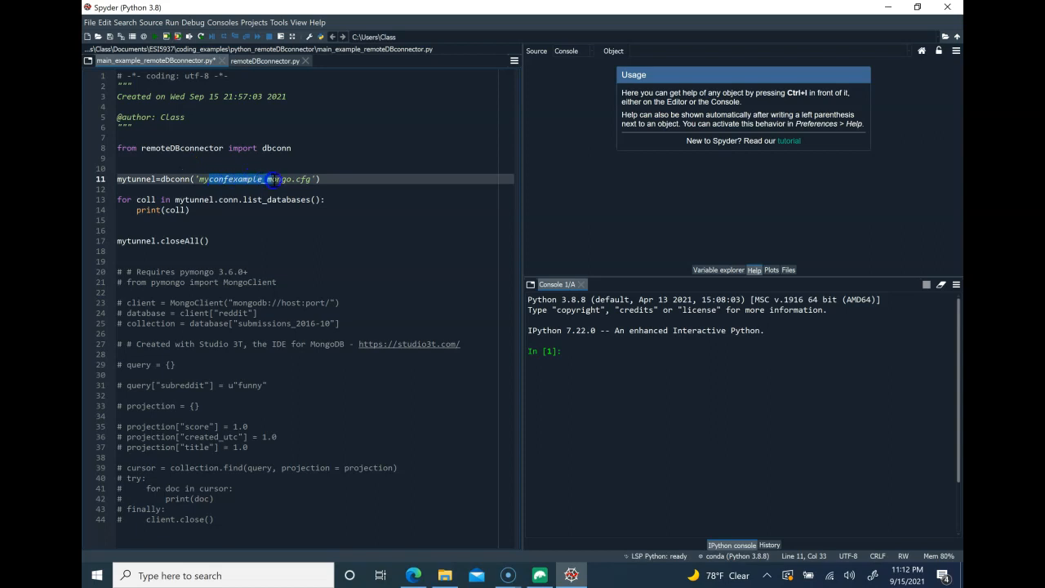
# - Point dbconn at myredditconf.cfg and paste the sample config into a new file
pyautogui.write('myreddi.cfg')
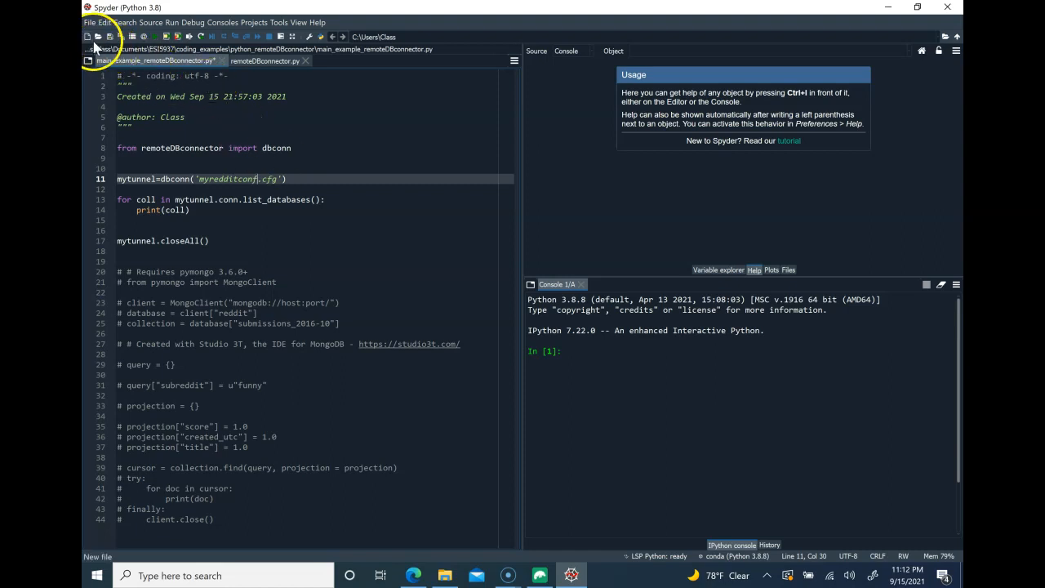
pyautogui.click(87, 36)
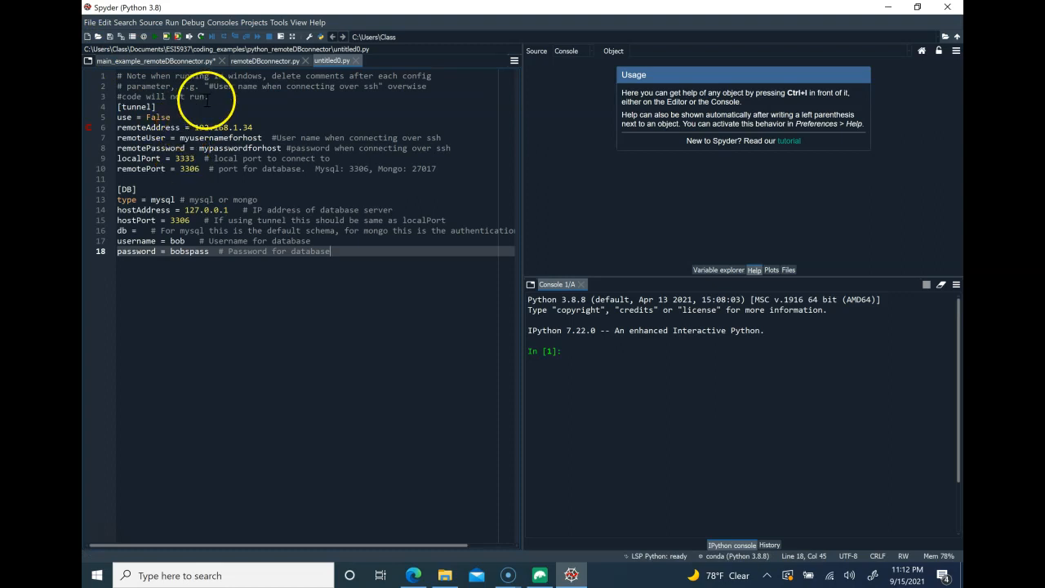
pyautogui.click(154, 60)
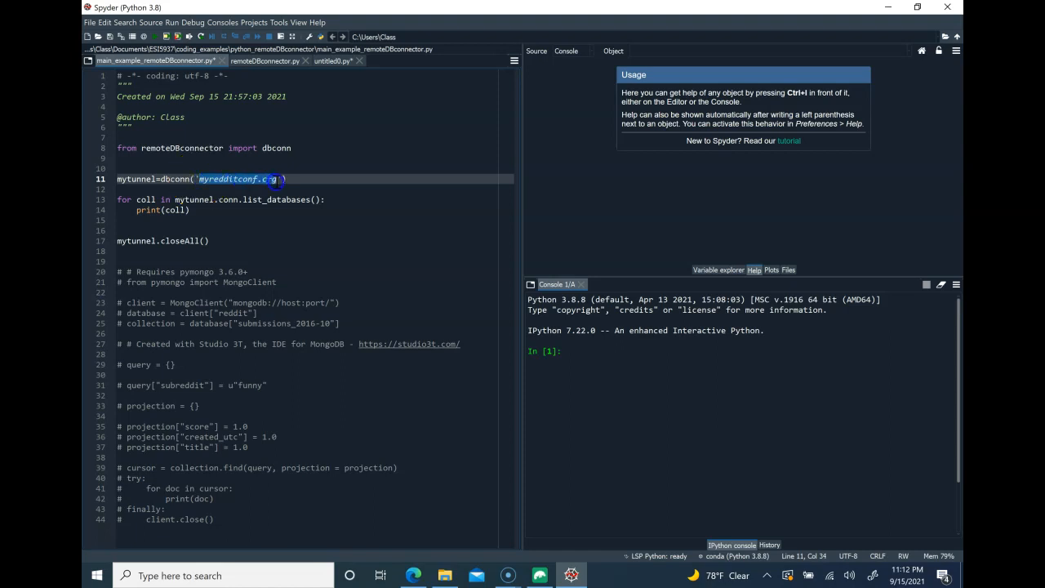
# - Save the new file as myredditconf.cfg using the All files type
pyautogui.click(332, 60)
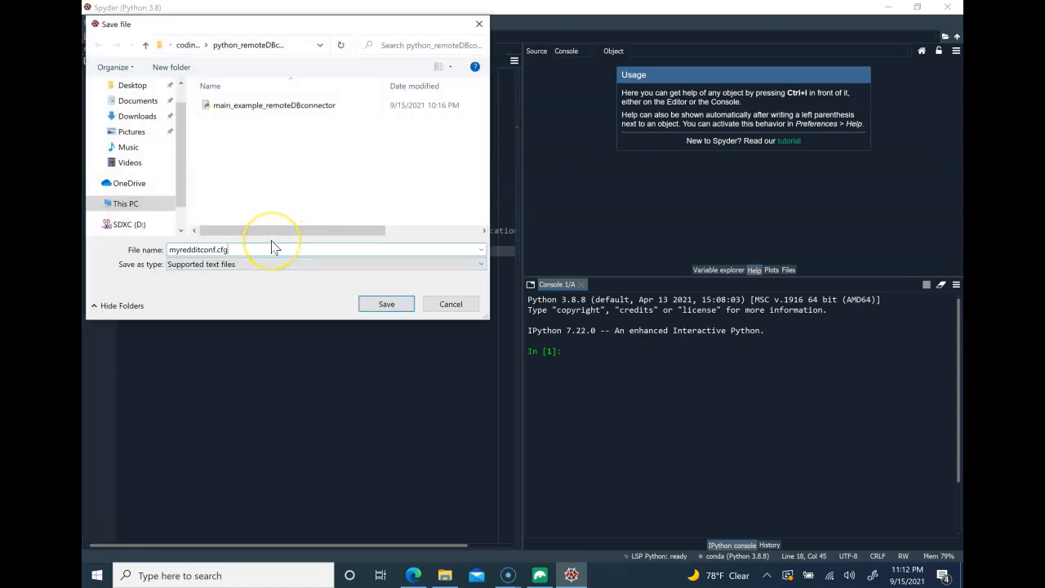
pyautogui.click(326, 264)
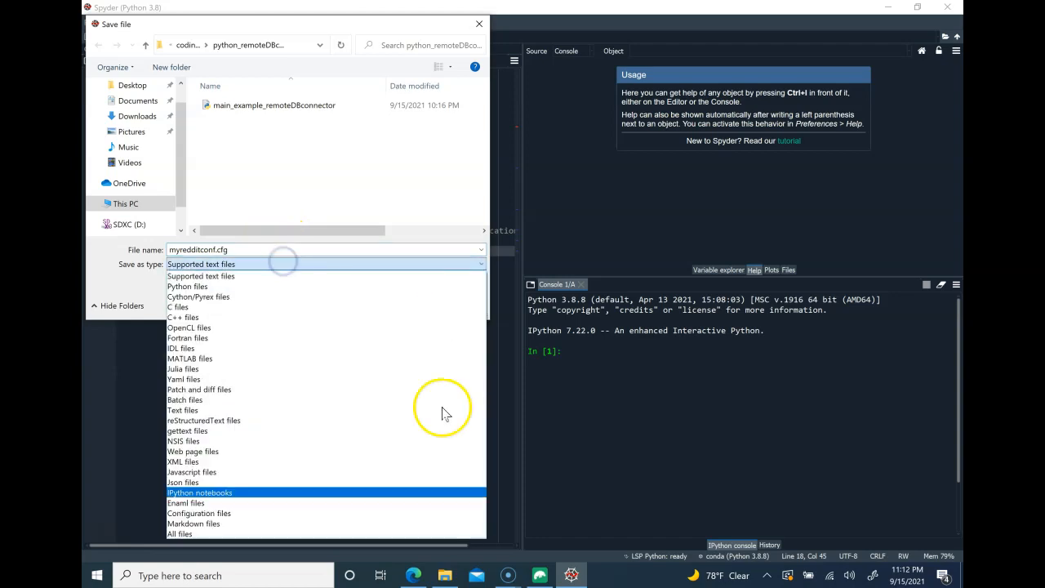
pyautogui.click(179, 533)
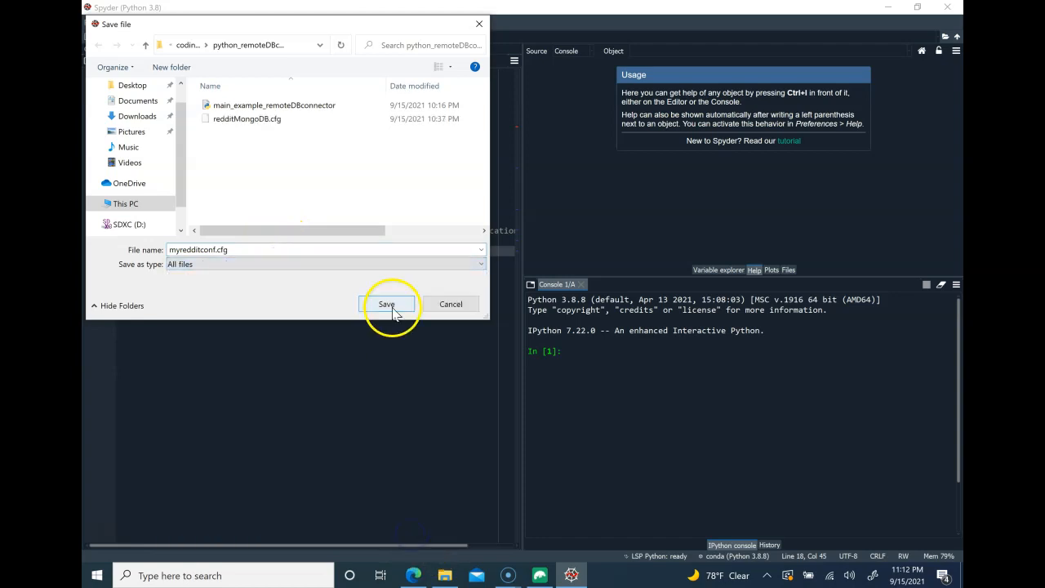
pyautogui.click(386, 303)
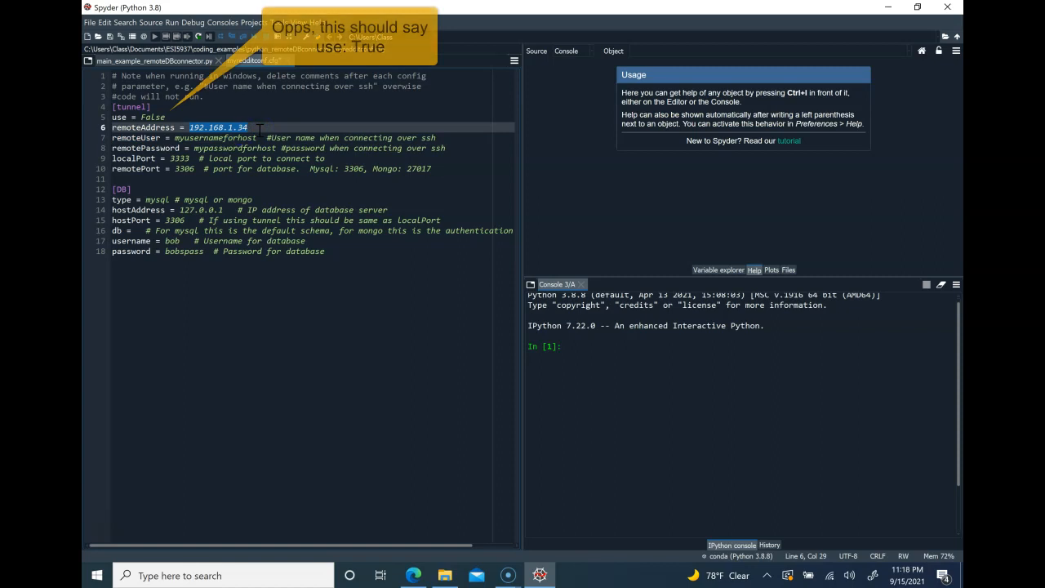
# - Set the tunnel remoteAddress to 10.173.204.157, fill in credentials, and set both ports to 27017
pyautogui.write('1')
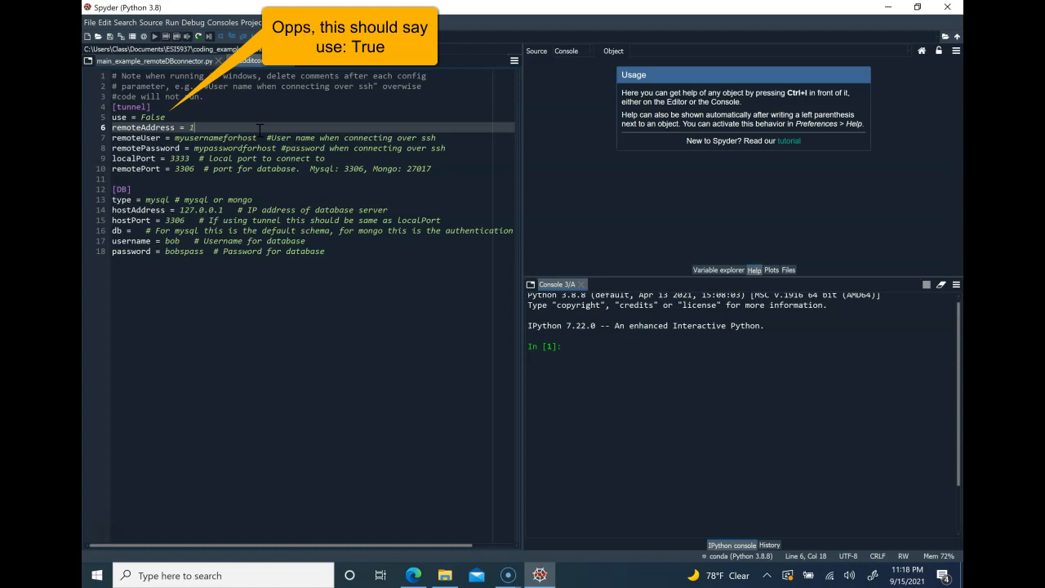
pyautogui.write('0.173.')
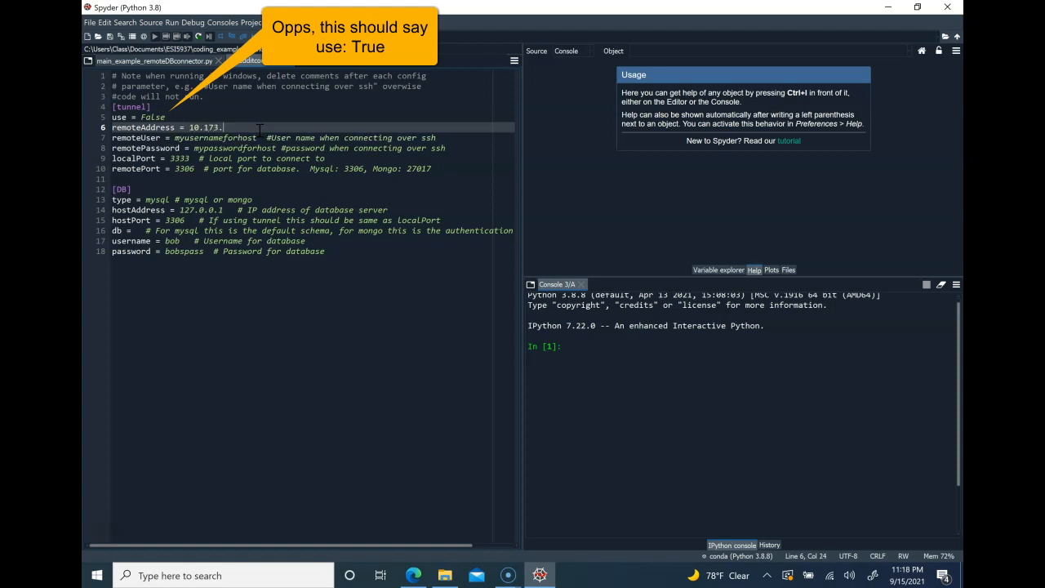
pyautogui.write('204.')
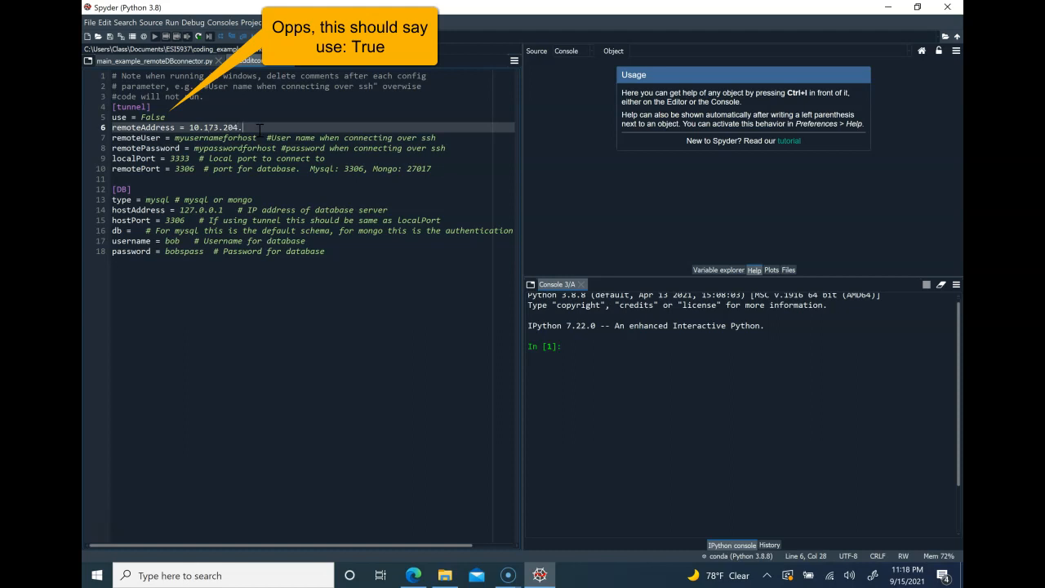
pyautogui.write('157')
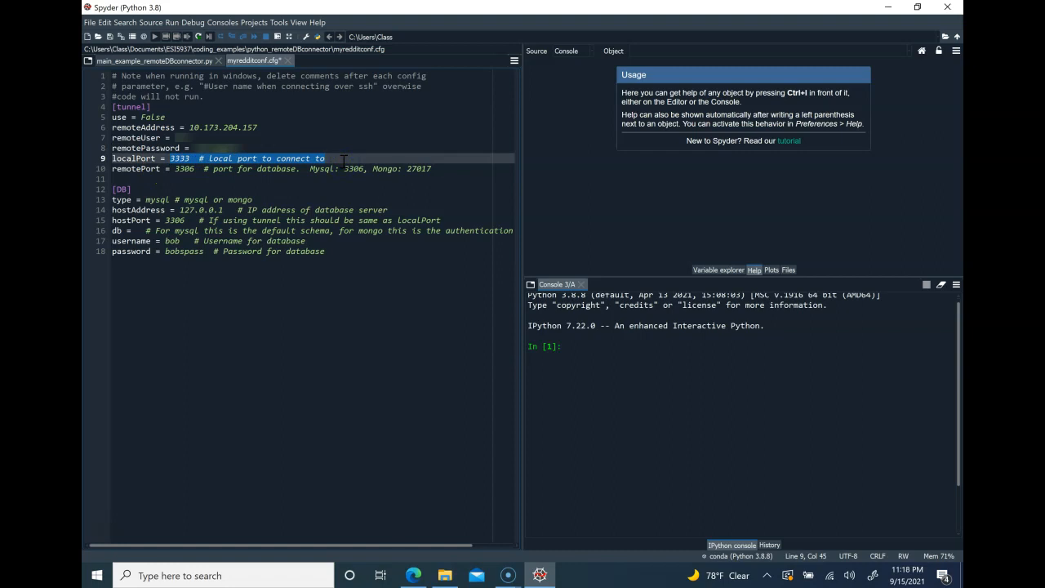
pyautogui.write('27017')
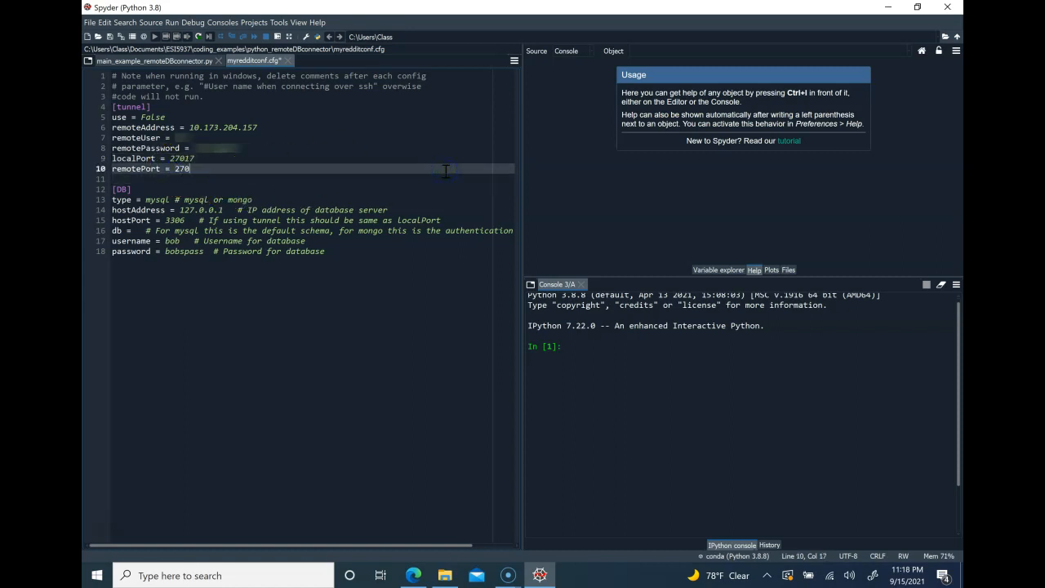
pyautogui.write('17')
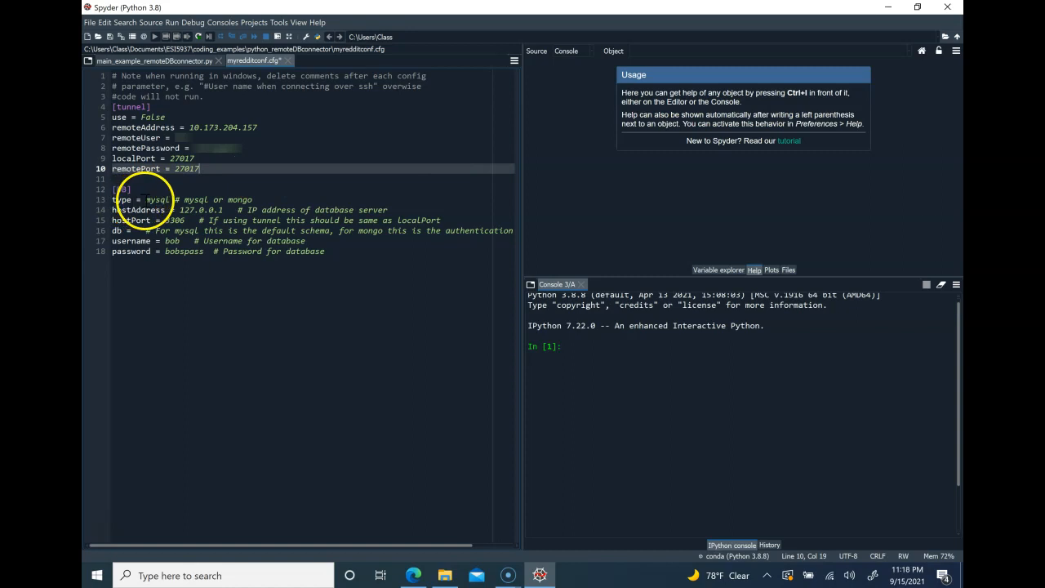
# - Change the database type from mysql to mongo and delete the hostAddress comment
pyautogui.click(151, 199)
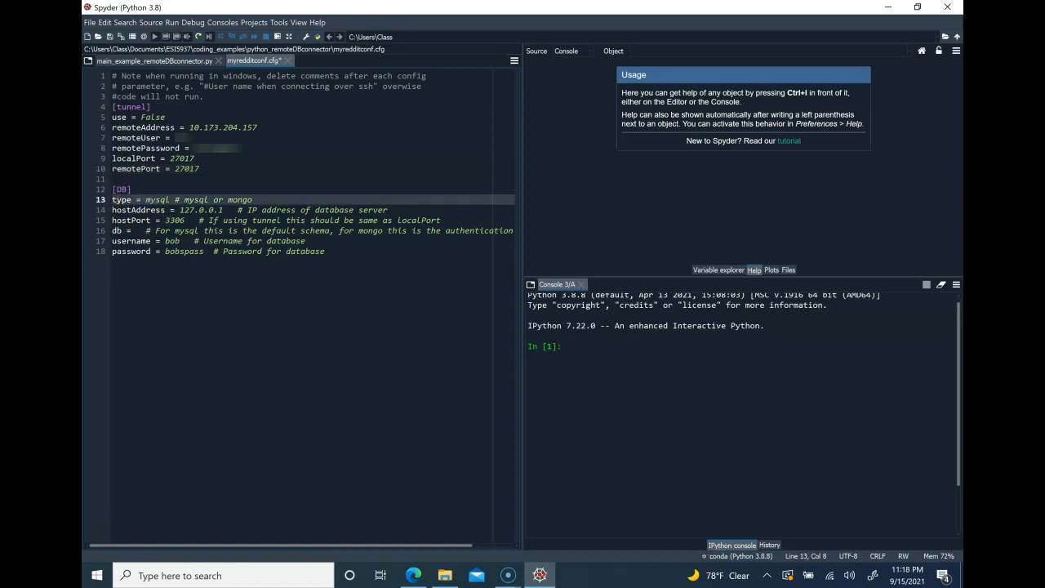
pyautogui.write('mon')
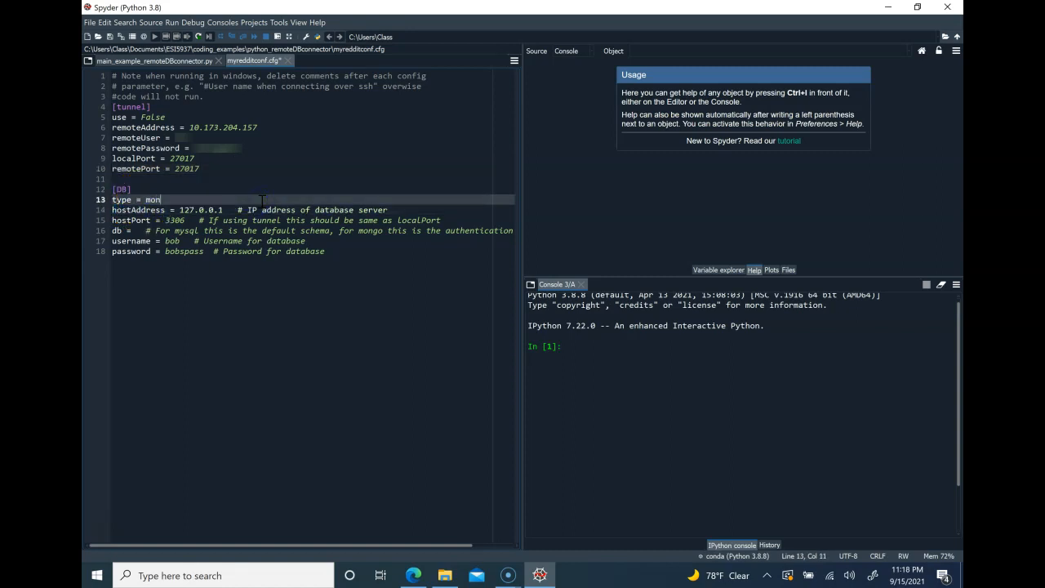
pyautogui.write('go')
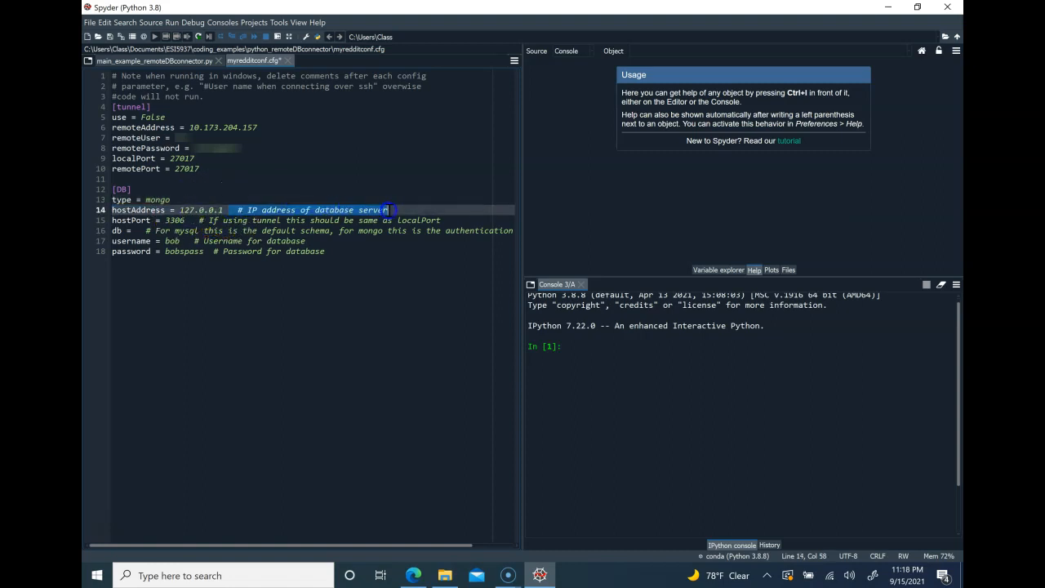
pyautogui.press('Delete')
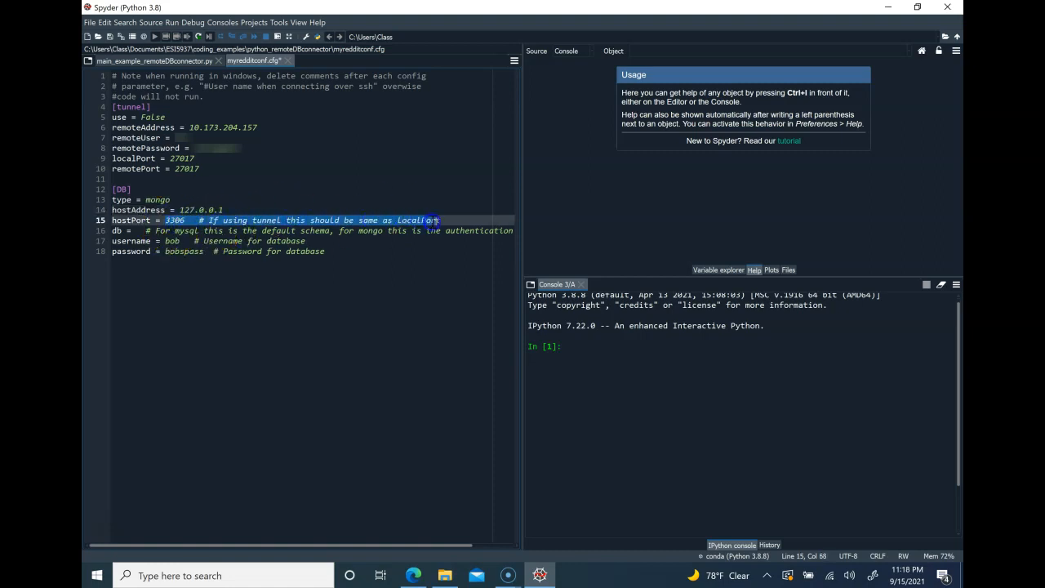
# - Set hostPort to 27017 and db to reddit, and replace the placeholder username bob
pyautogui.write('27017')
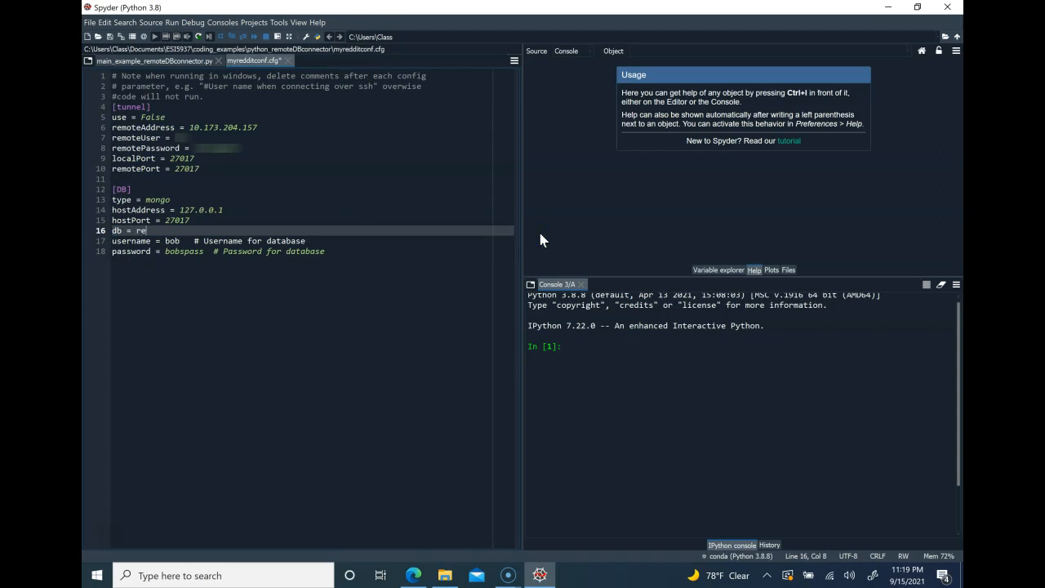
pyautogui.write('ddit')
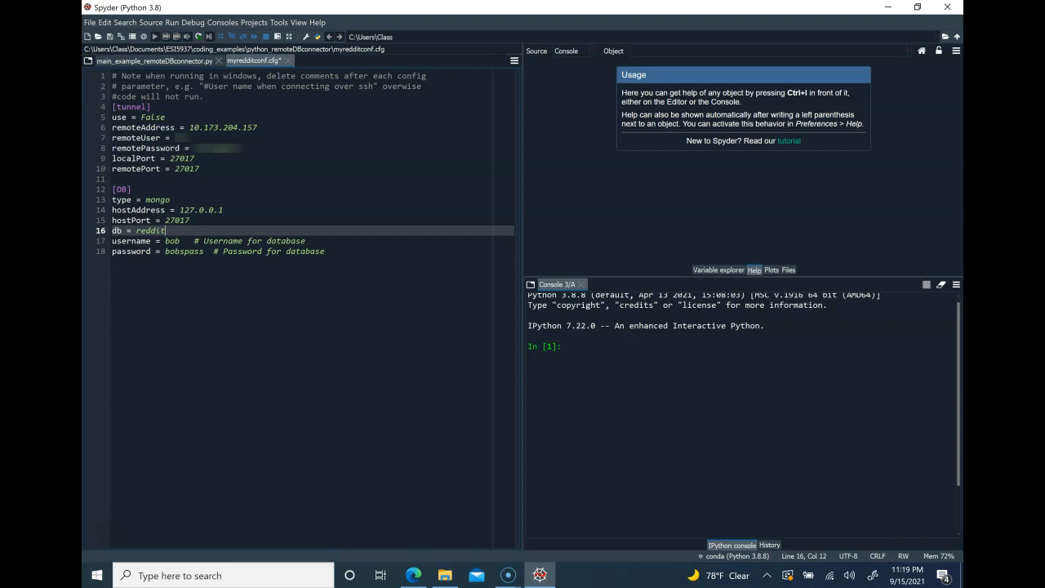
pyautogui.doubleClick(169, 241)
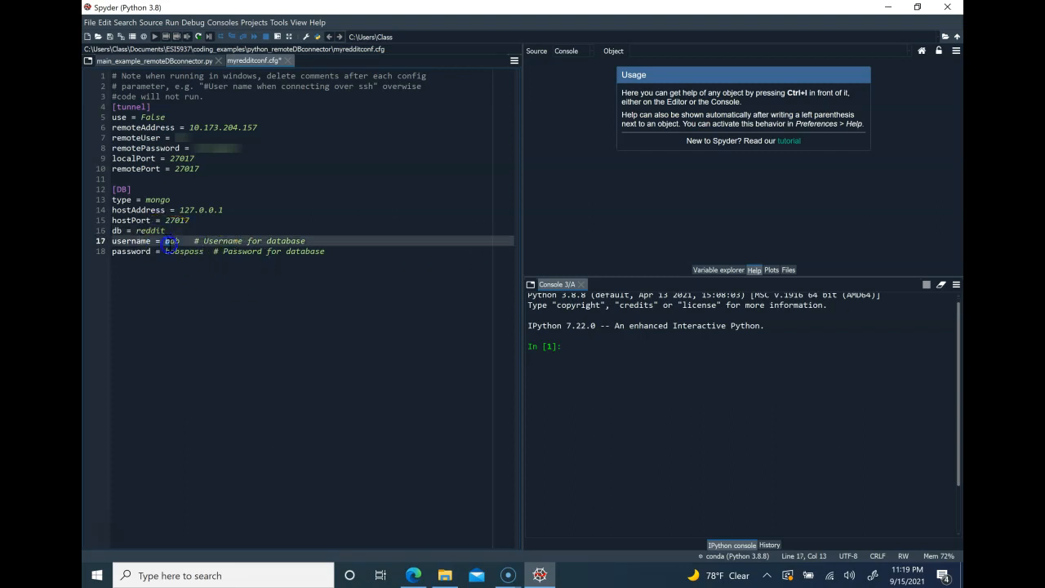
pyautogui.press('Delete')
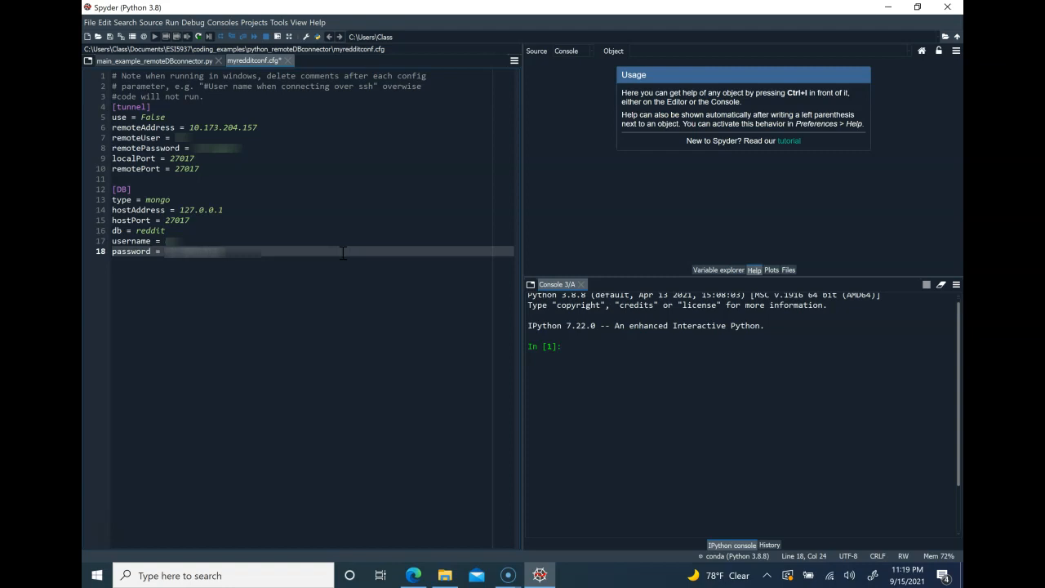
pyautogui.moveTo(341, 258)
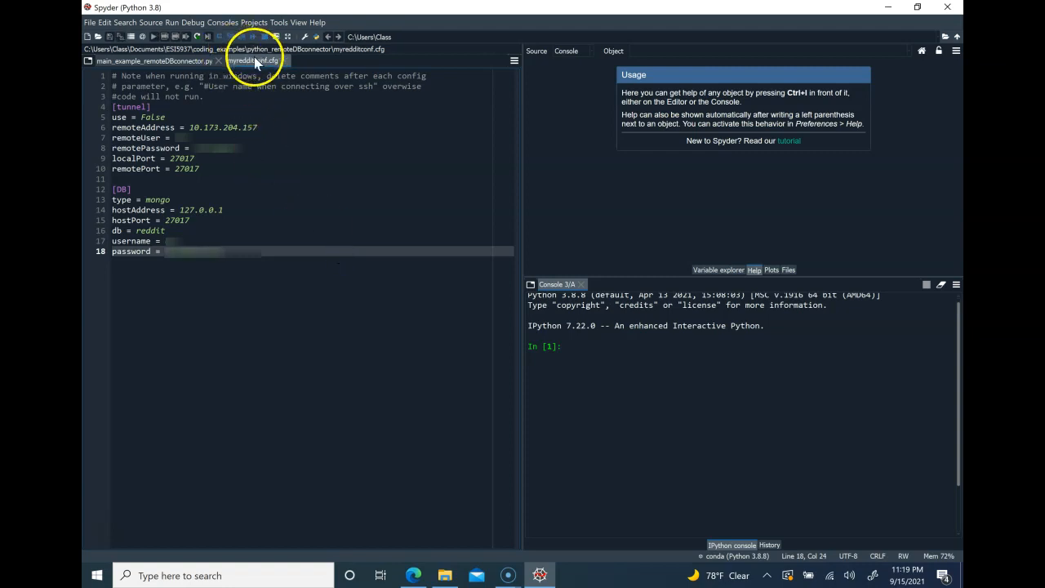
# - Run main_example_remoteDBconnector.py to print the database list showing reddit
pyautogui.click(151, 61)
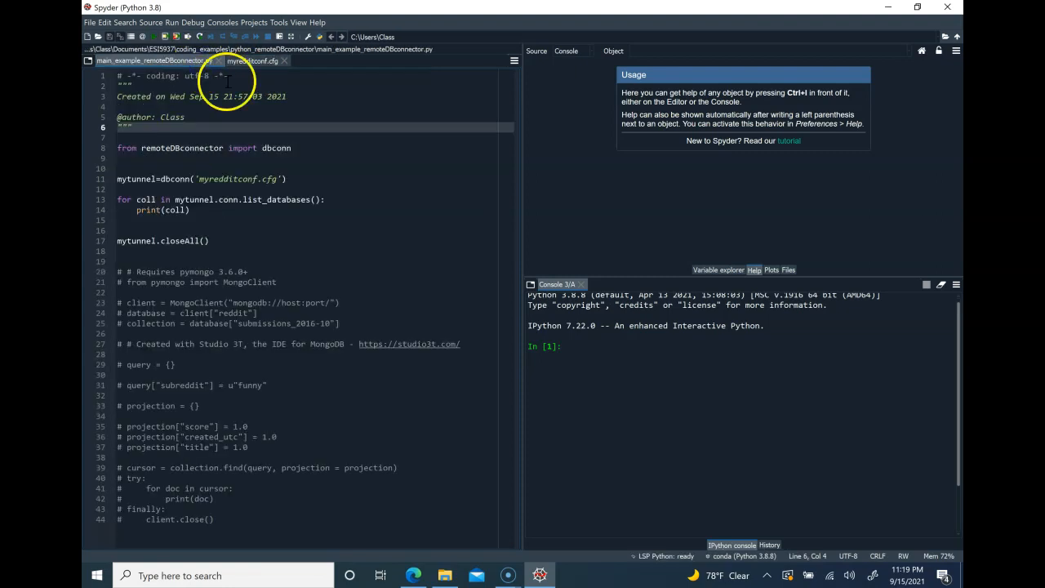
pyautogui.click(153, 37)
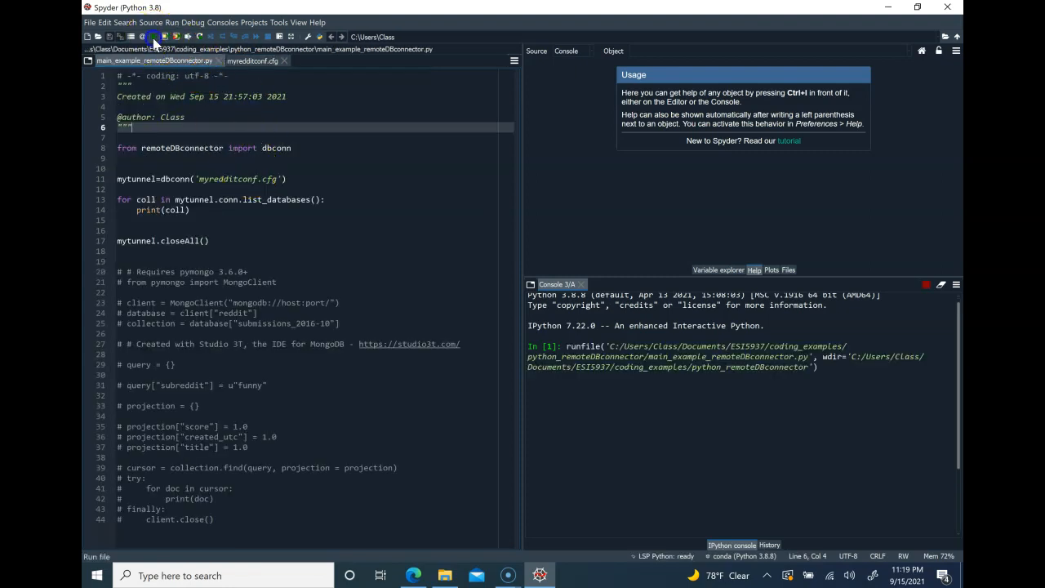
pyautogui.click(154, 36)
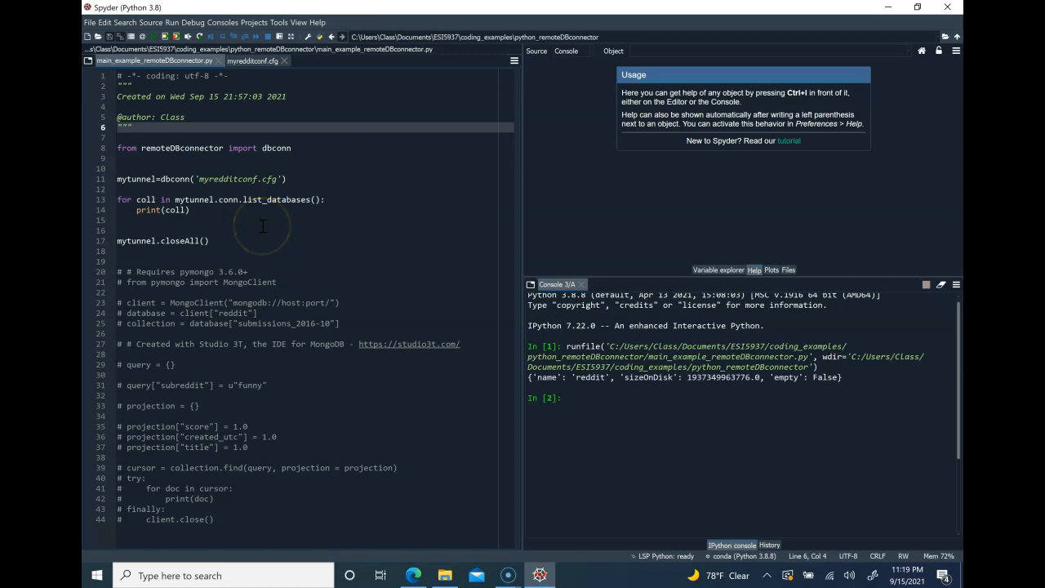
pyautogui.moveTo(263, 226)
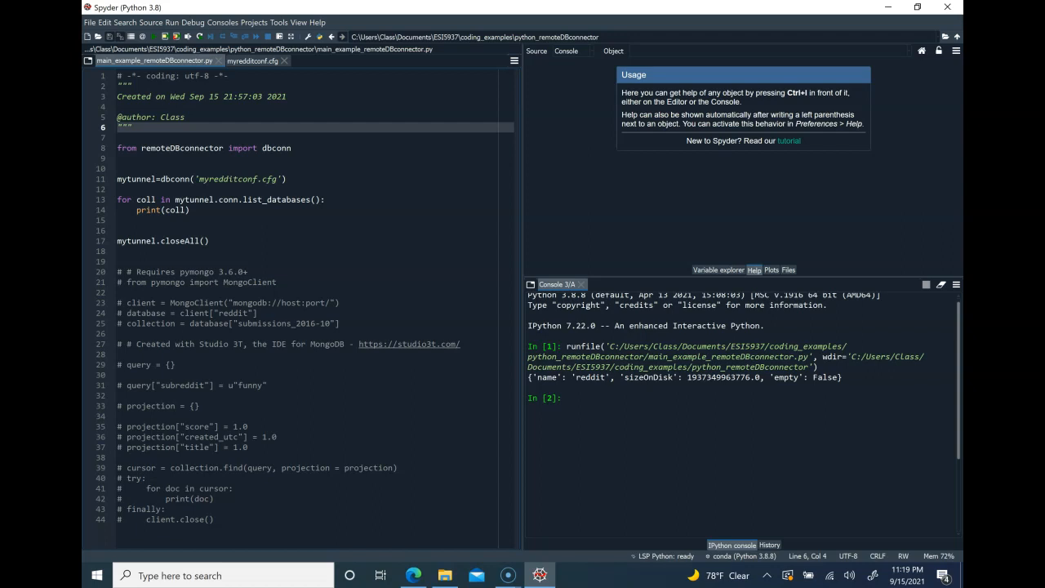
pyautogui.moveTo(539, 392)
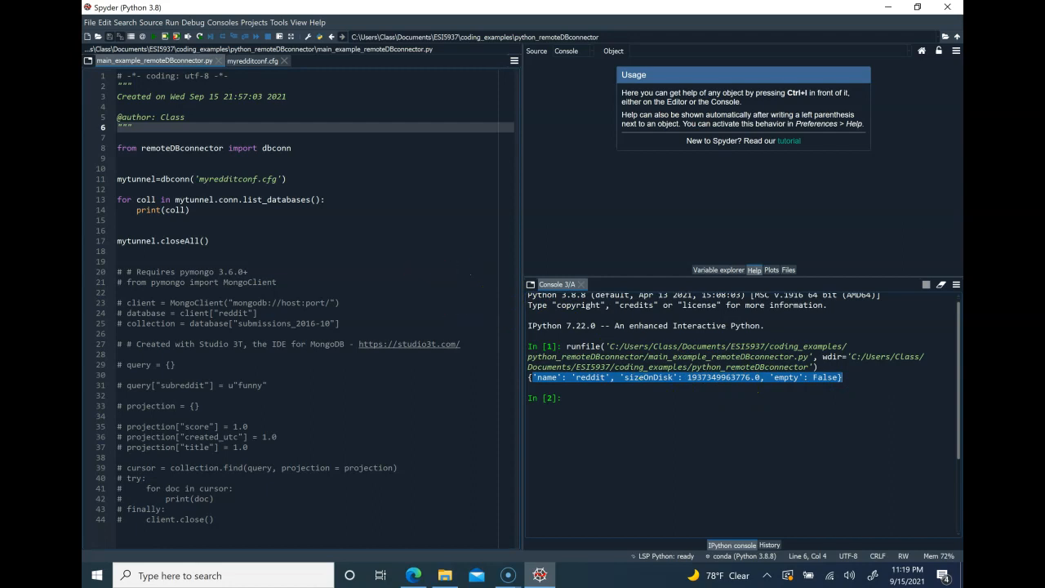
# - Change the config's db setting to admin and rerun the main script
pyautogui.doubleClick(249, 281)
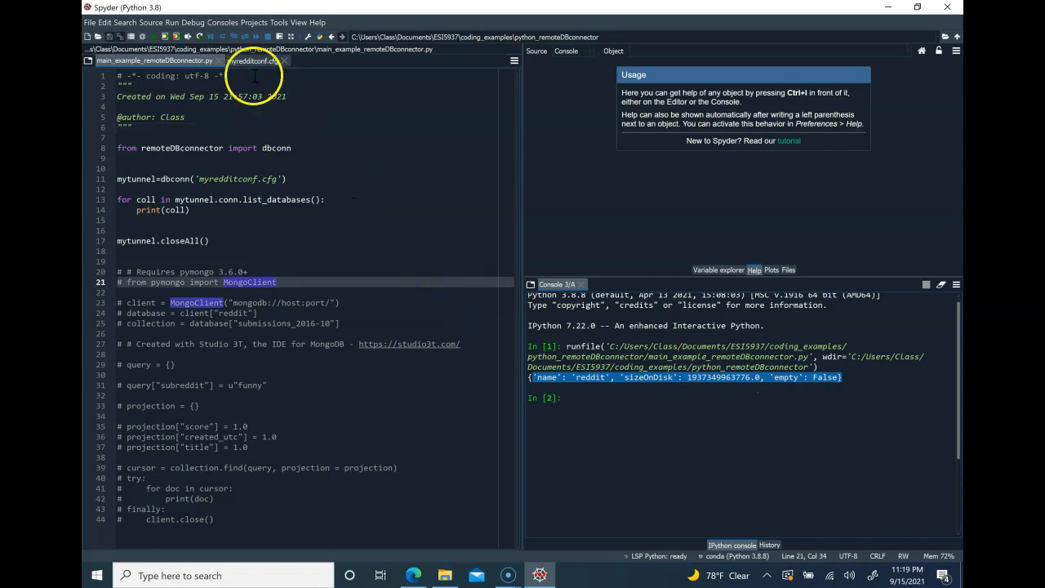
pyautogui.click(254, 60)
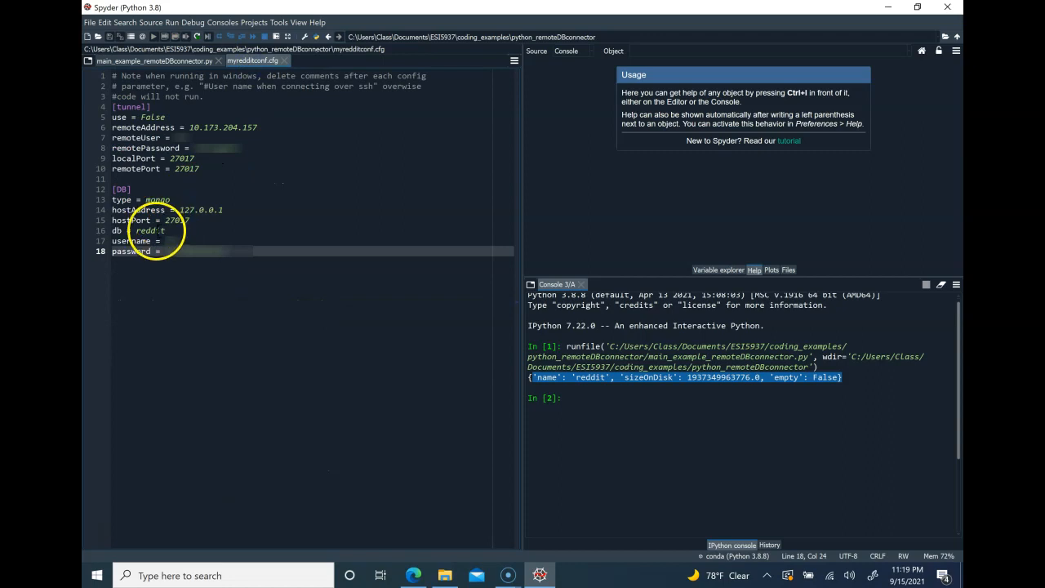
pyautogui.write('admin')
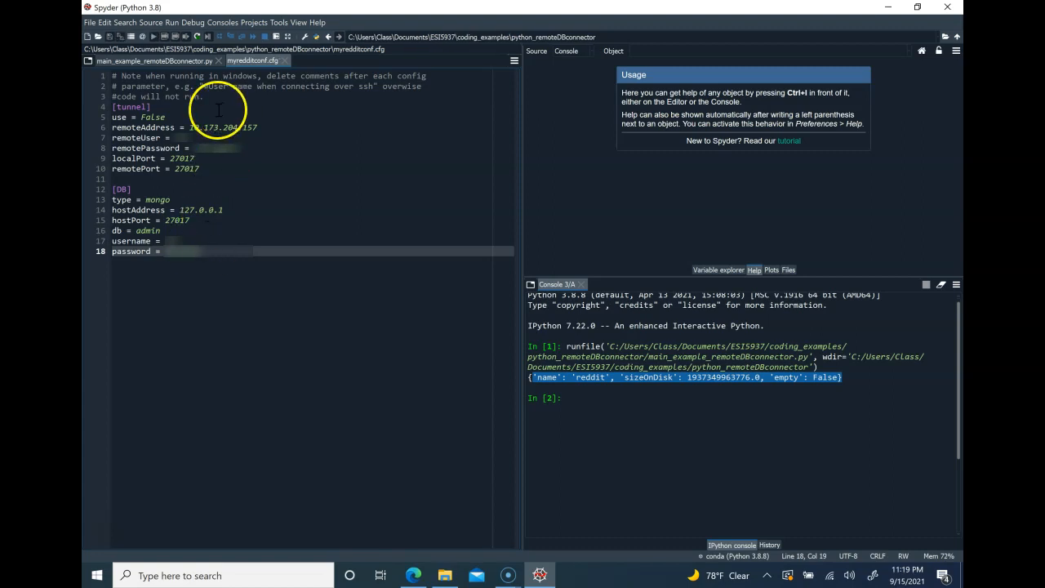
pyautogui.click(155, 60)
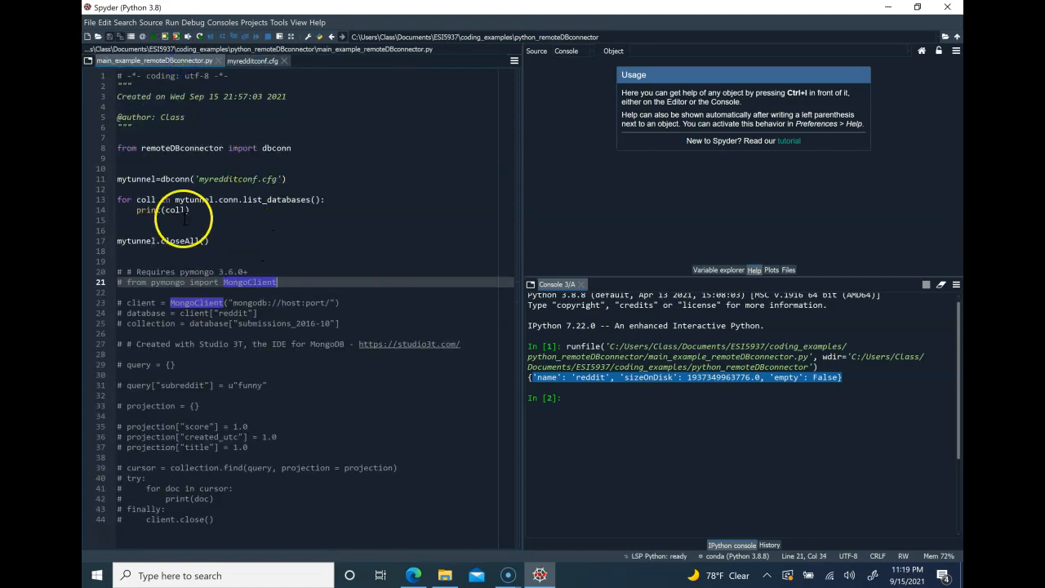
pyautogui.click(144, 37)
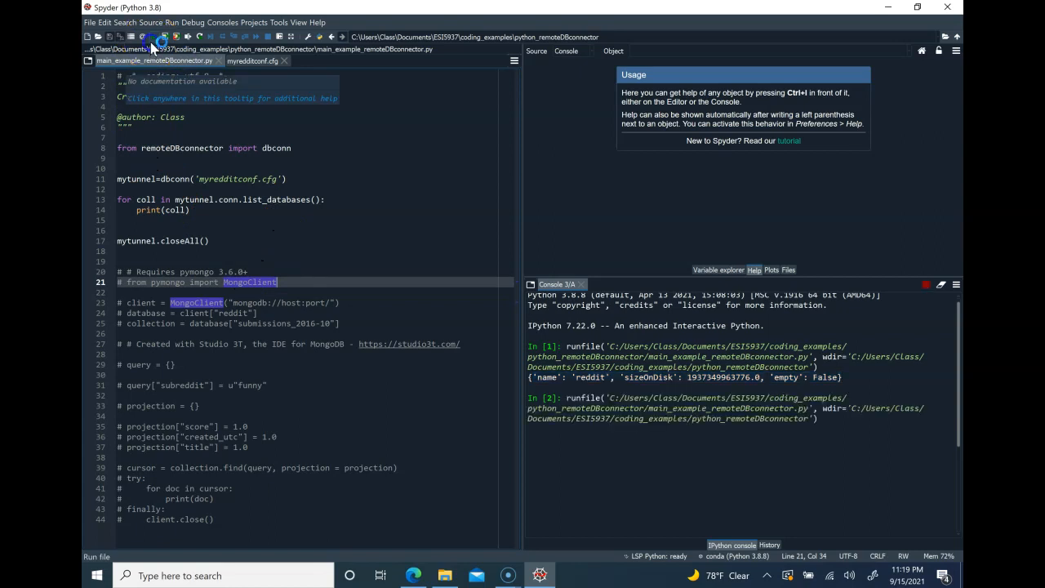
pyautogui.click(144, 37)
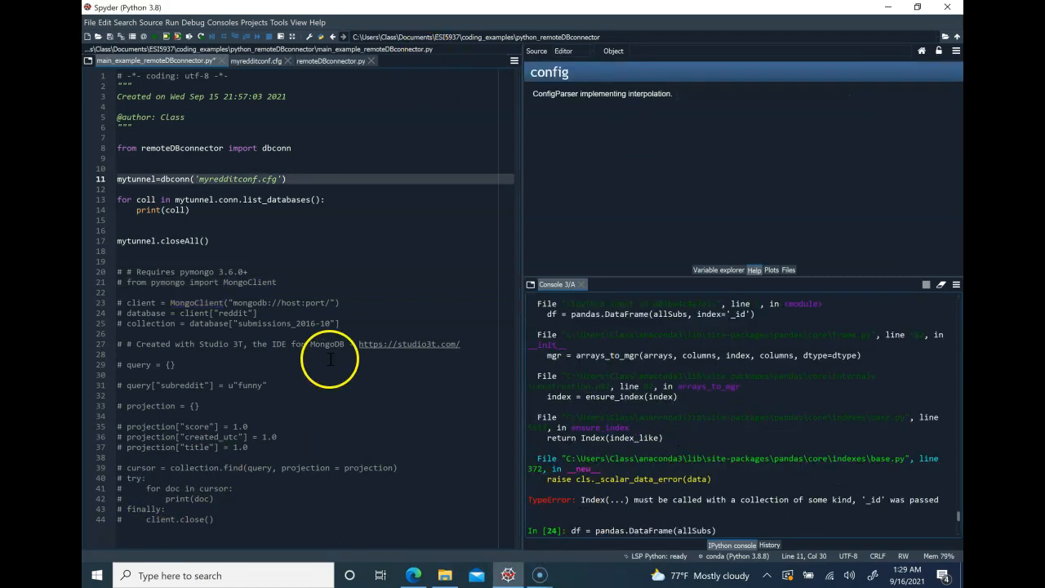
pyautogui.moveTo(457, 214)
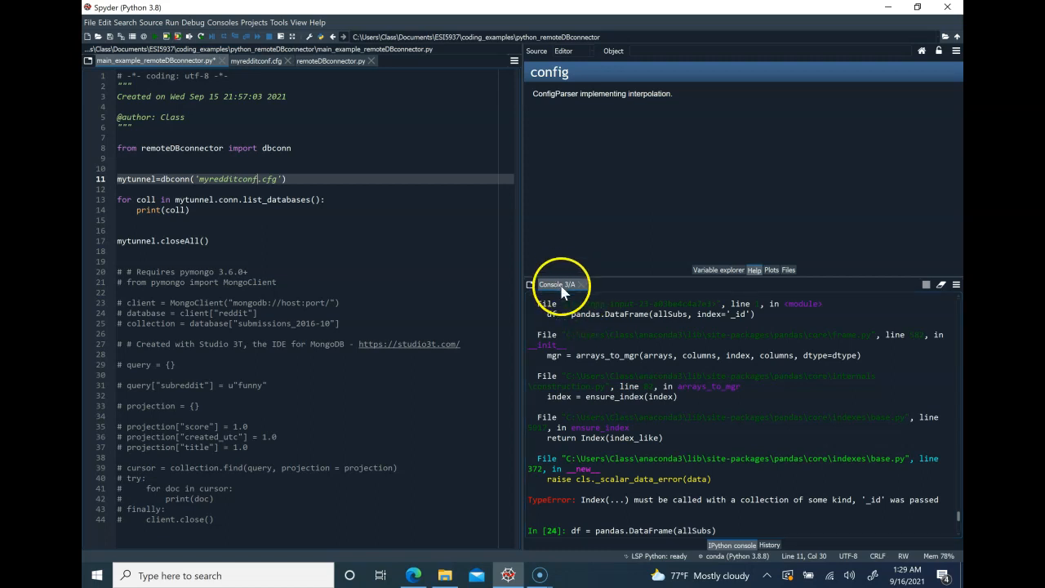
# - Restart the IPython kernel twice, confirming, to get a fresh Console 4/A
pyautogui.click(956, 284)
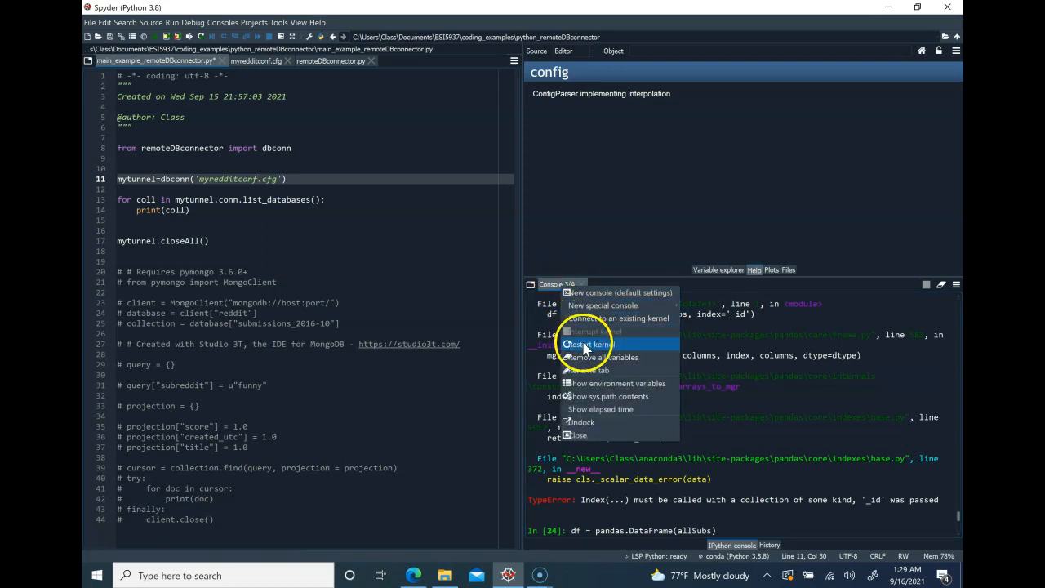
pyautogui.click(586, 344)
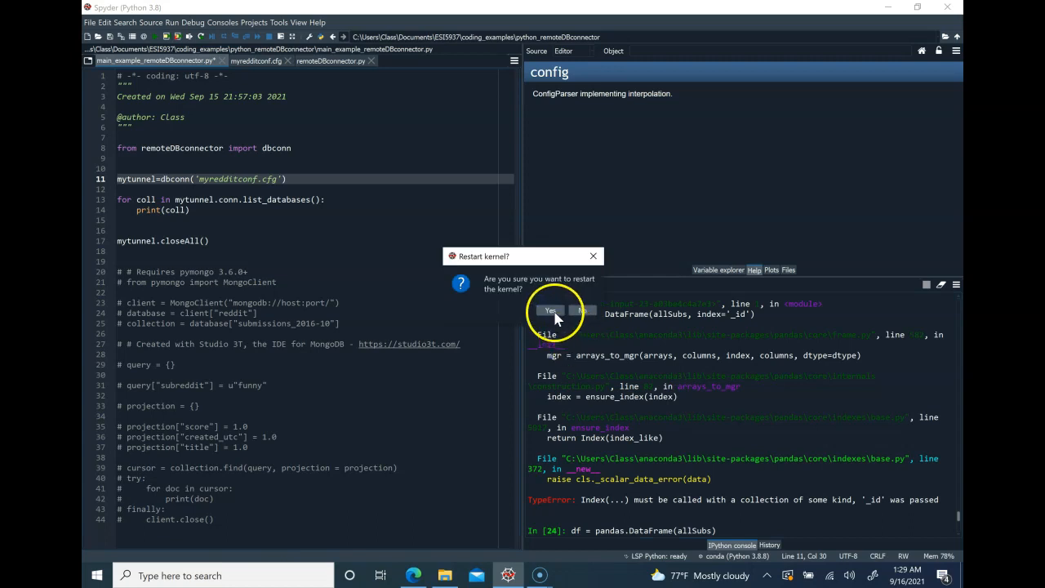
pyautogui.click(549, 311)
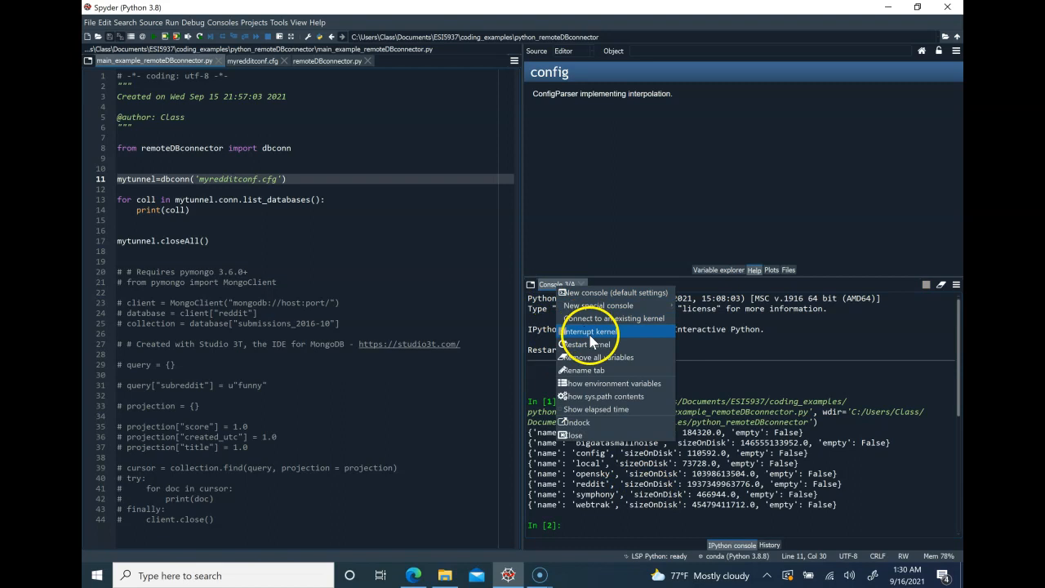
pyautogui.click(586, 344)
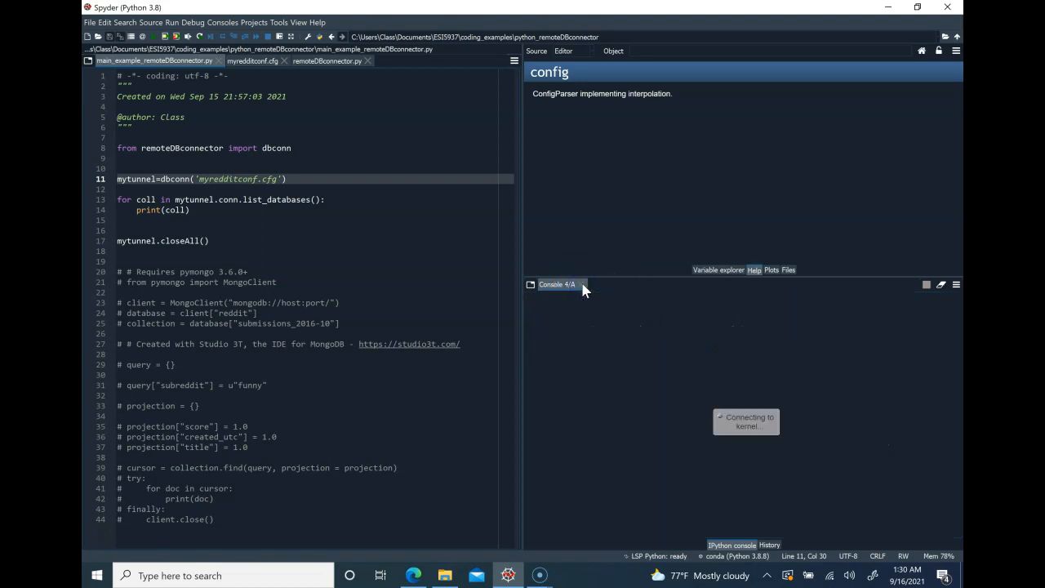
pyautogui.moveTo(732, 449)
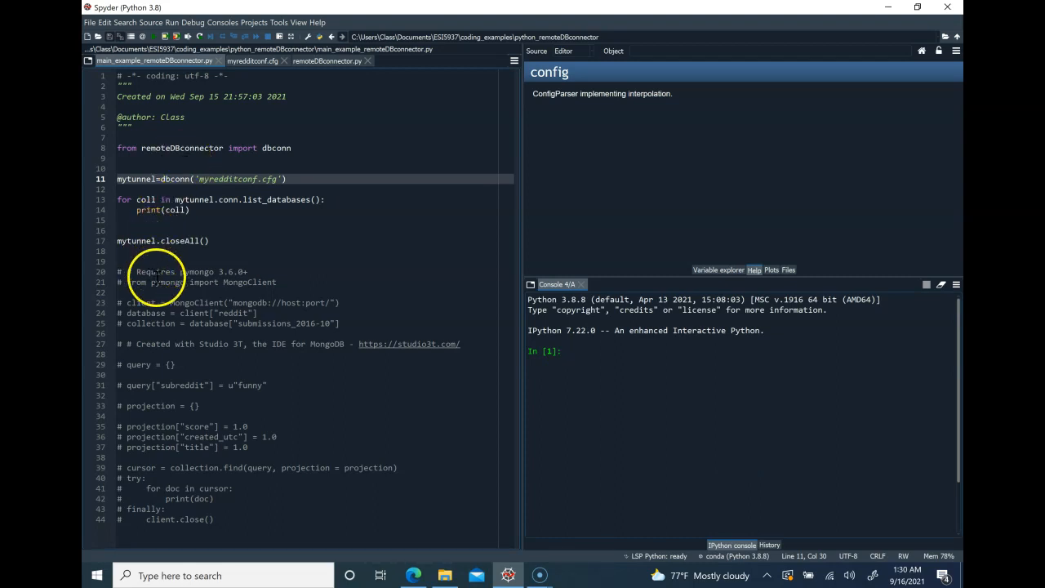
# - Delete the pymongo/MongoClient comment lines and select client to replace with mytunnel.conn
pyautogui.moveTo(134, 271); pyautogui.dragTo(277, 281)
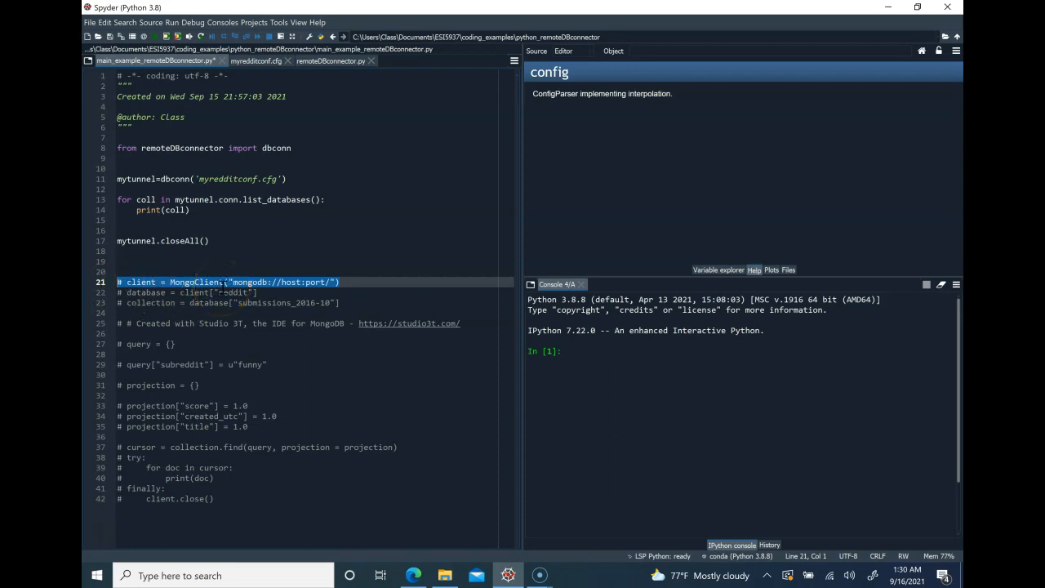
pyautogui.press('Delete')
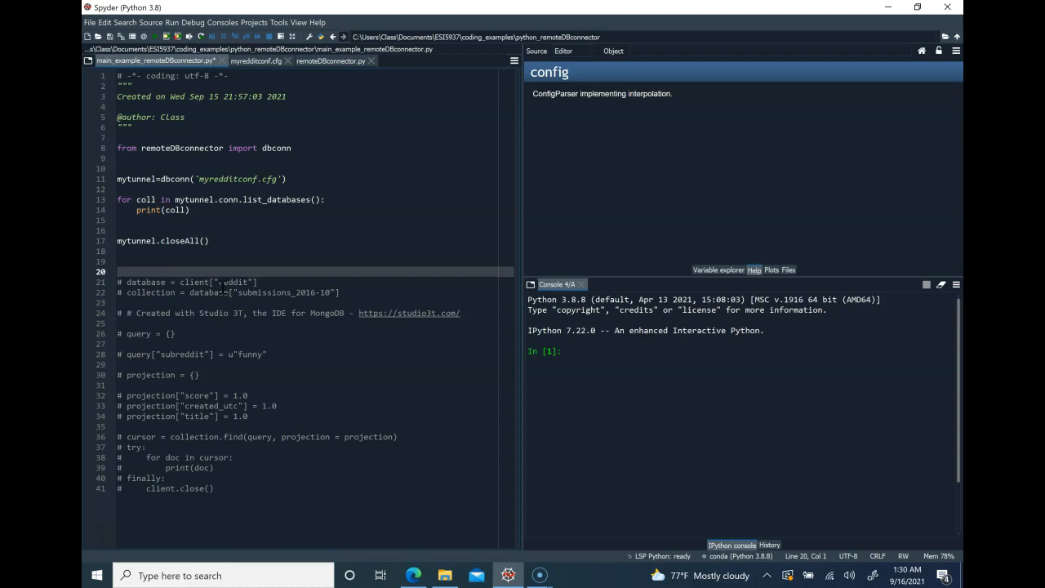
pyautogui.doubleClick(193, 282)
pyautogui.write('mytunnel.conn')
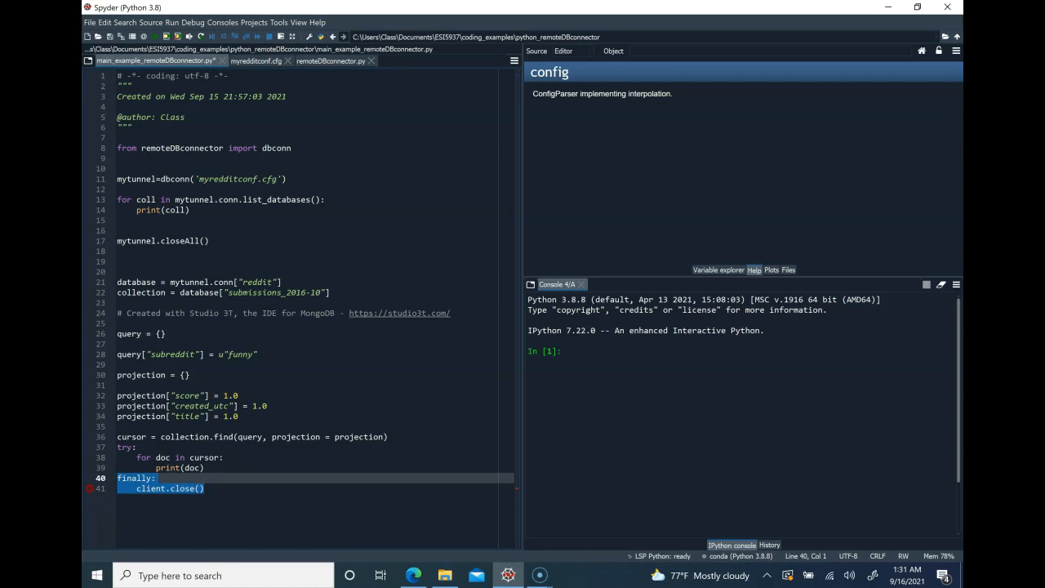
# - Save and run main_example_remoteDBconnector.py with the funny-subreddit query
pyautogui.click(236, 395)
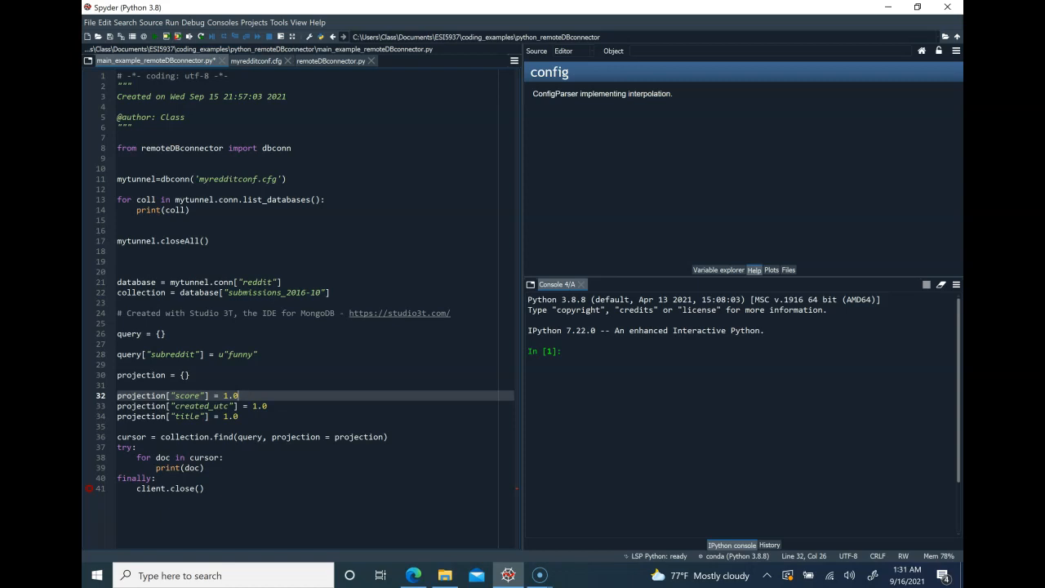
pyautogui.click(156, 36)
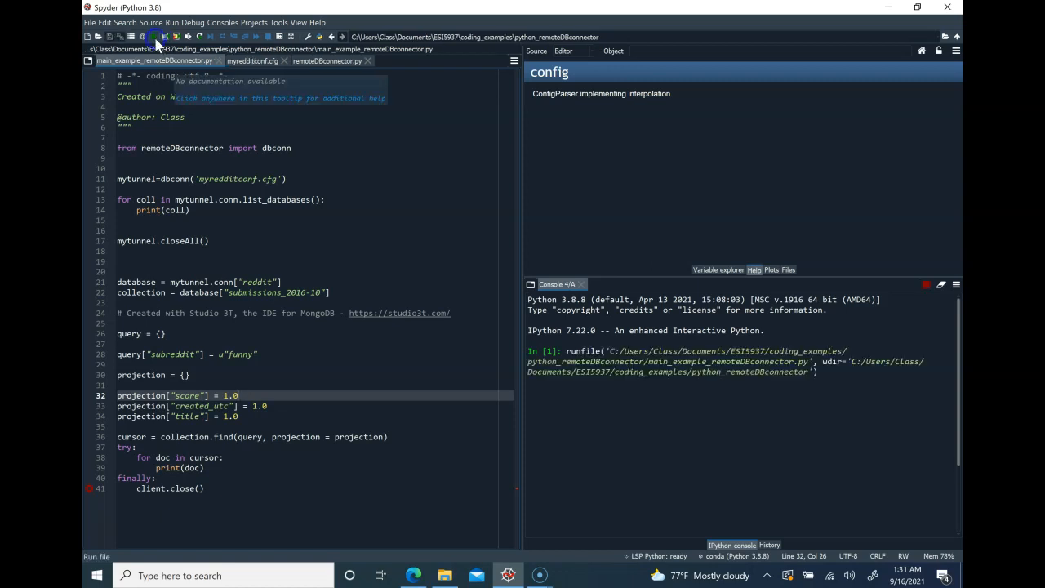
# - Let the run print the database list, including admin, reddit, symphony and webtrak
pyautogui.click(155, 37)
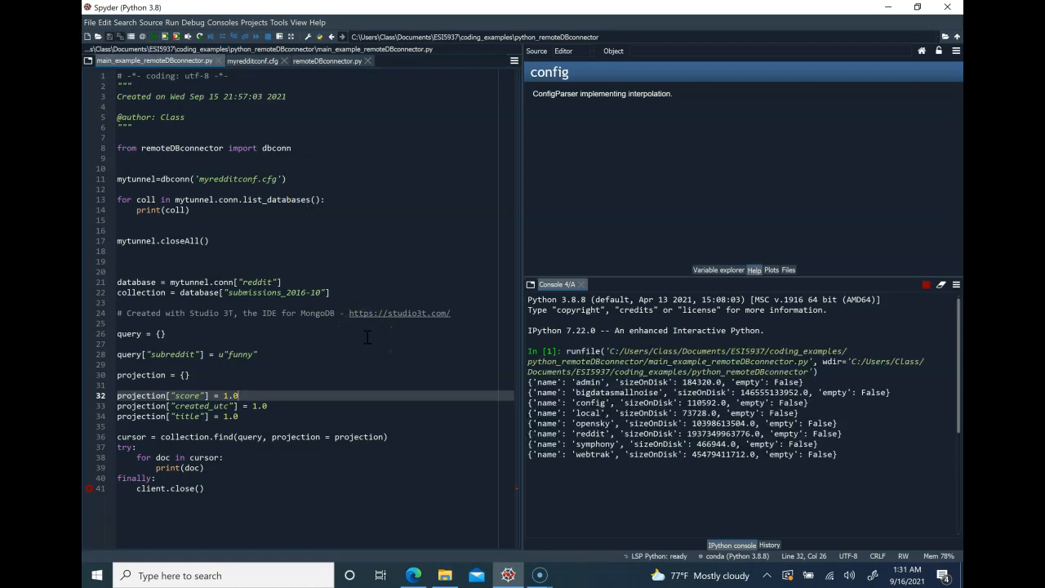
pyautogui.moveTo(569, 451)
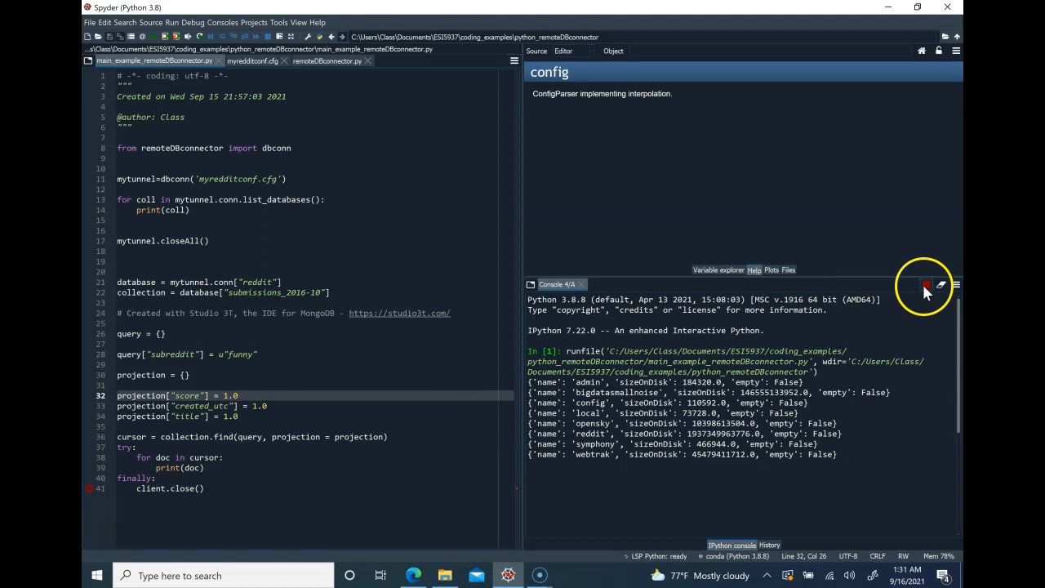
# - Interrupt the run and add mytunnel.closeAll() as the script's last line
pyautogui.click(926, 284)
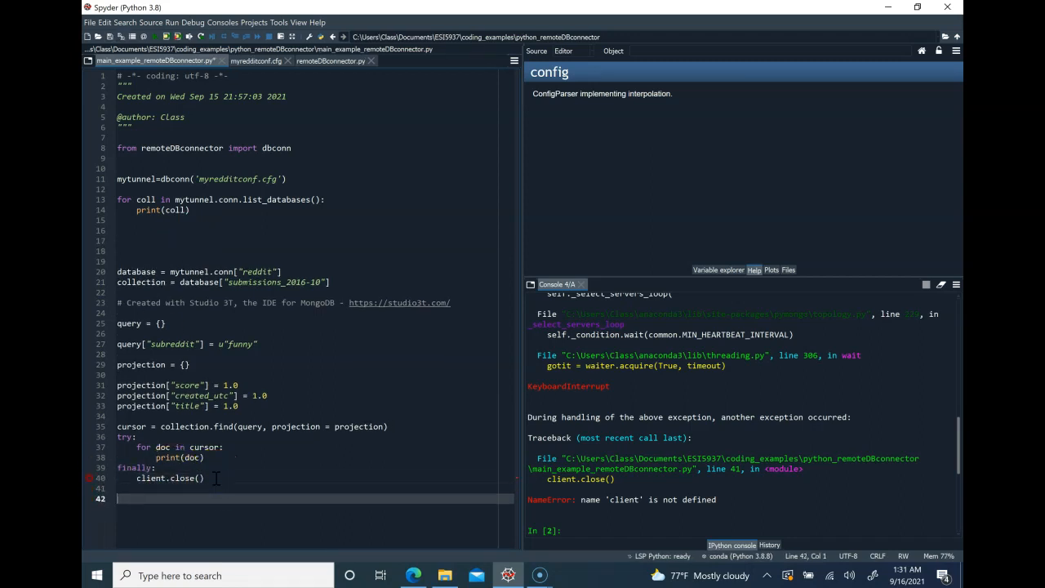
pyautogui.write('mytunnel.closeAll()')
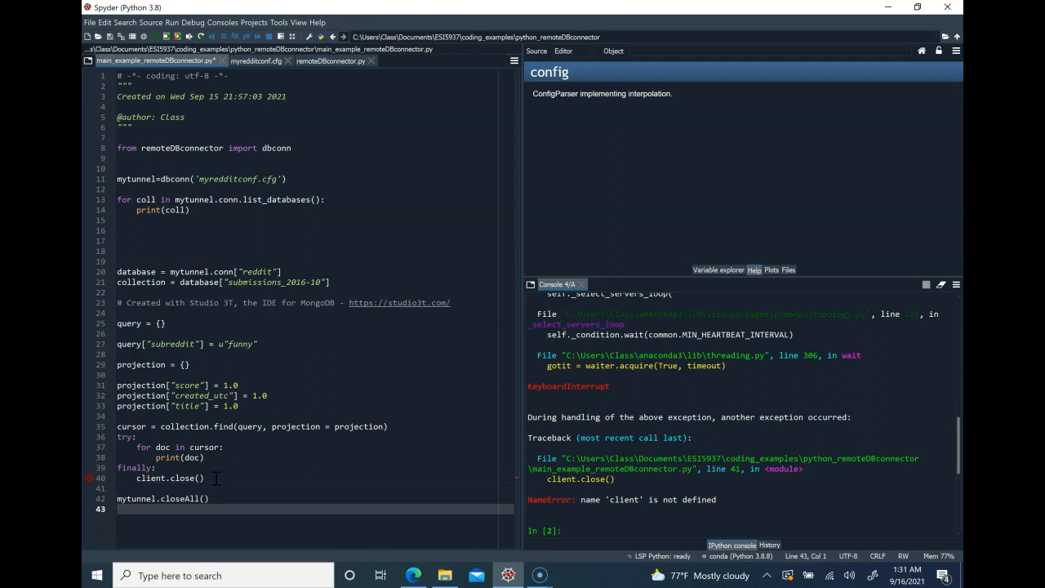
pyautogui.moveTo(591, 270)
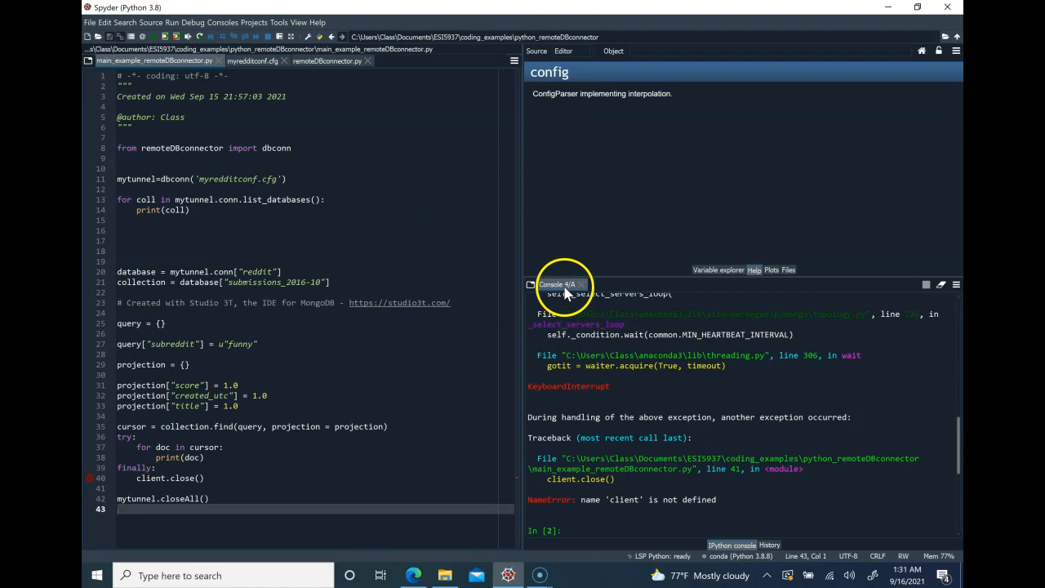
# - Clear the console output and rerun main_example_remoteDBconnector.py
pyautogui.click(954, 284)
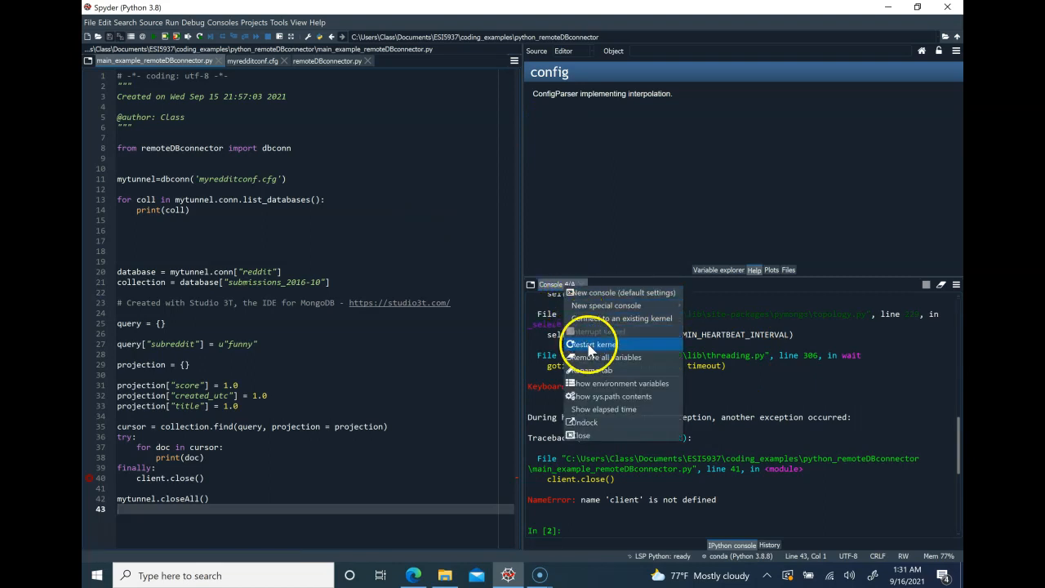
pyautogui.click(591, 343)
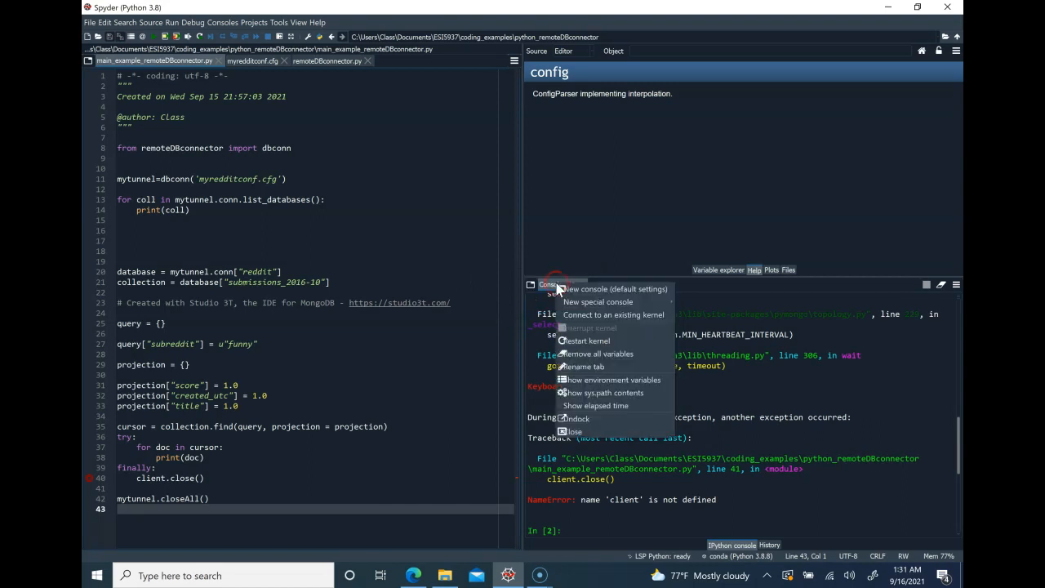
pyautogui.moveTo(584, 367)
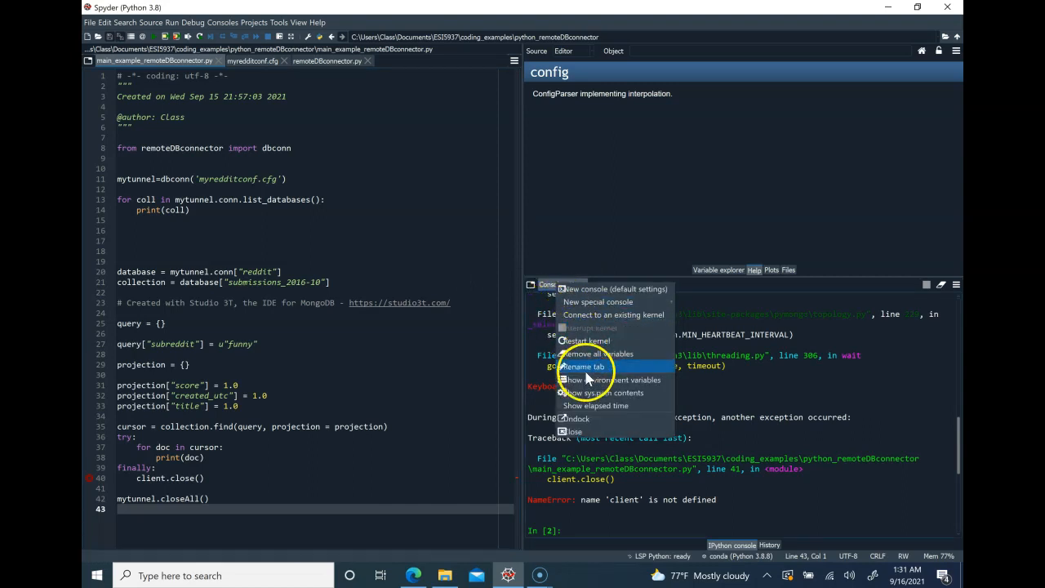
pyautogui.moveTo(616, 333)
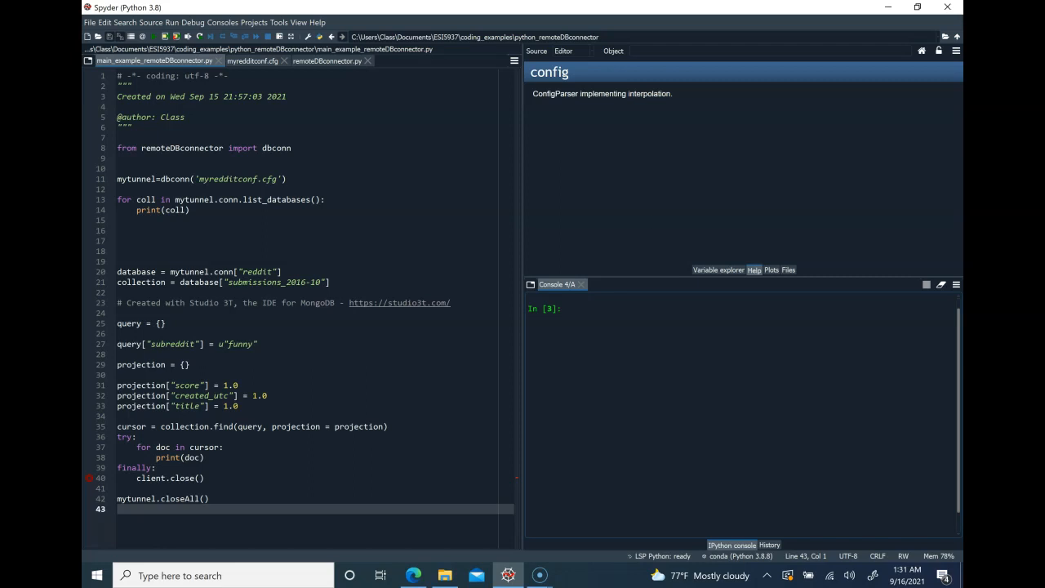
pyautogui.click(154, 37)
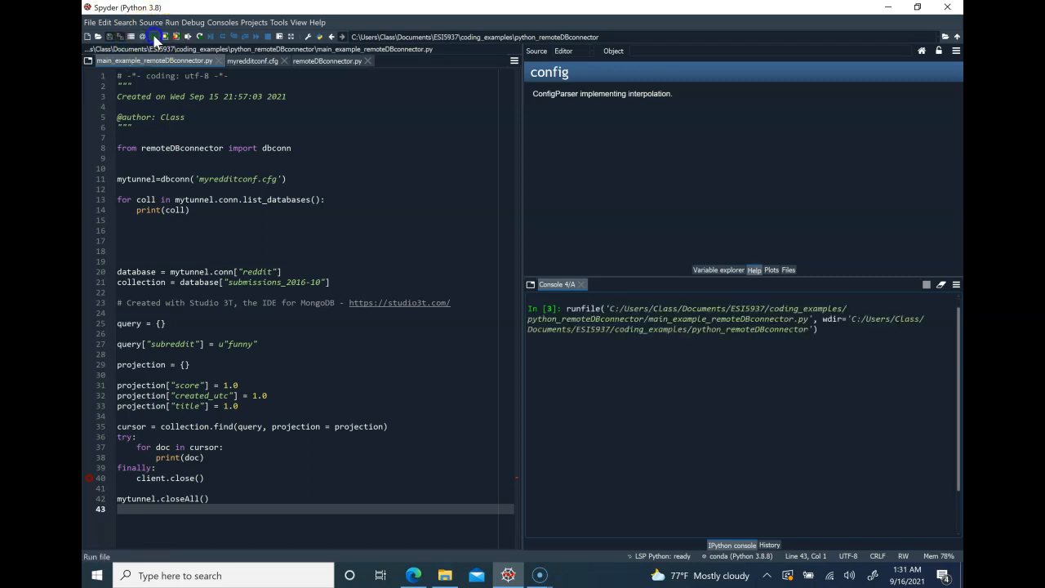
# - Run the script, printing r/funny posts with _id, created_utc, score and title
pyautogui.click(155, 36)
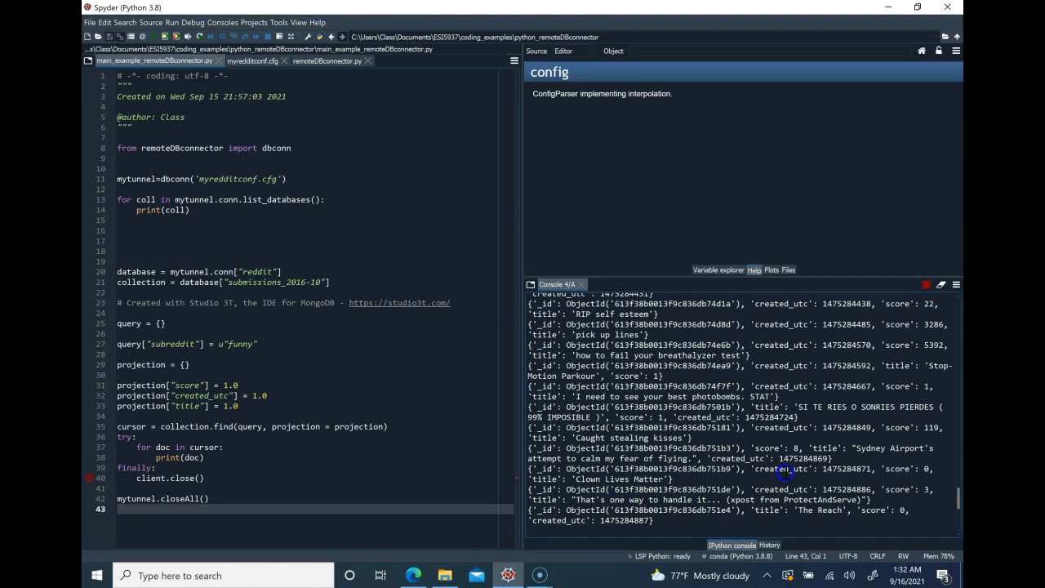
pyautogui.moveTo(218, 457)
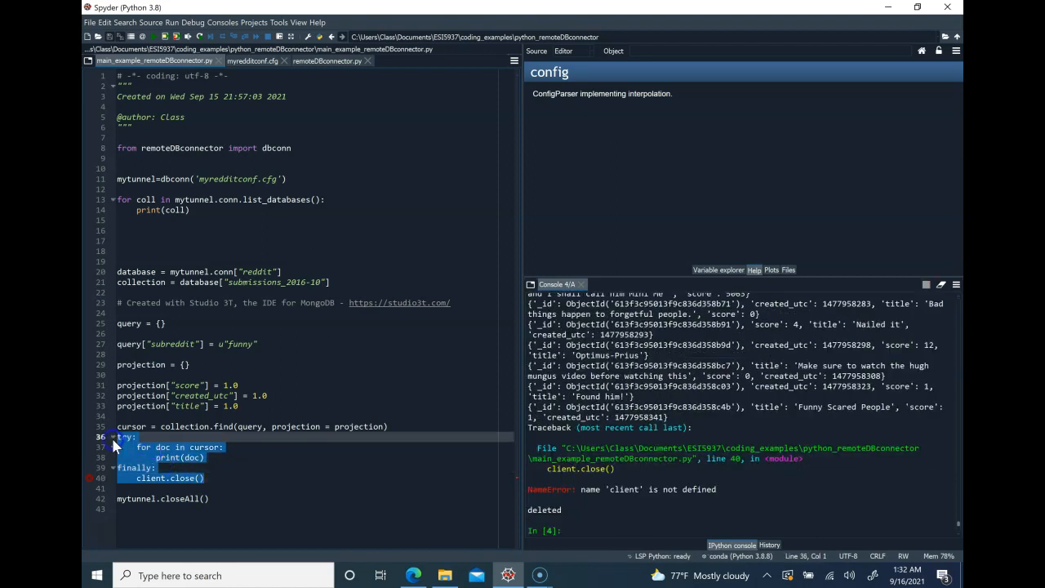
# - Comment out the try/finally printing block with Ctrl+1 and start a line above it
pyautogui.press('ctrl+1')
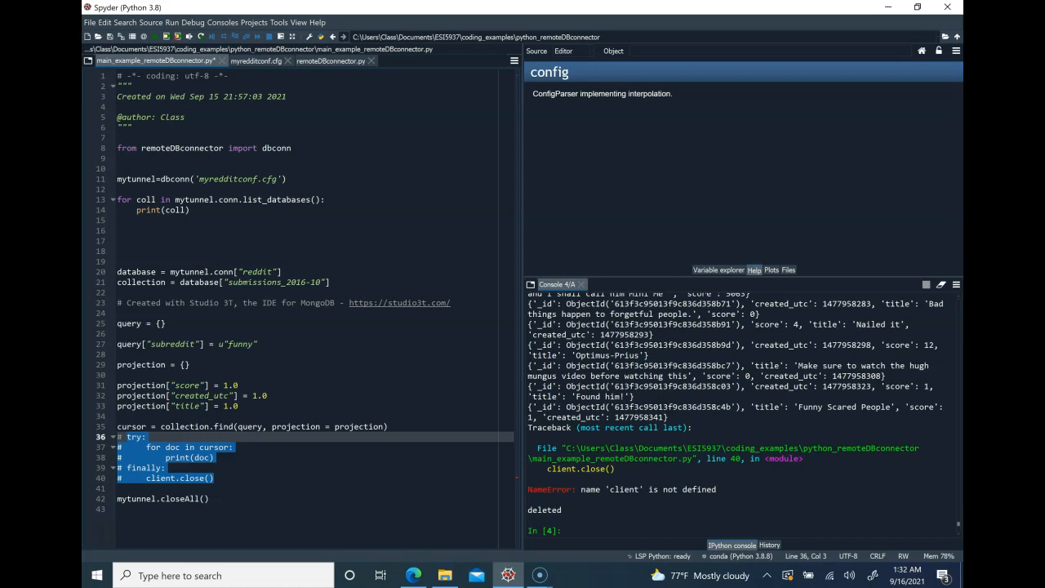
pyautogui.click(119, 436)
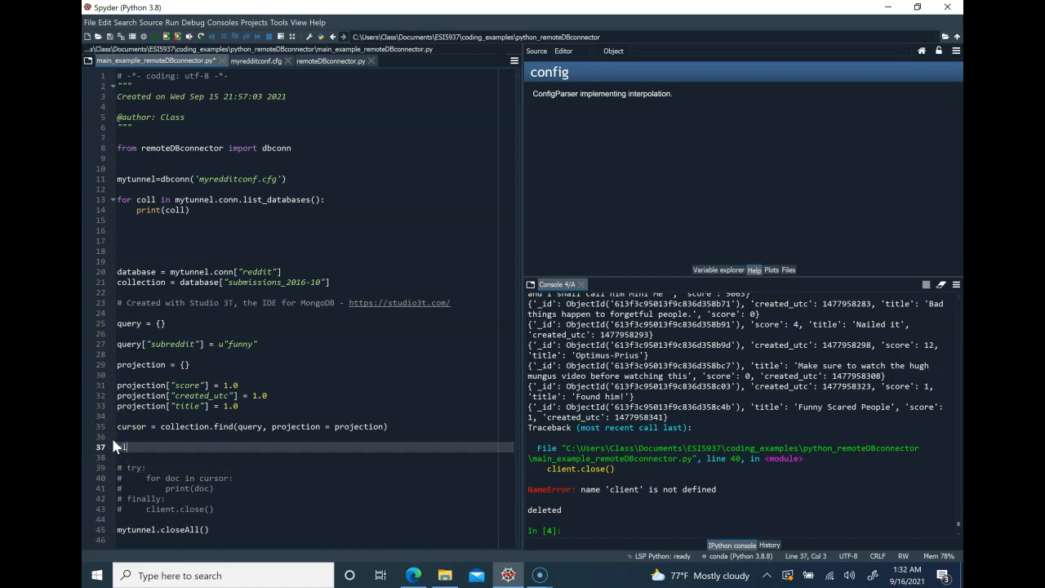
# - Insert allDocs=list(cursor) above the commented-out try/finally block
pyautogui.write('allDocs=')
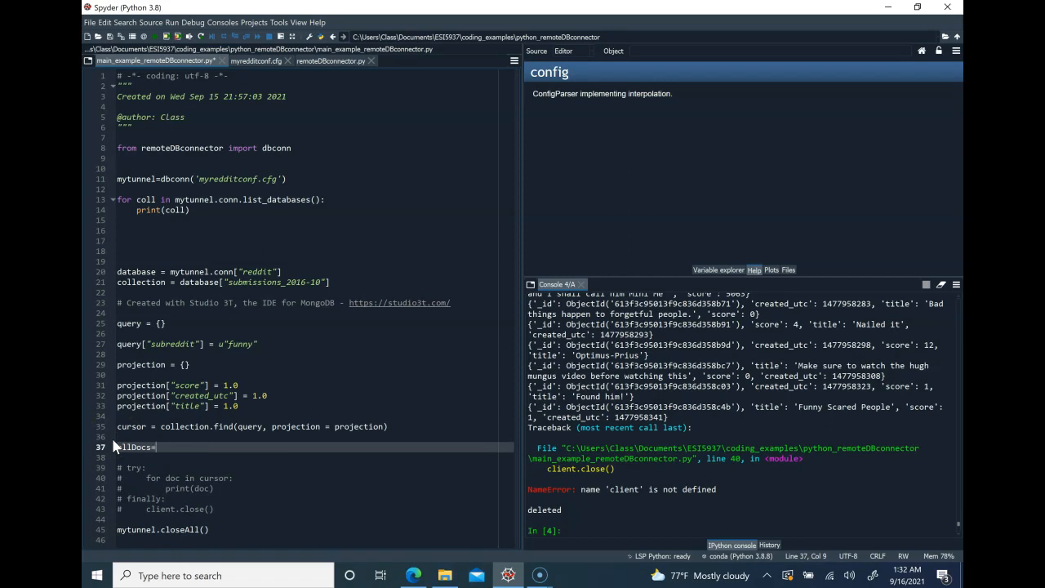
pyautogui.write('list(c')
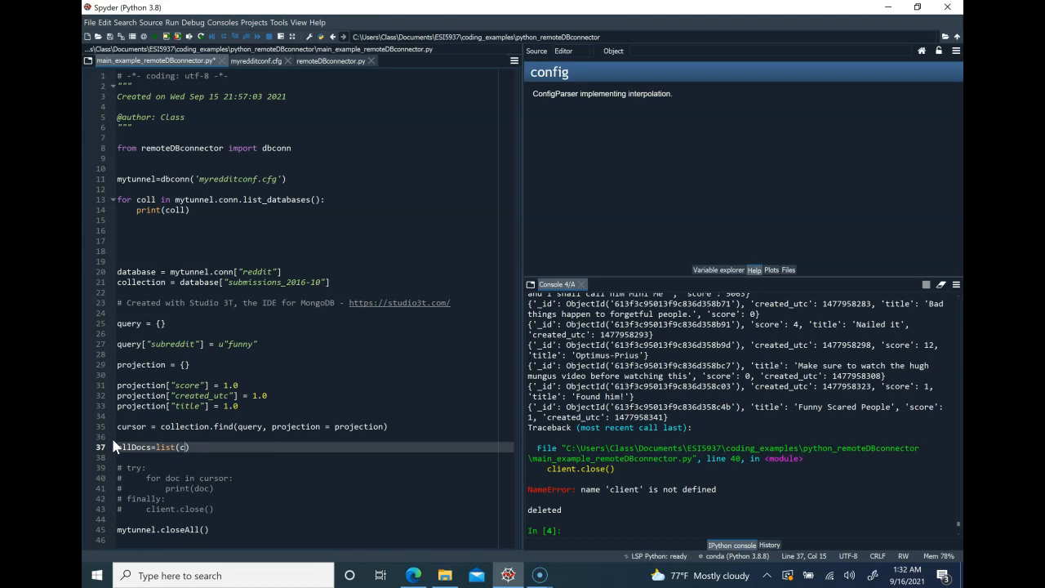
pyautogui.write('ursor')
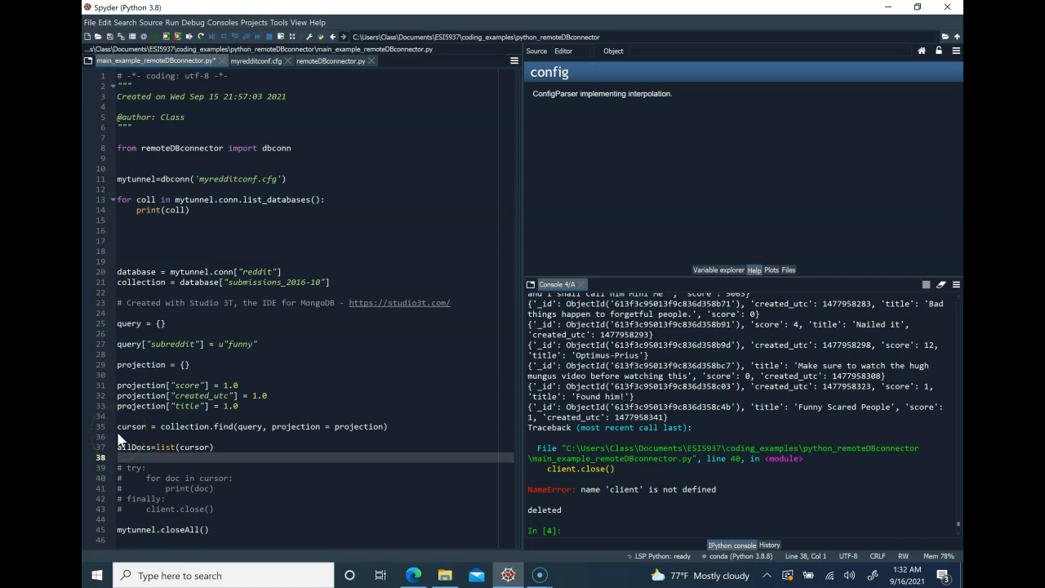
pyautogui.moveTo(156, 36)
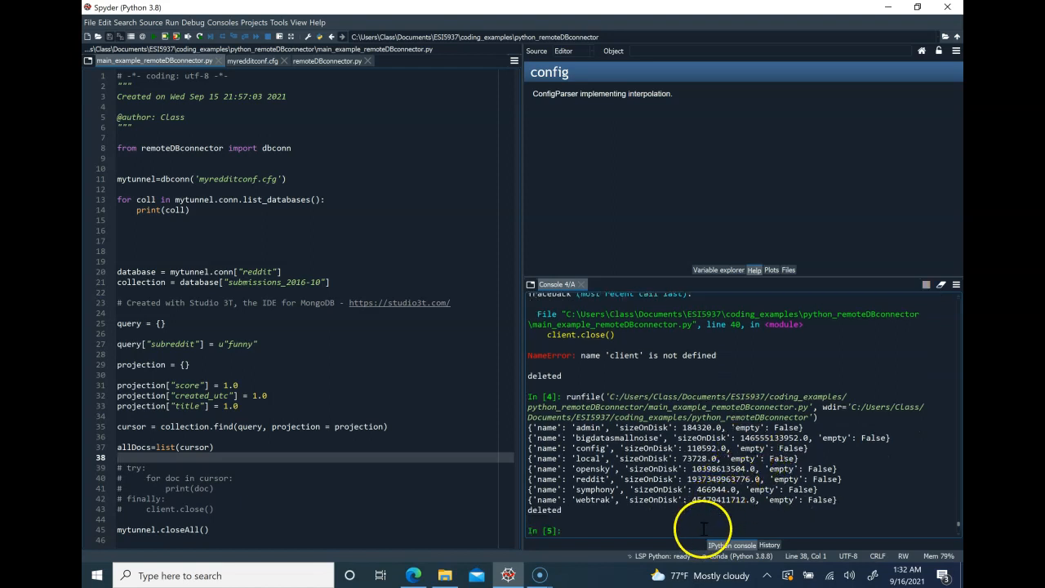
# - Display allDocs in the console, listing posts with score, title and created_utc
pyautogui.write('allDo')
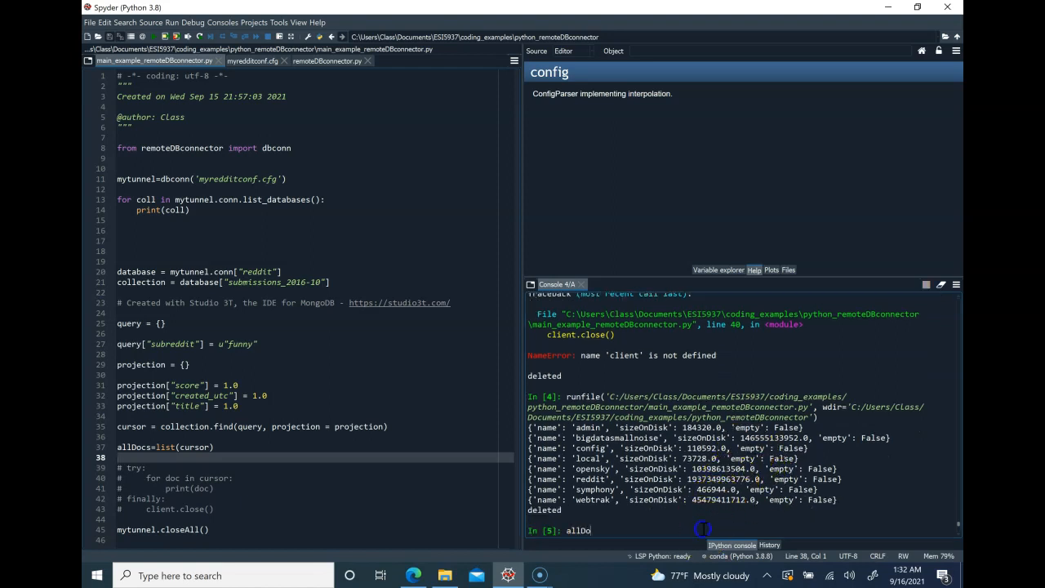
pyautogui.press('Return')
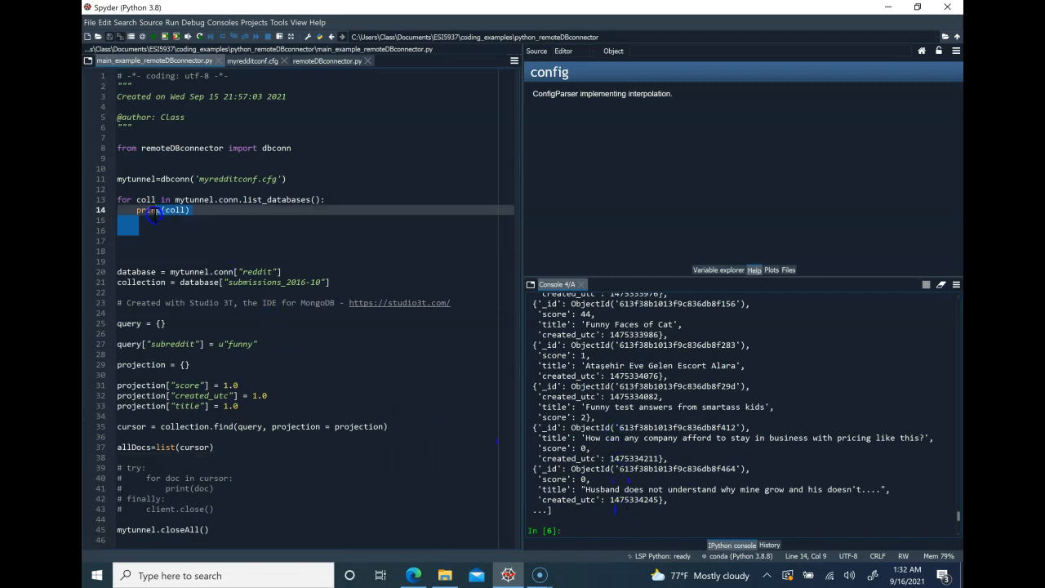
# - Delete the database-listing for loop and Studio 3T comment, leaving the cursor below allDocs
pyautogui.press('Delete')
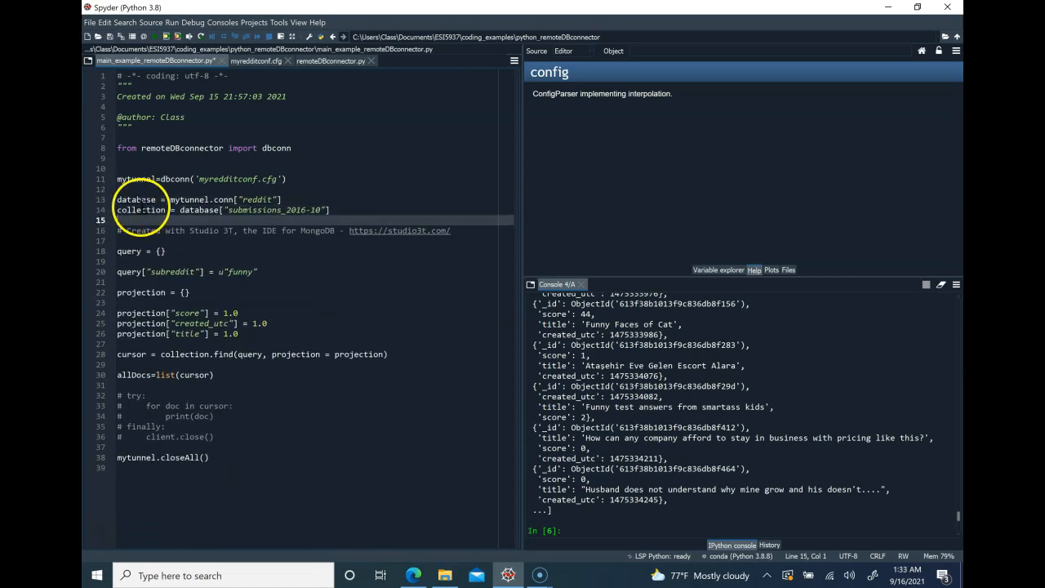
pyautogui.press('Delete')
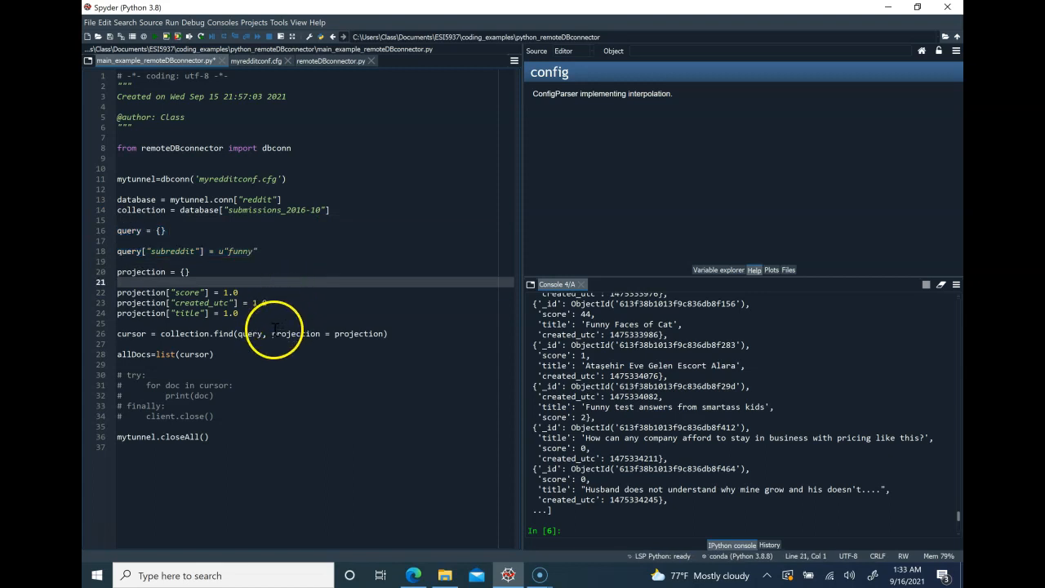
pyautogui.click(209, 415)
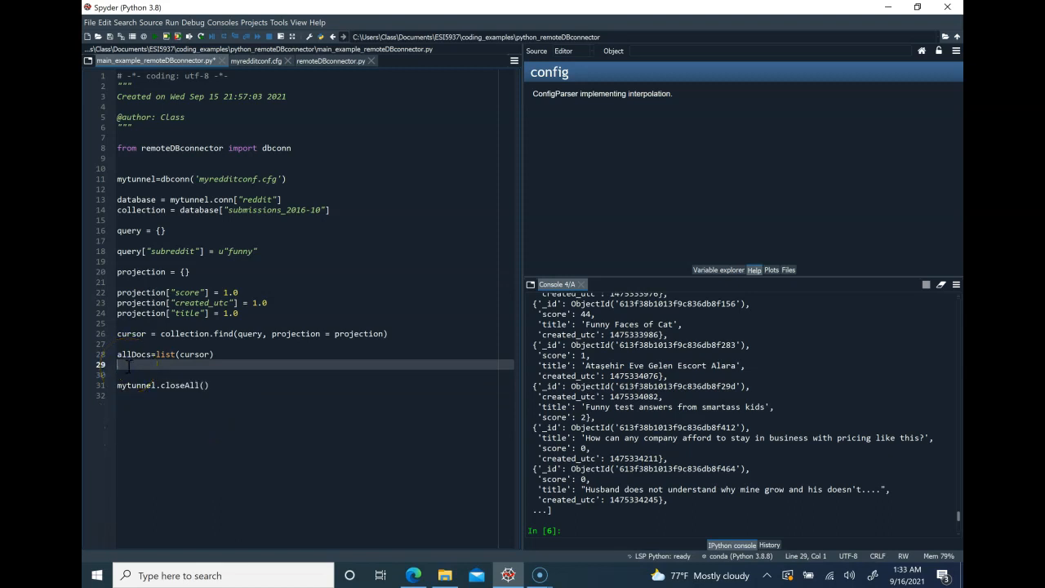
pyautogui.moveTo(147, 372)
pyautogui.write('a')
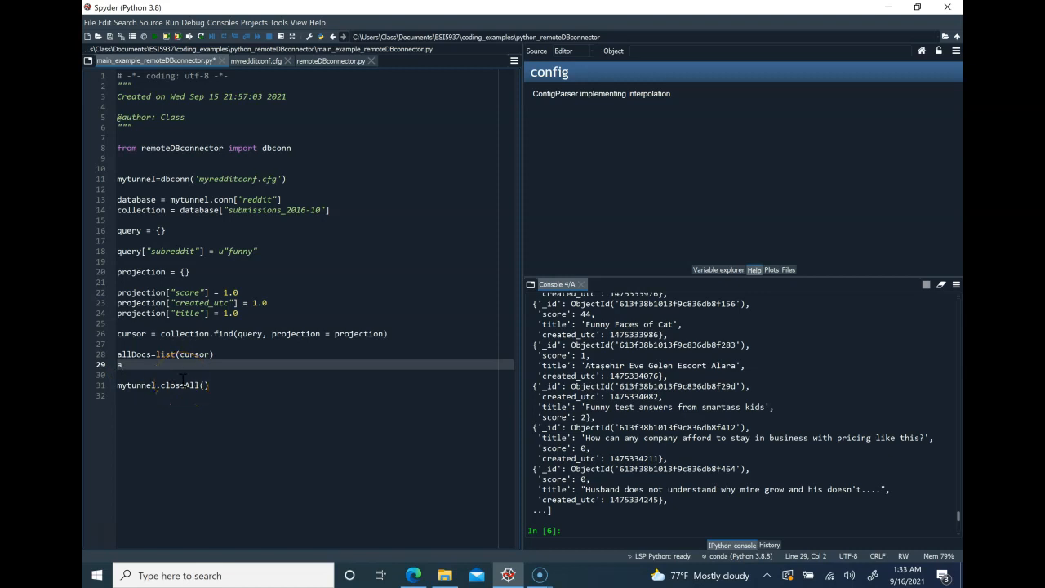
# - Add the line allDocsDF=pandas.Dataframe(allDocs) after the allDocs query
pyautogui.write('llDocs')
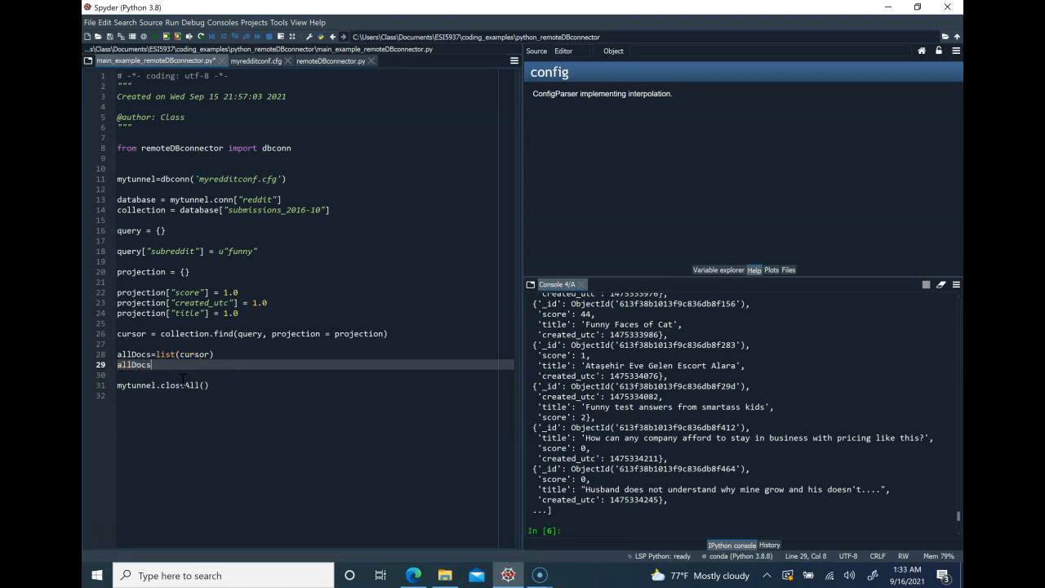
pyautogui.write('CSV=')
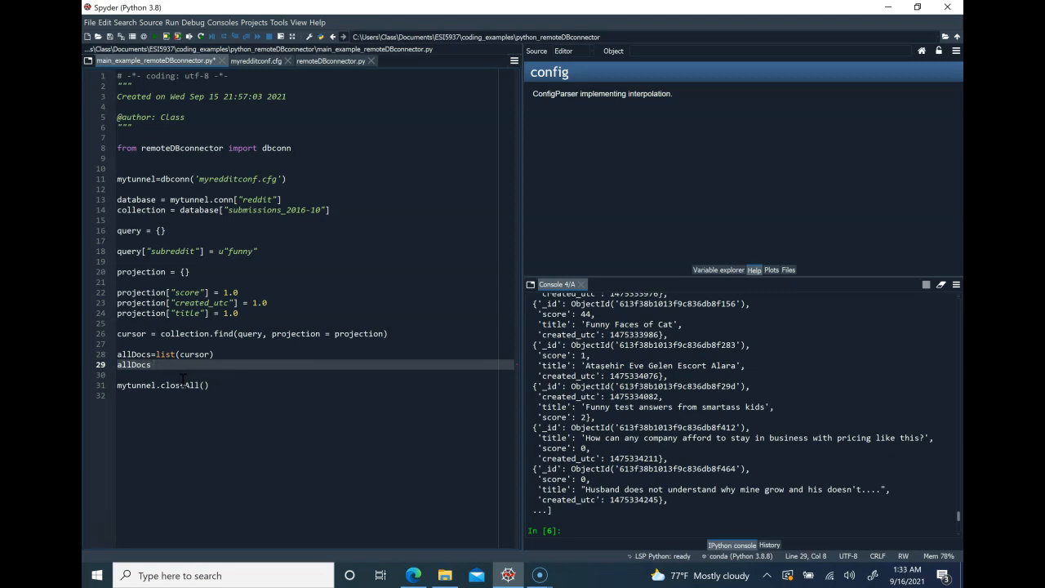
pyautogui.write('DF=')
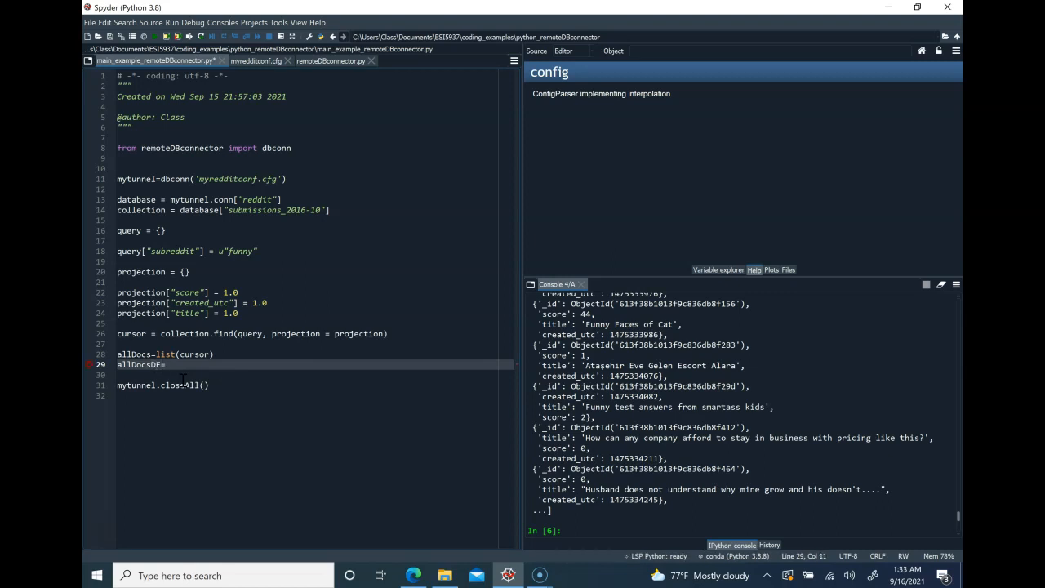
pyautogui.write('pandas.')
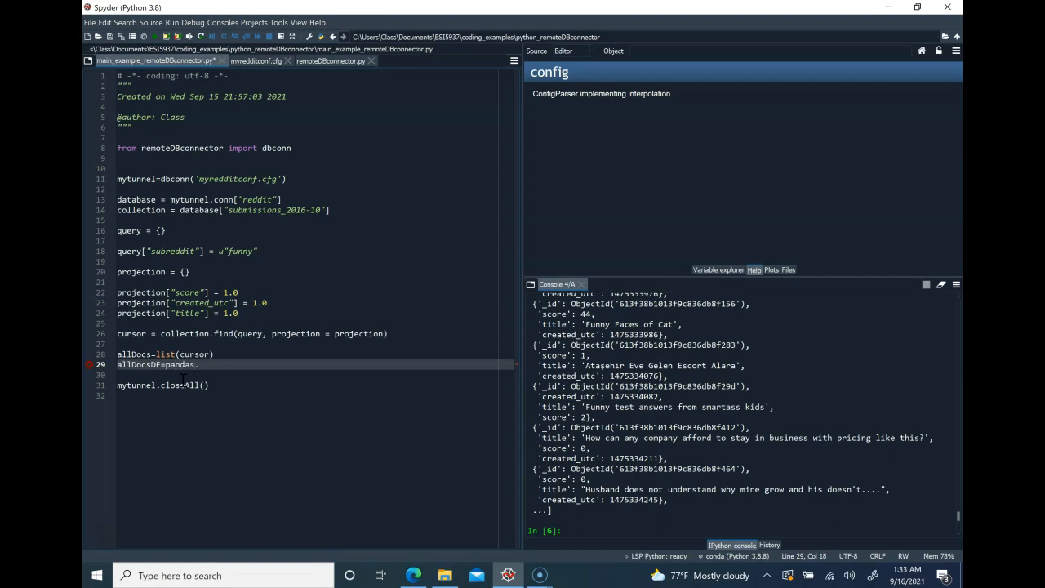
pyautogui.write('Data')
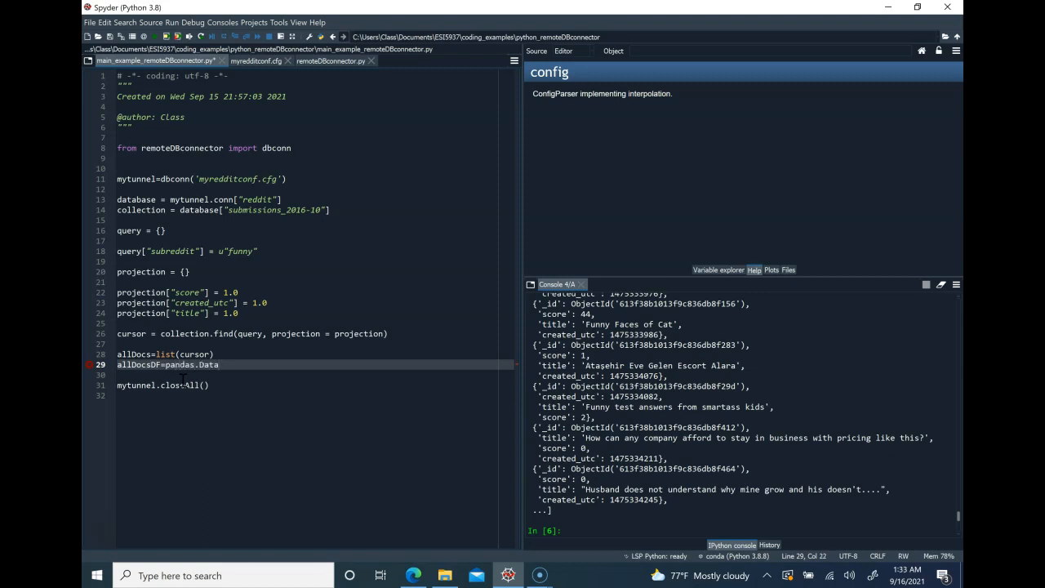
pyautogui.write('frame')
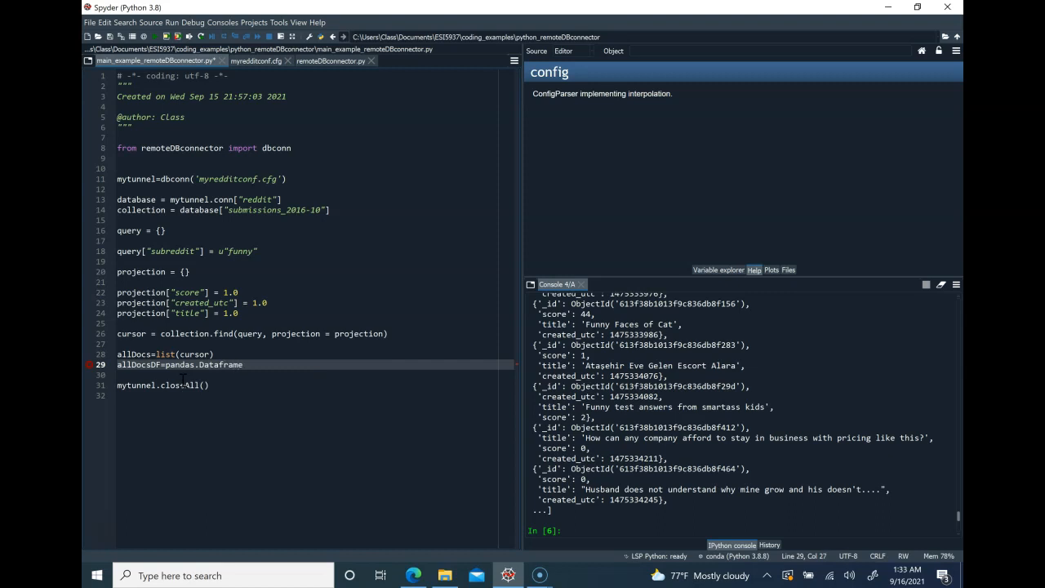
pyautogui.write('(allDocs')
pyautogui.click(314, 159)
pyautogui.write('import pandas')
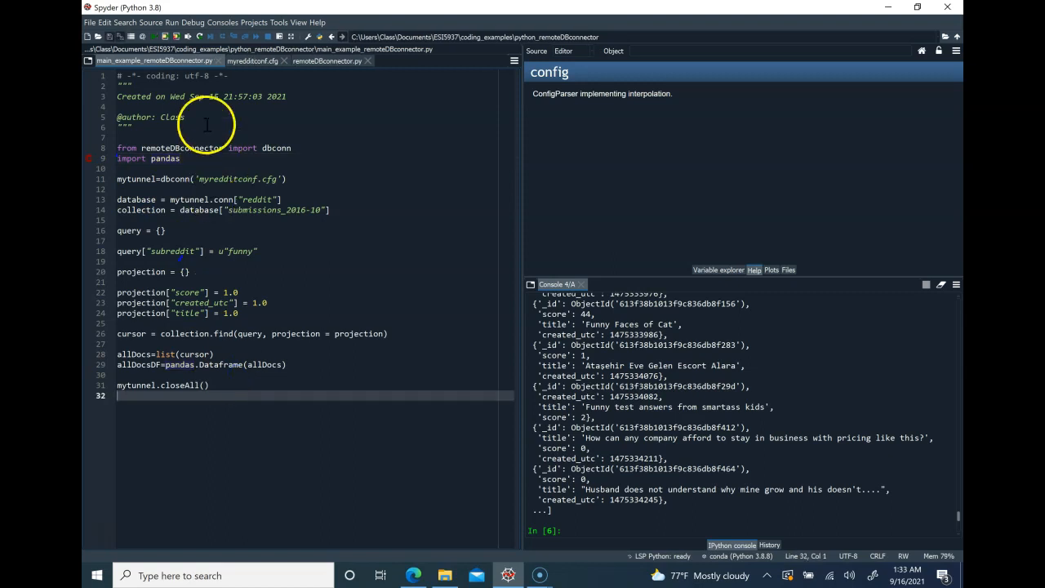
pyautogui.moveTo(207, 125)
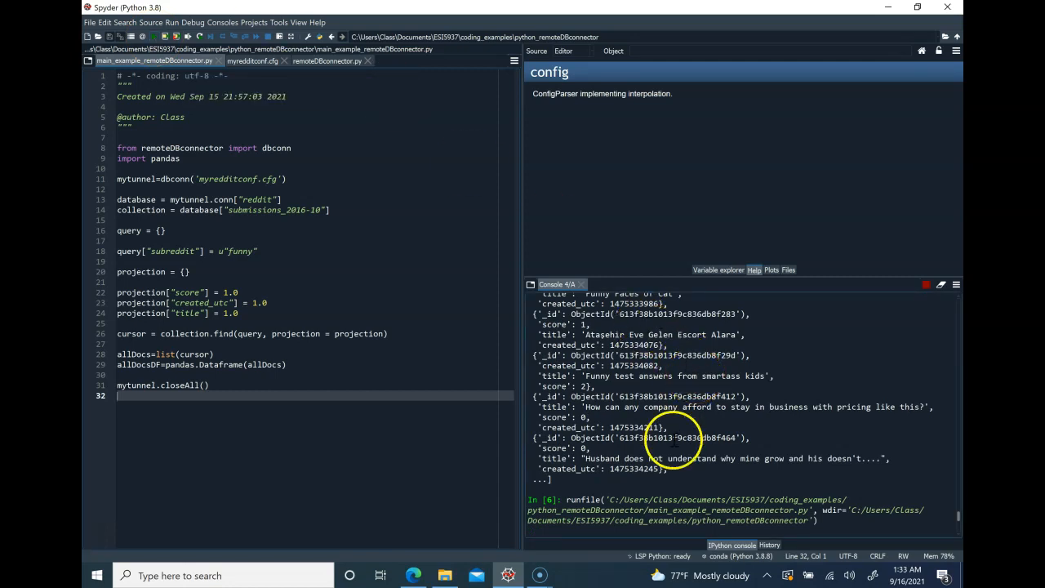
pyautogui.moveTo(706, 457)
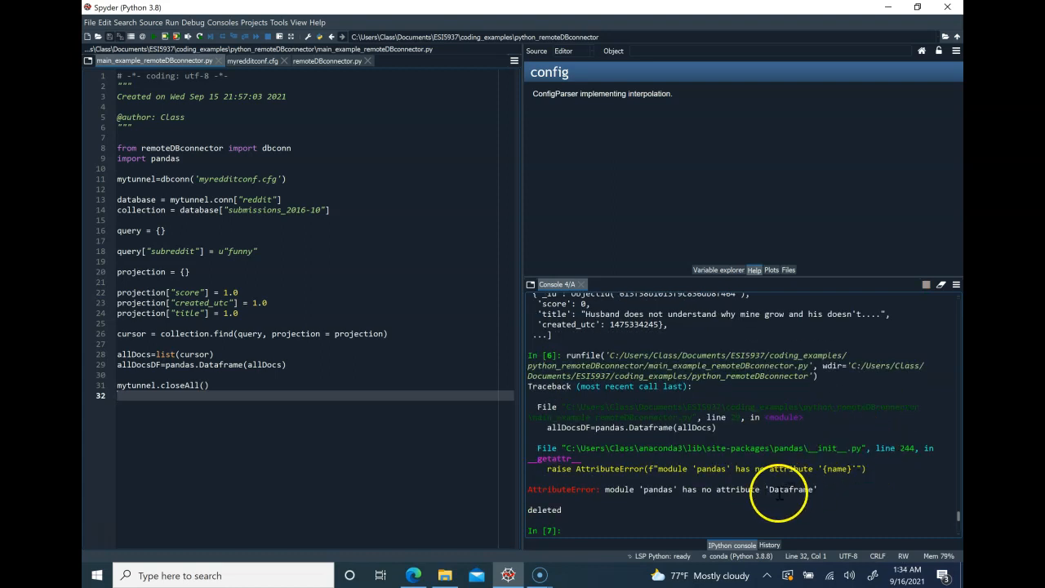
# - Place the cursor in 'Dataframe' on line 29 to correct it to DataFrame
pyautogui.click(231, 364)
pyautogui.write('a')
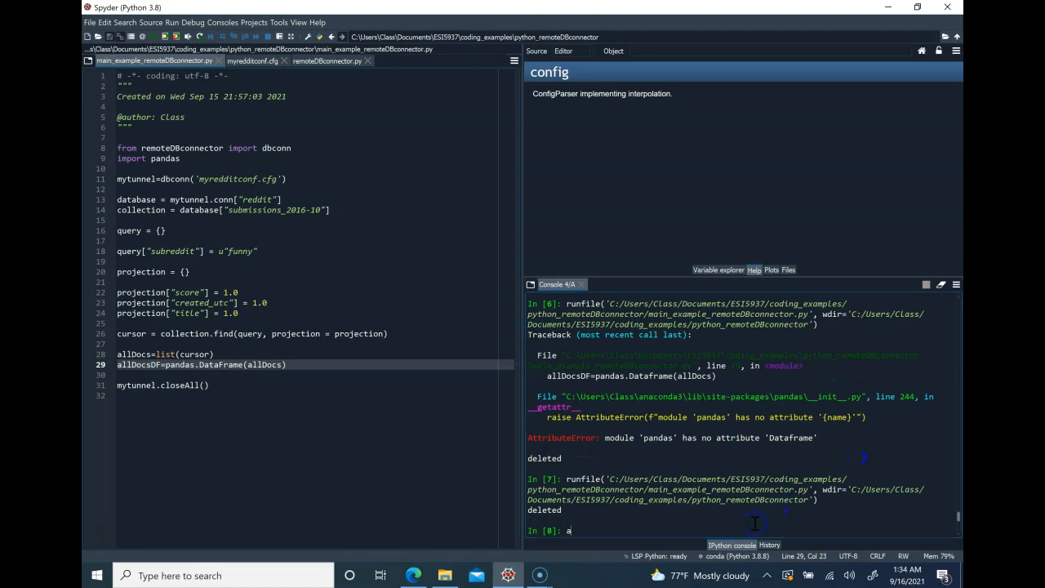
# - Display allDocsDF in the console, then run allDocsDF.to_csv('funny_2017_10.csv')
pyautogui.write('llDocs')
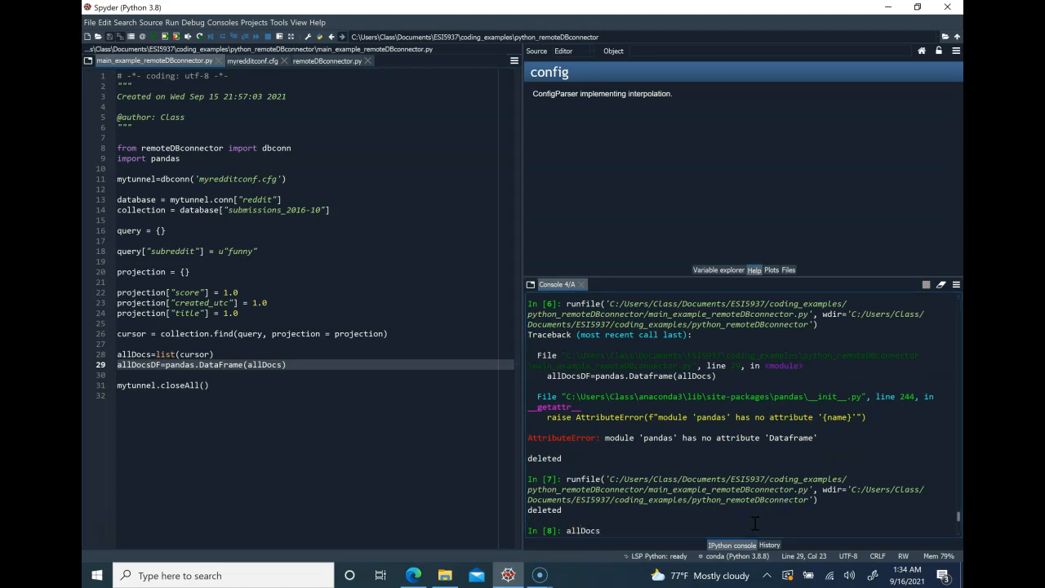
pyautogui.press('Return')
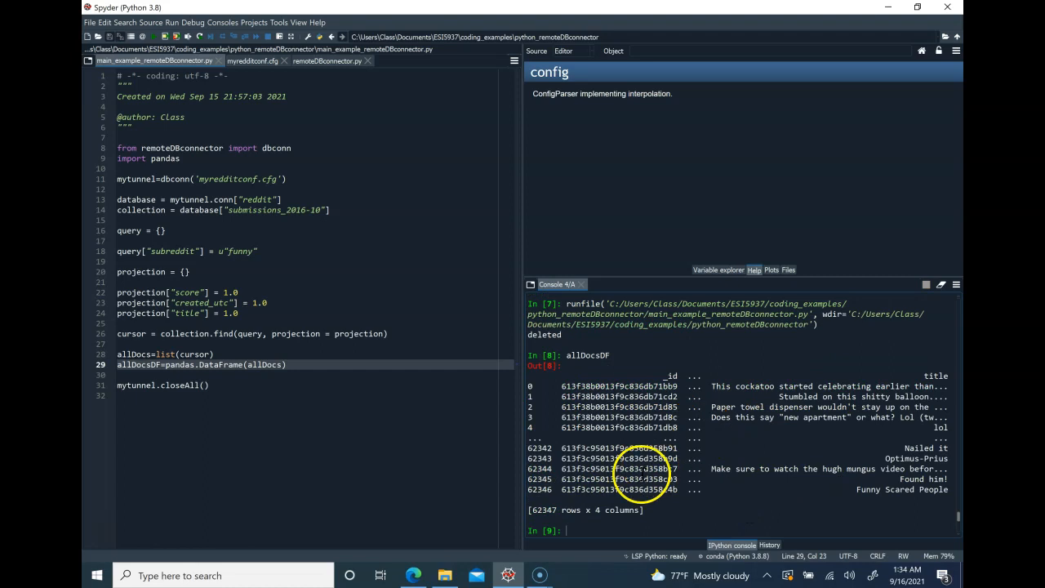
pyautogui.write('allDocsDF')
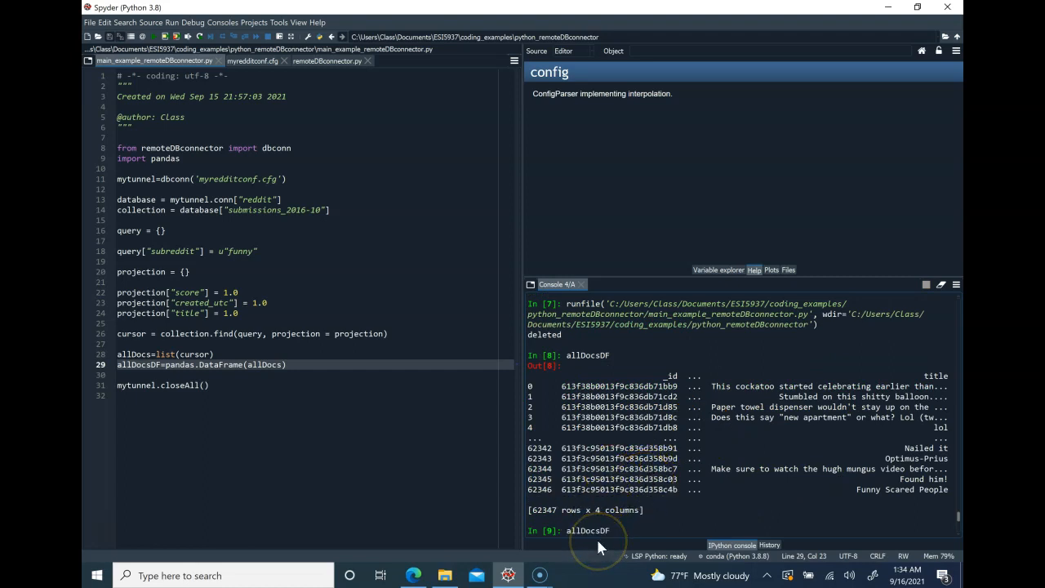
pyautogui.write('.to')
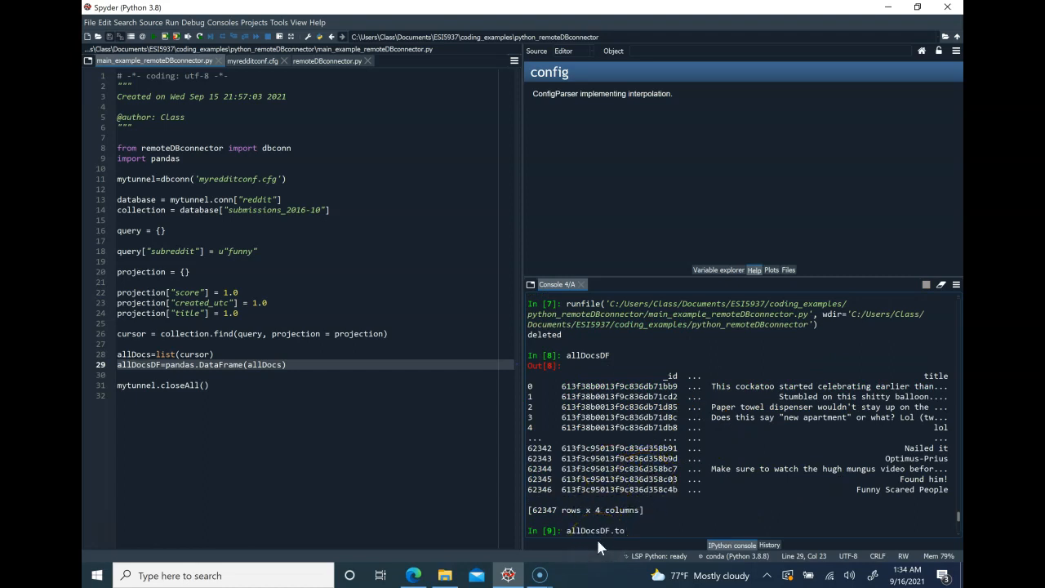
pyautogui.write('_csv(')
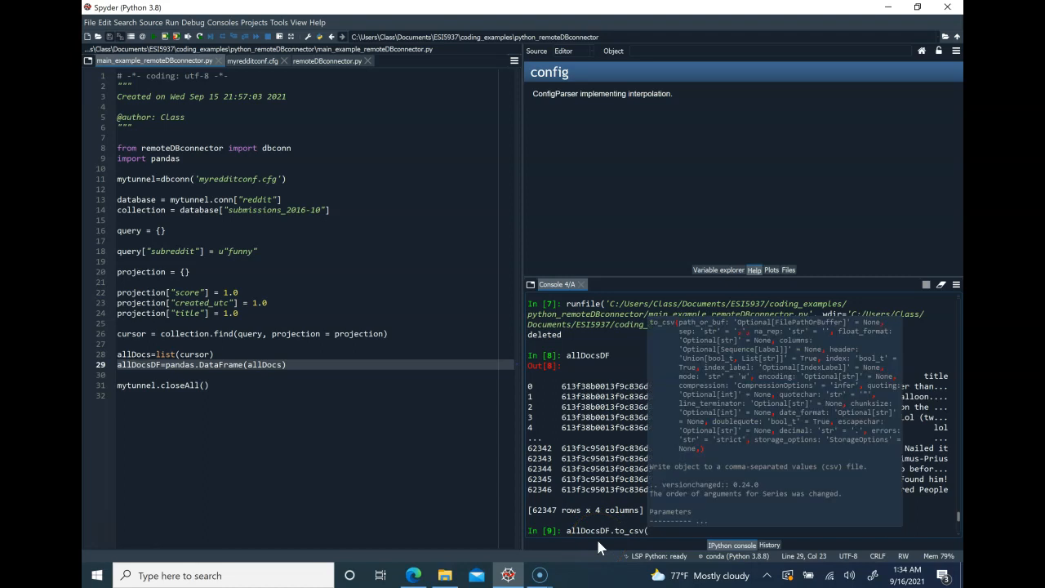
pyautogui.write("'funn")
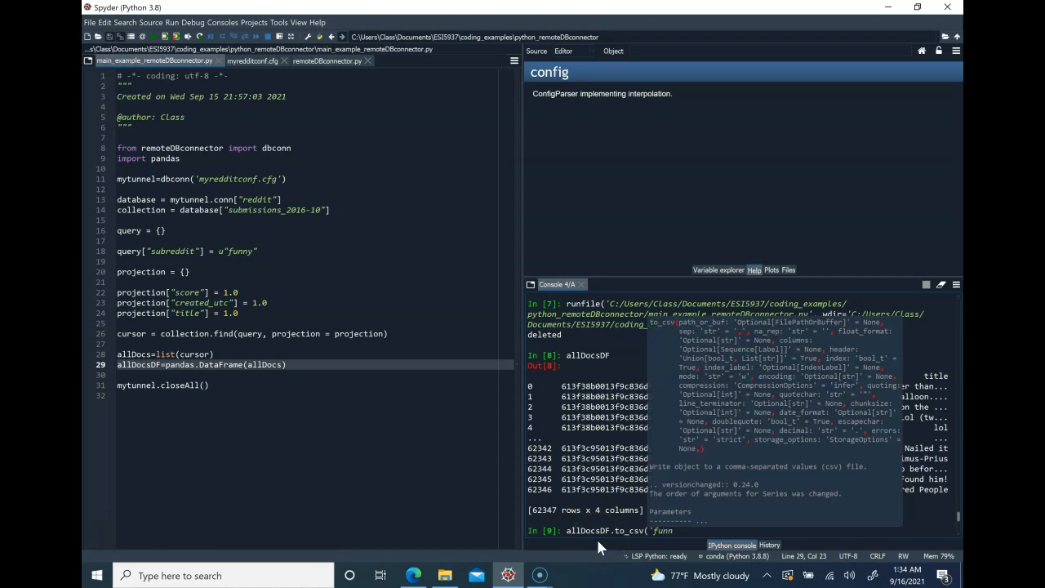
pyautogui.write('y')
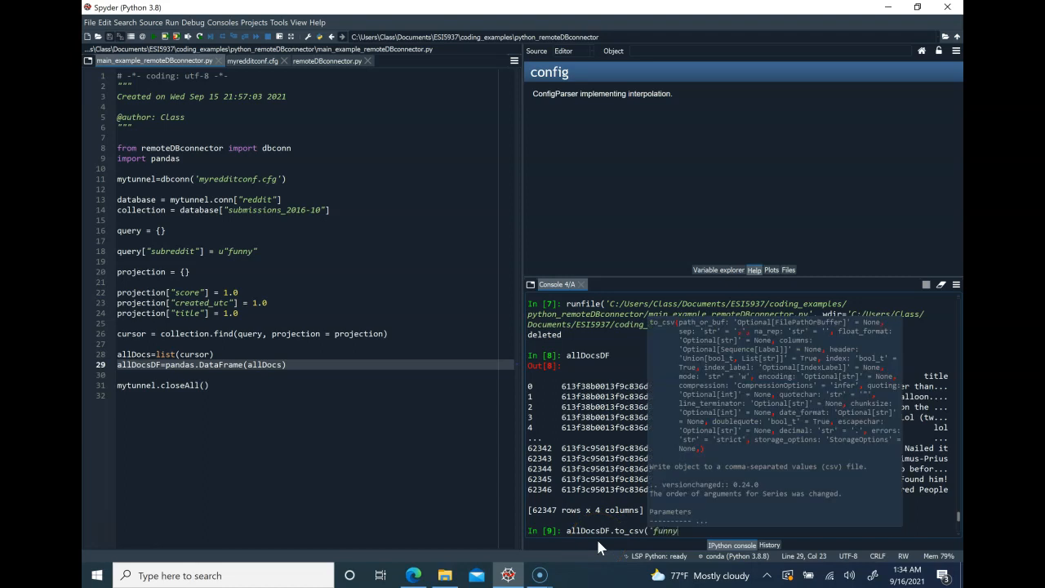
pyautogui.write('_')
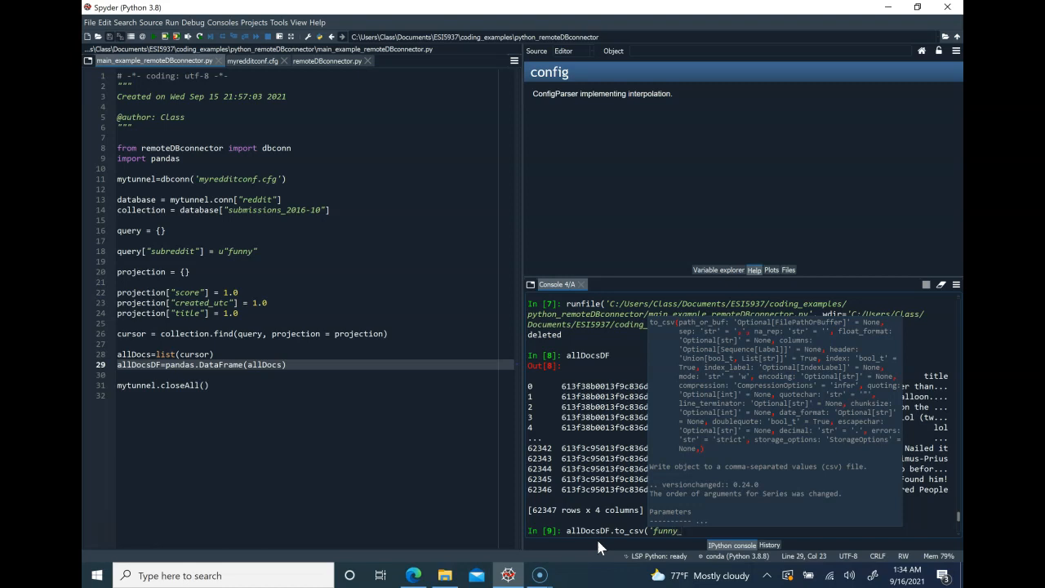
pyautogui.write('2017_10')
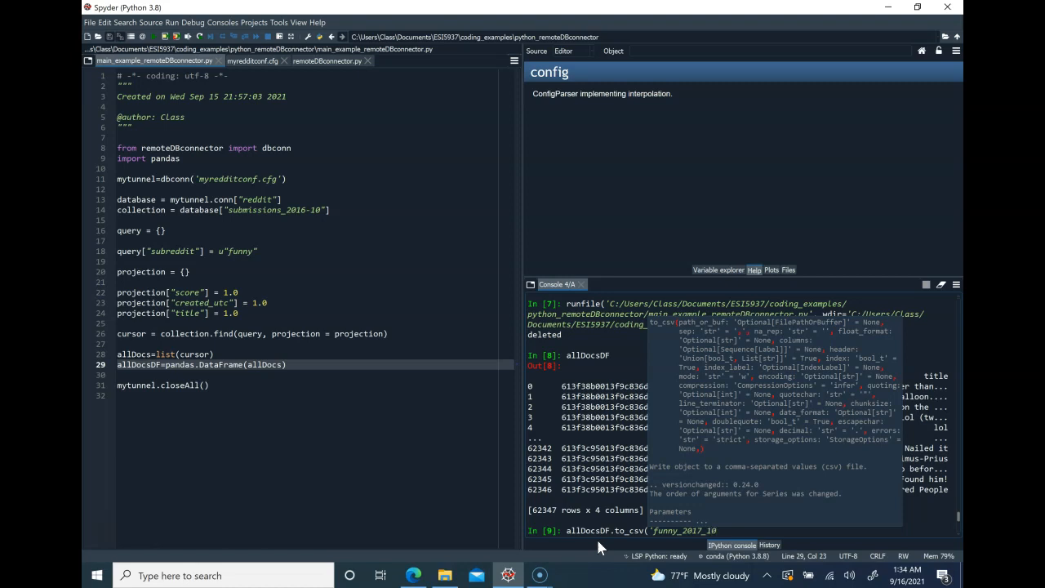
pyautogui.write(".csv'")
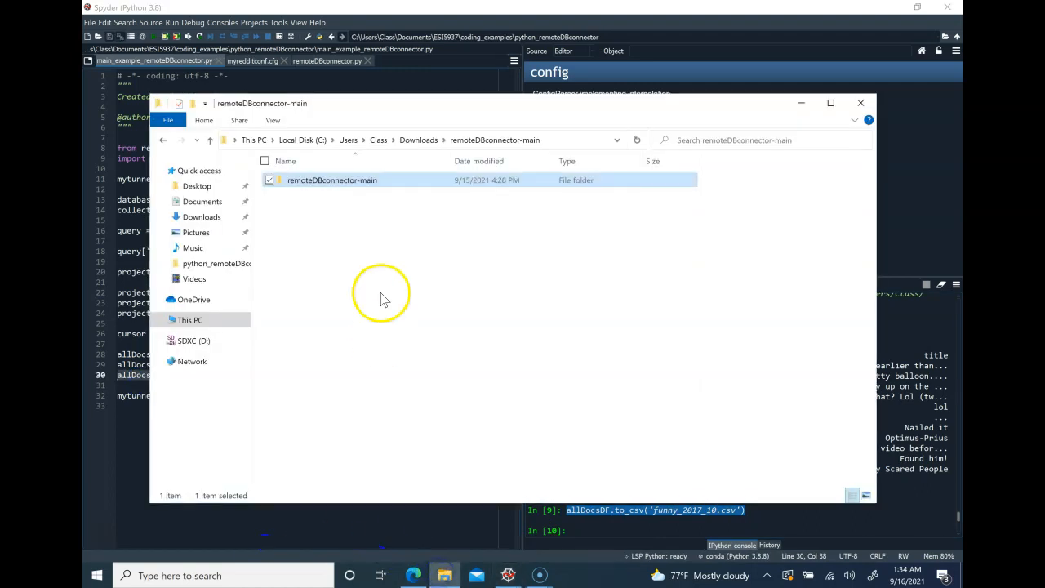
pyautogui.moveTo(233, 261)
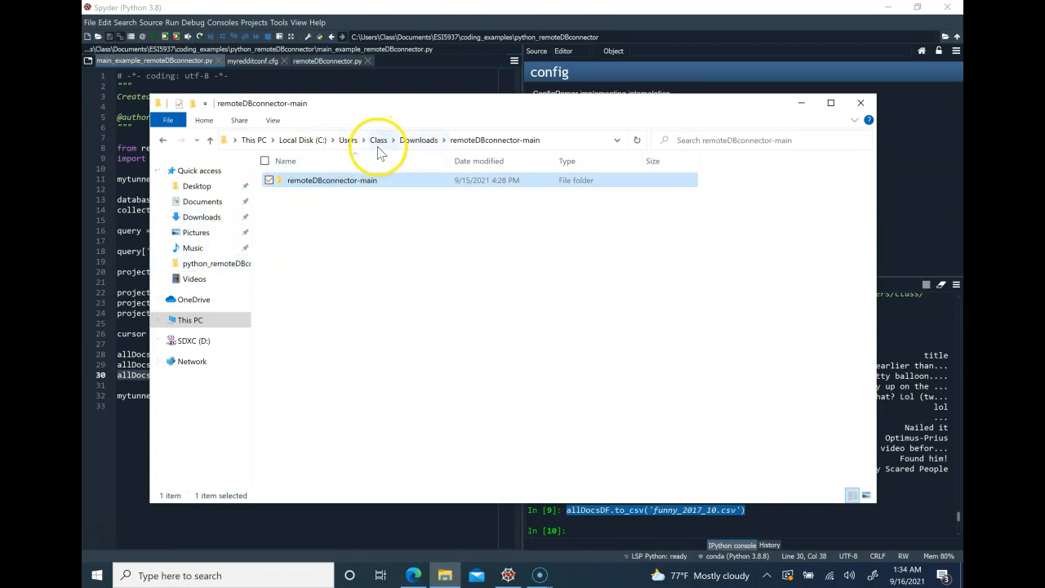
# - Browse Class > Documents > coding_examples > python_remoteDBconnector and open funny_2017_10 in Excel
pyautogui.click(377, 139)
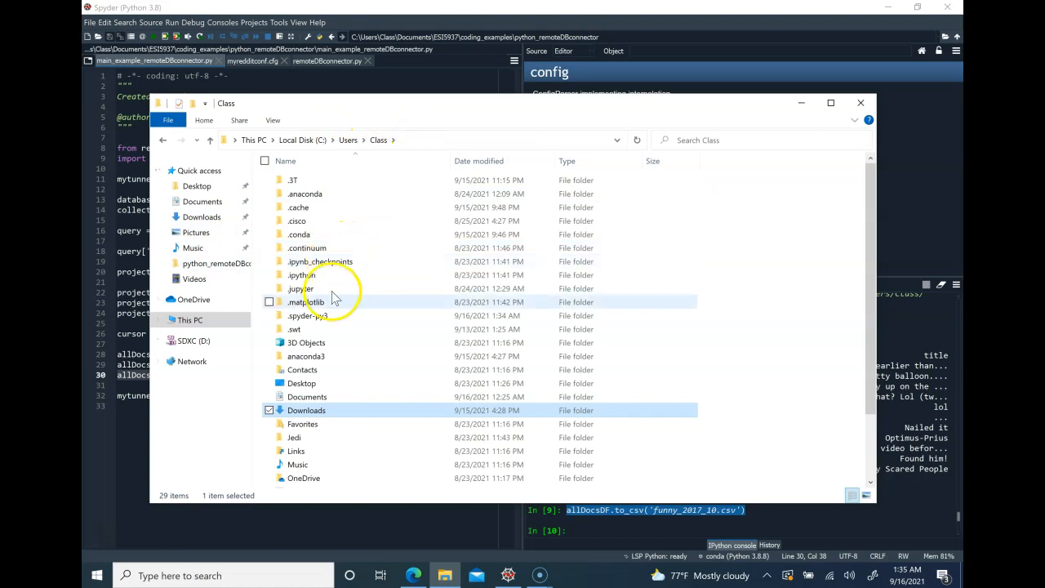
pyautogui.moveTo(326, 383)
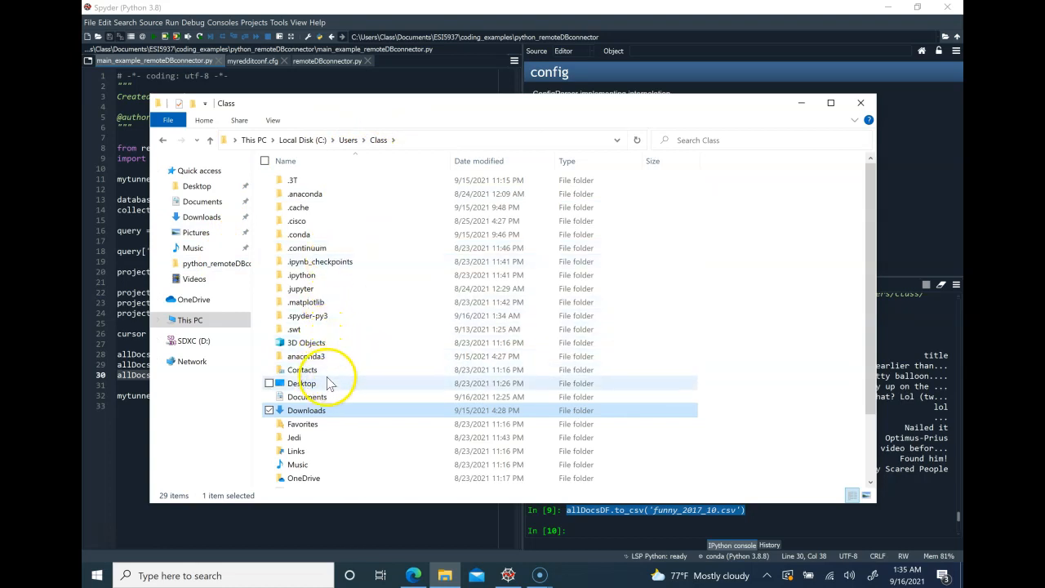
pyautogui.doubleClick(307, 410)
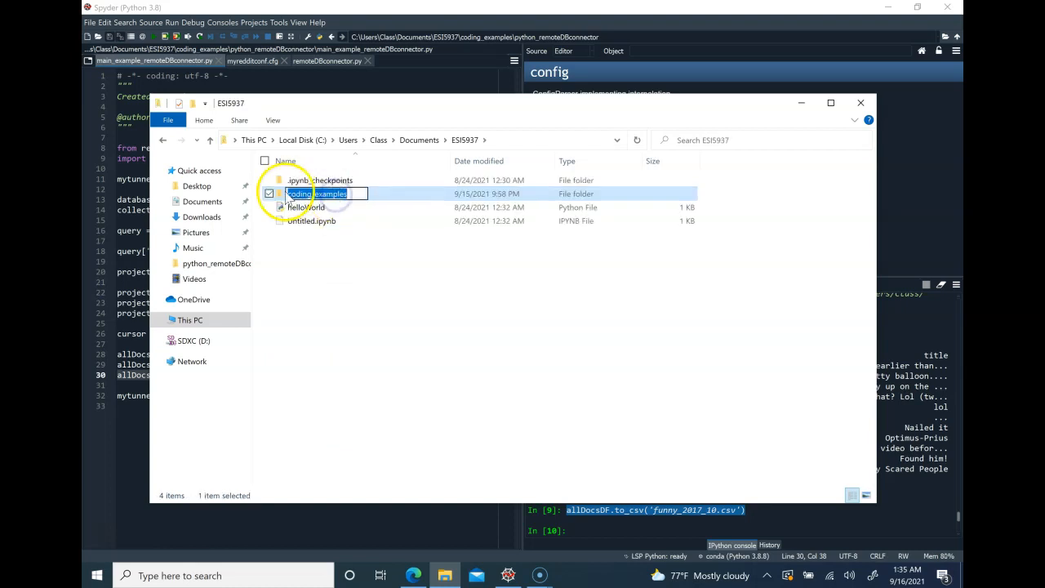
pyautogui.doubleClick(310, 194)
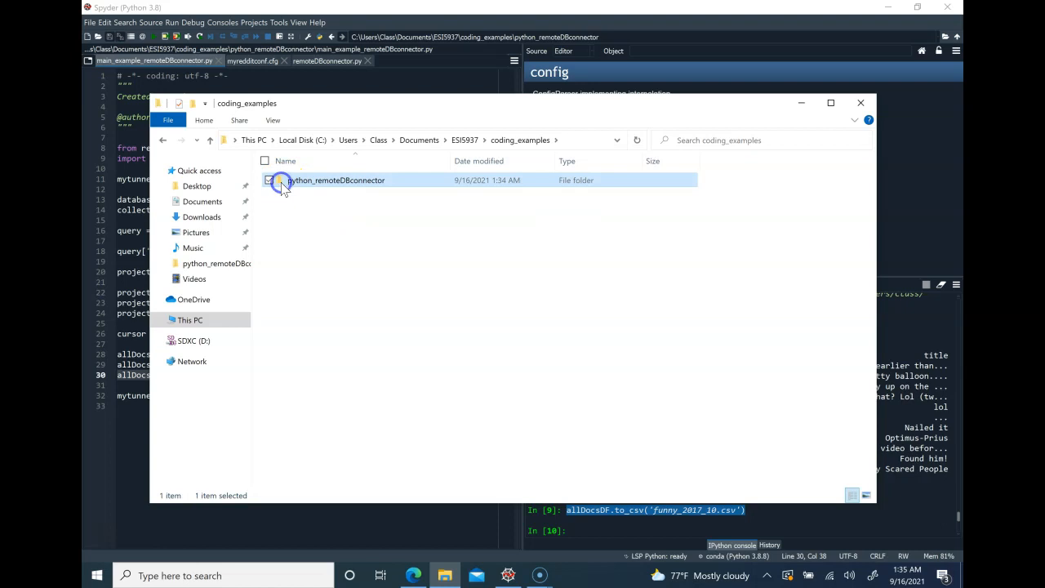
pyautogui.doubleClick(336, 180)
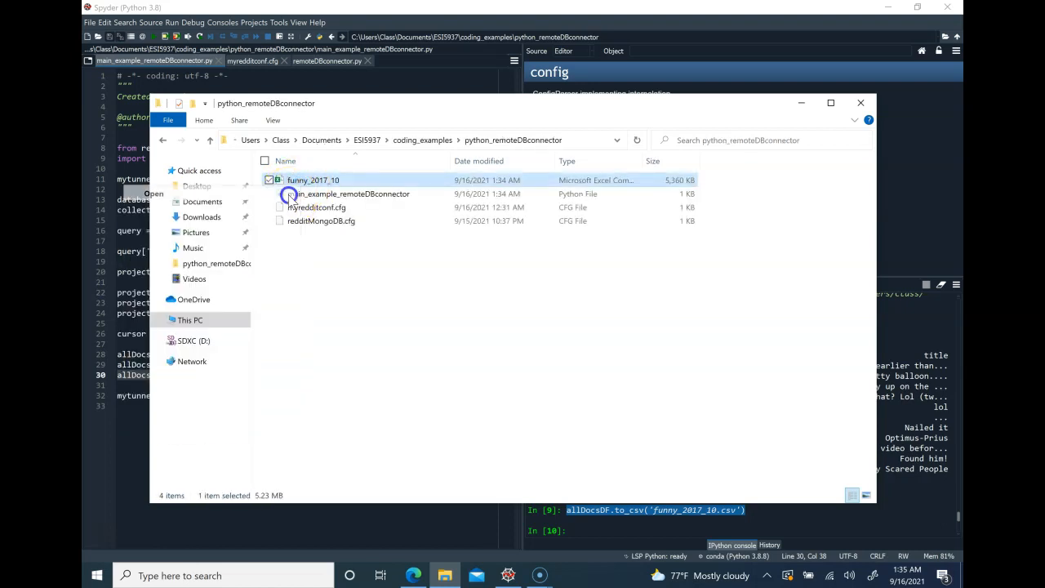
pyautogui.doubleClick(313, 180)
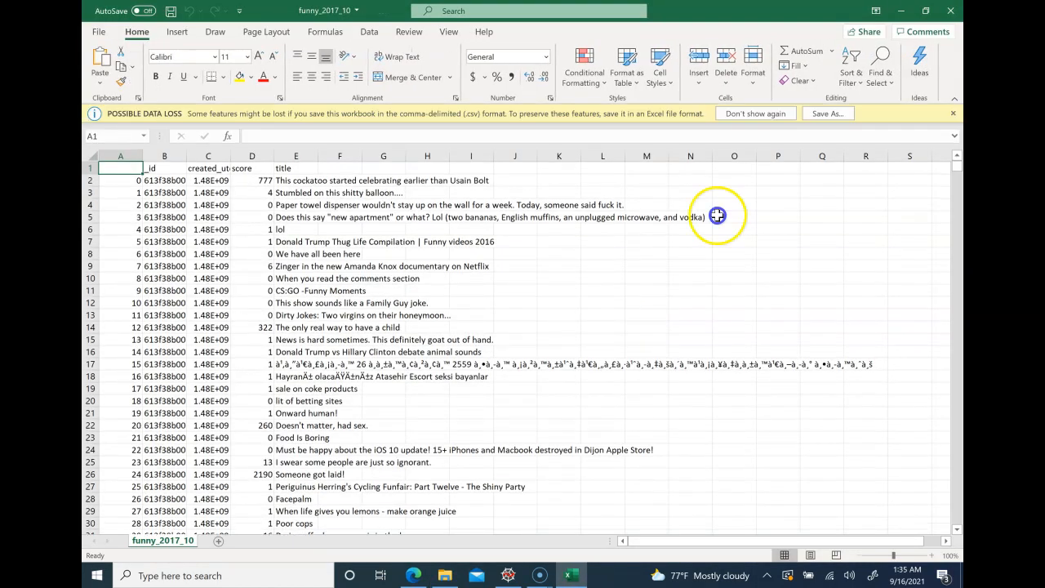
pyautogui.moveTo(319, 155)
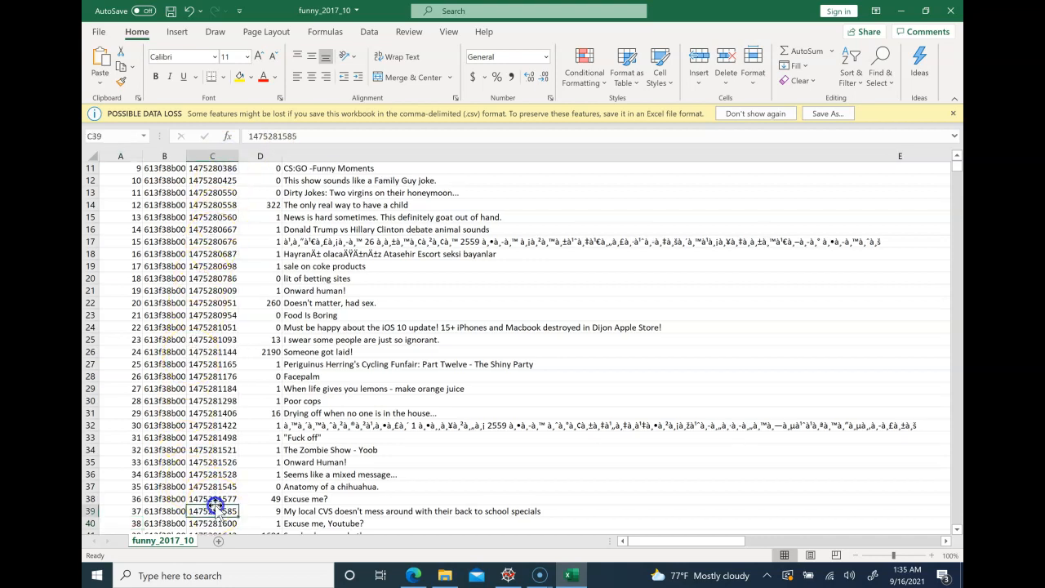
pyautogui.moveTo(187, 155)
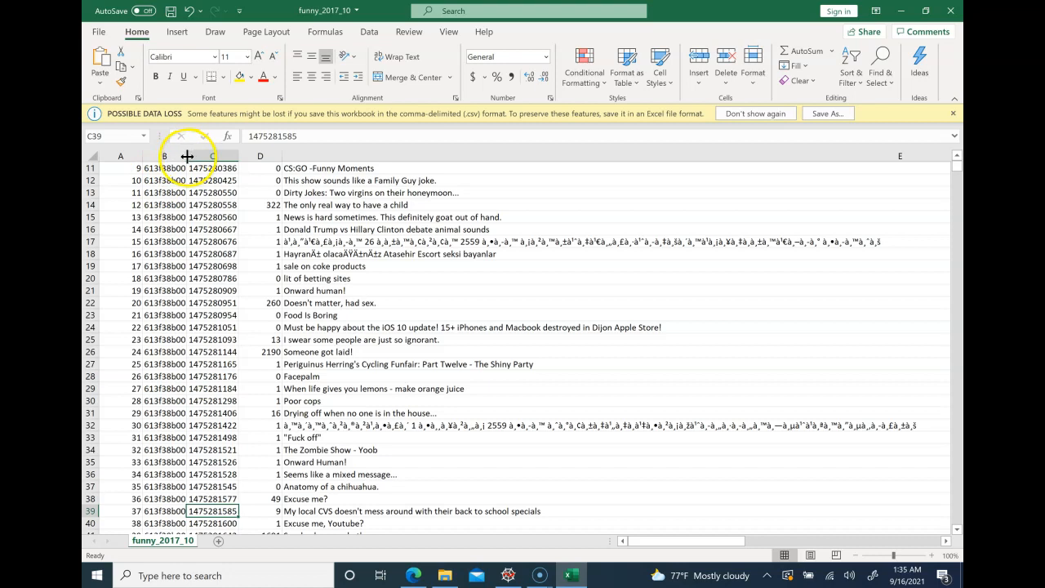
# - Widen column B, scroll through the CSV rows, then close Excel without saving
pyautogui.click(283, 474)
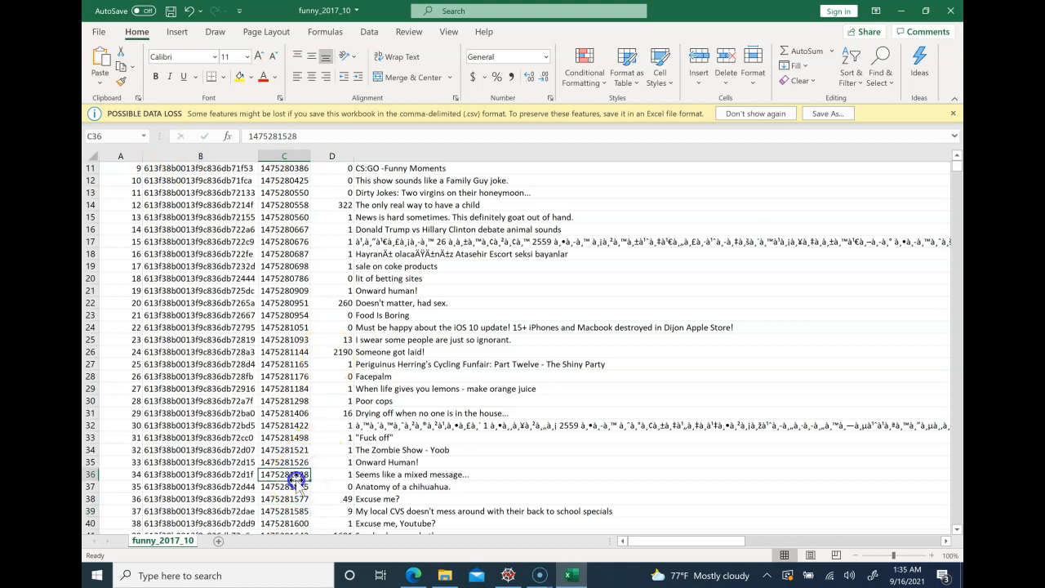
pyautogui.scroll(-3)
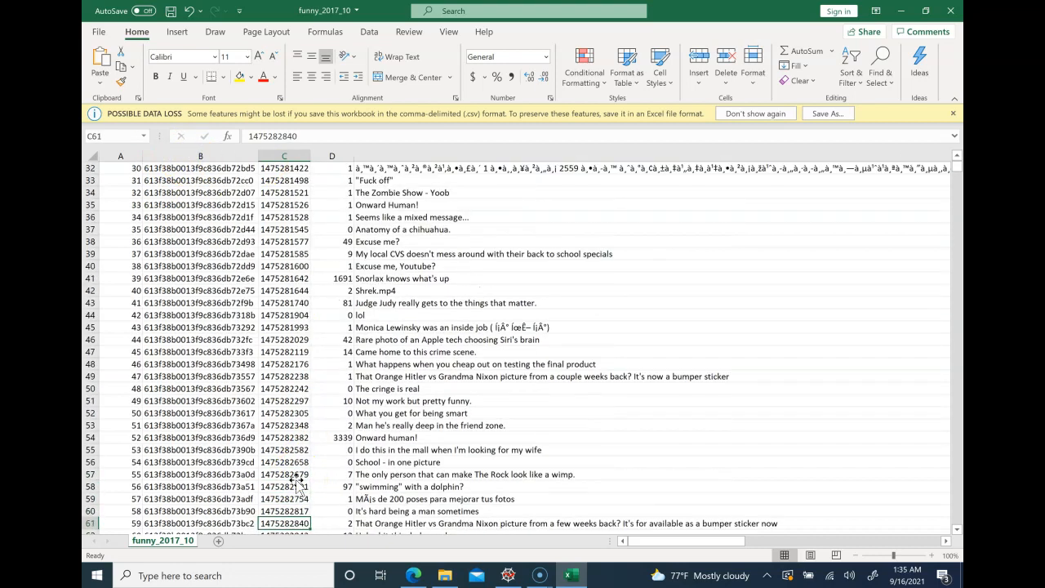
pyautogui.scroll(-3)
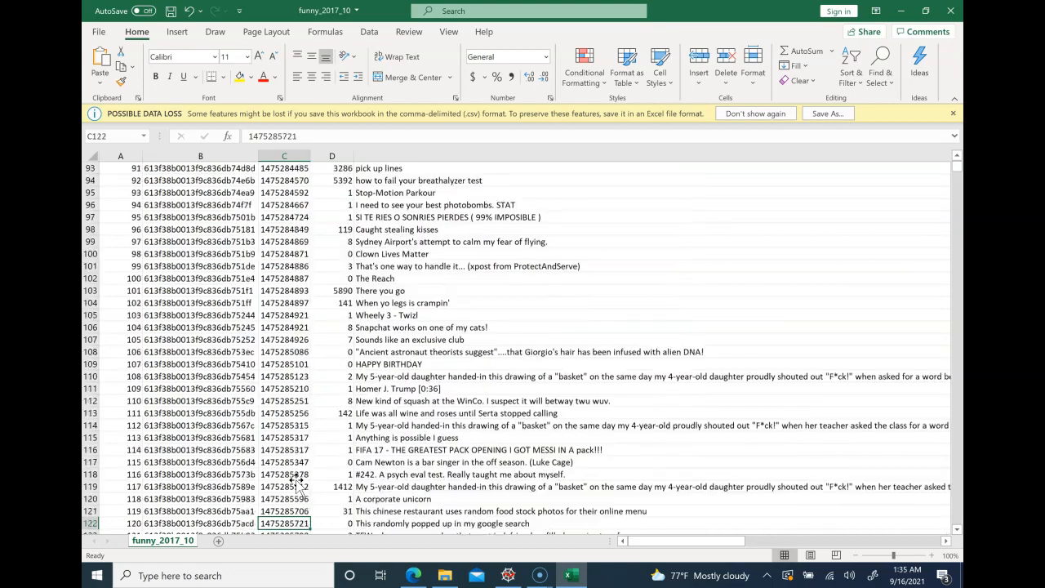
pyautogui.scroll(-3)
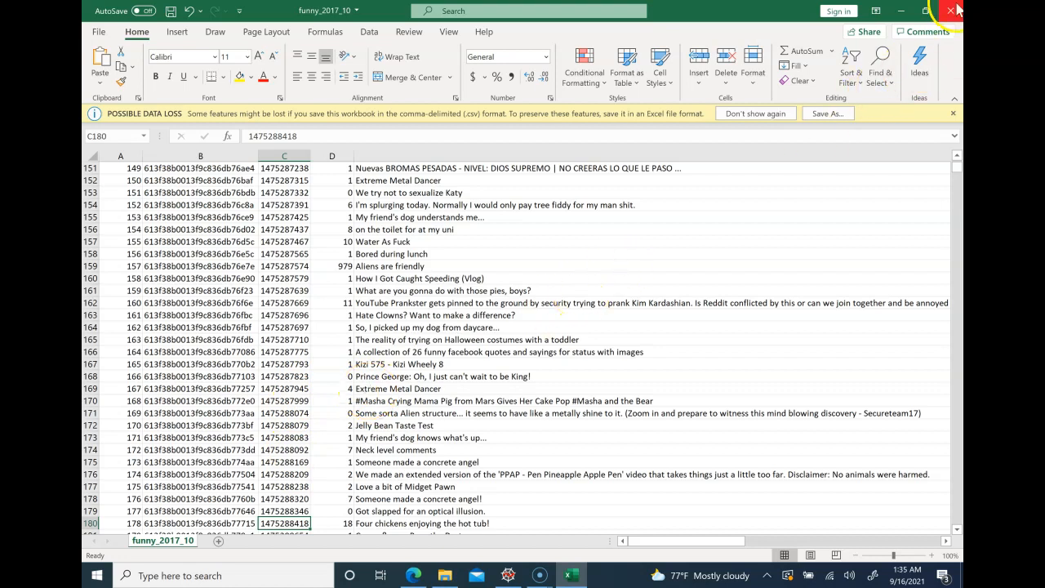
pyautogui.click(950, 11)
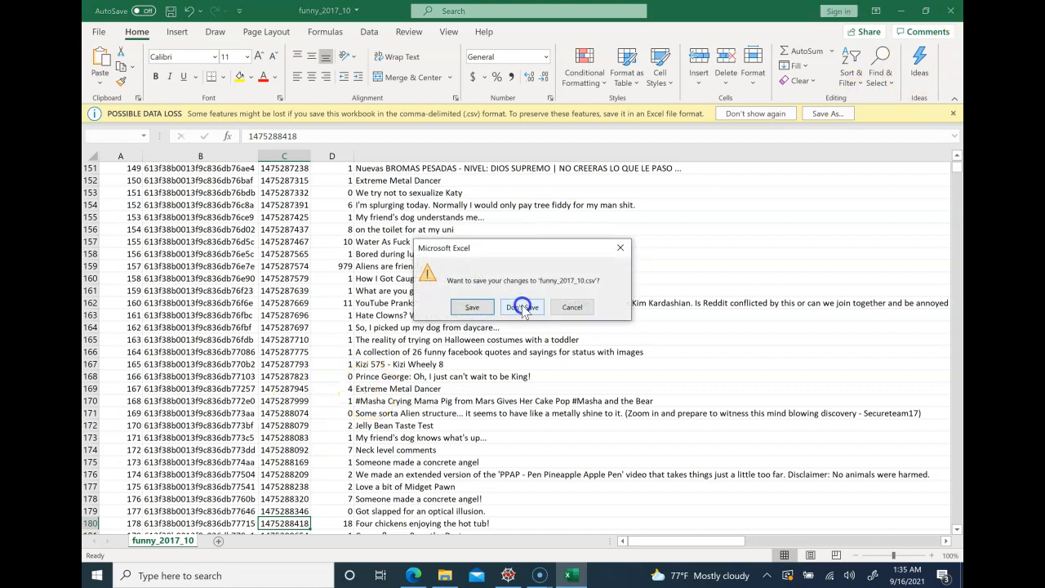
pyautogui.click(521, 306)
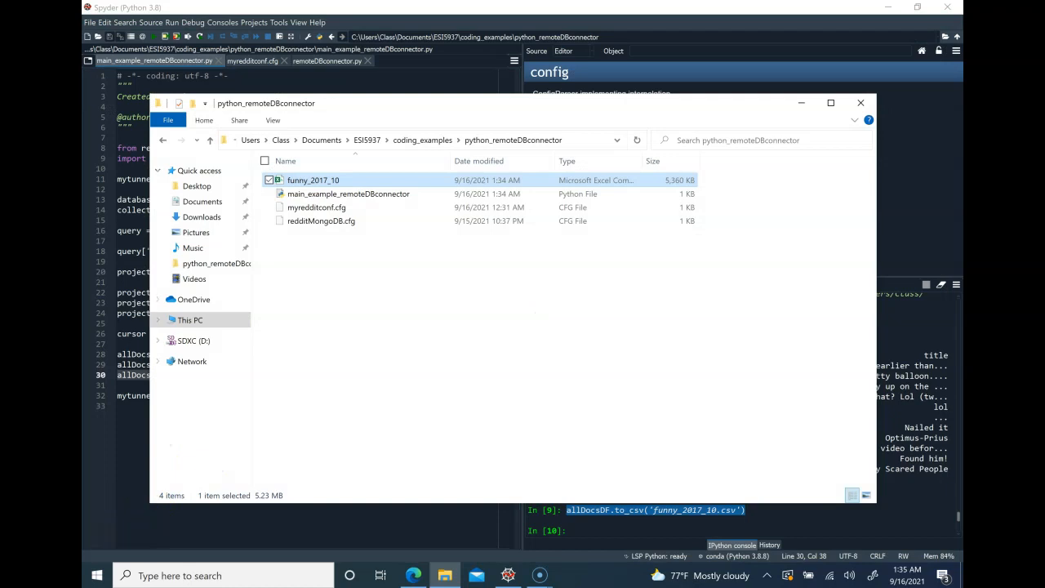
pyautogui.moveTo(115, 430)
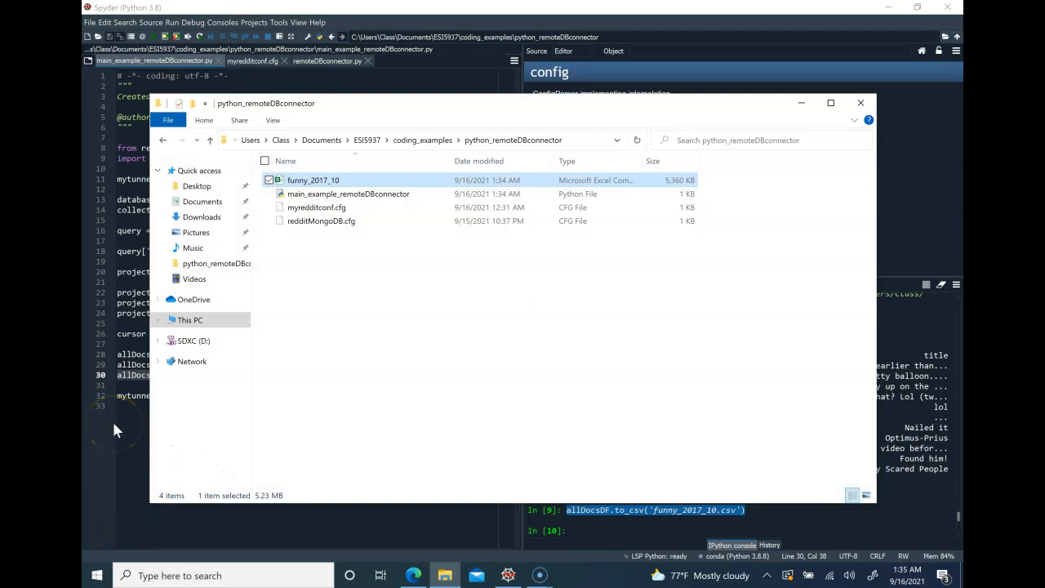